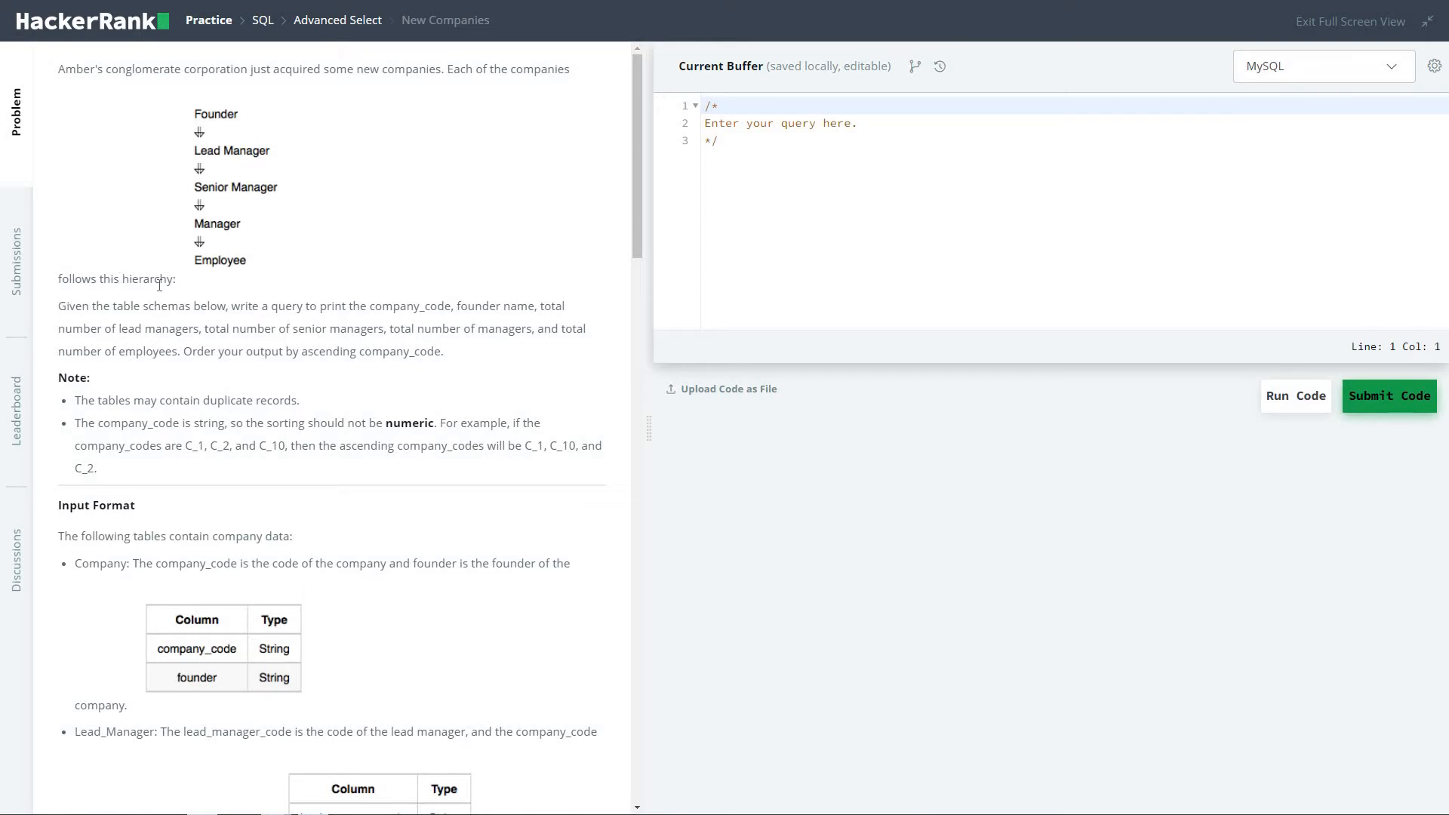
{"action": "mouse_move", "coordinate": [167, 191]}
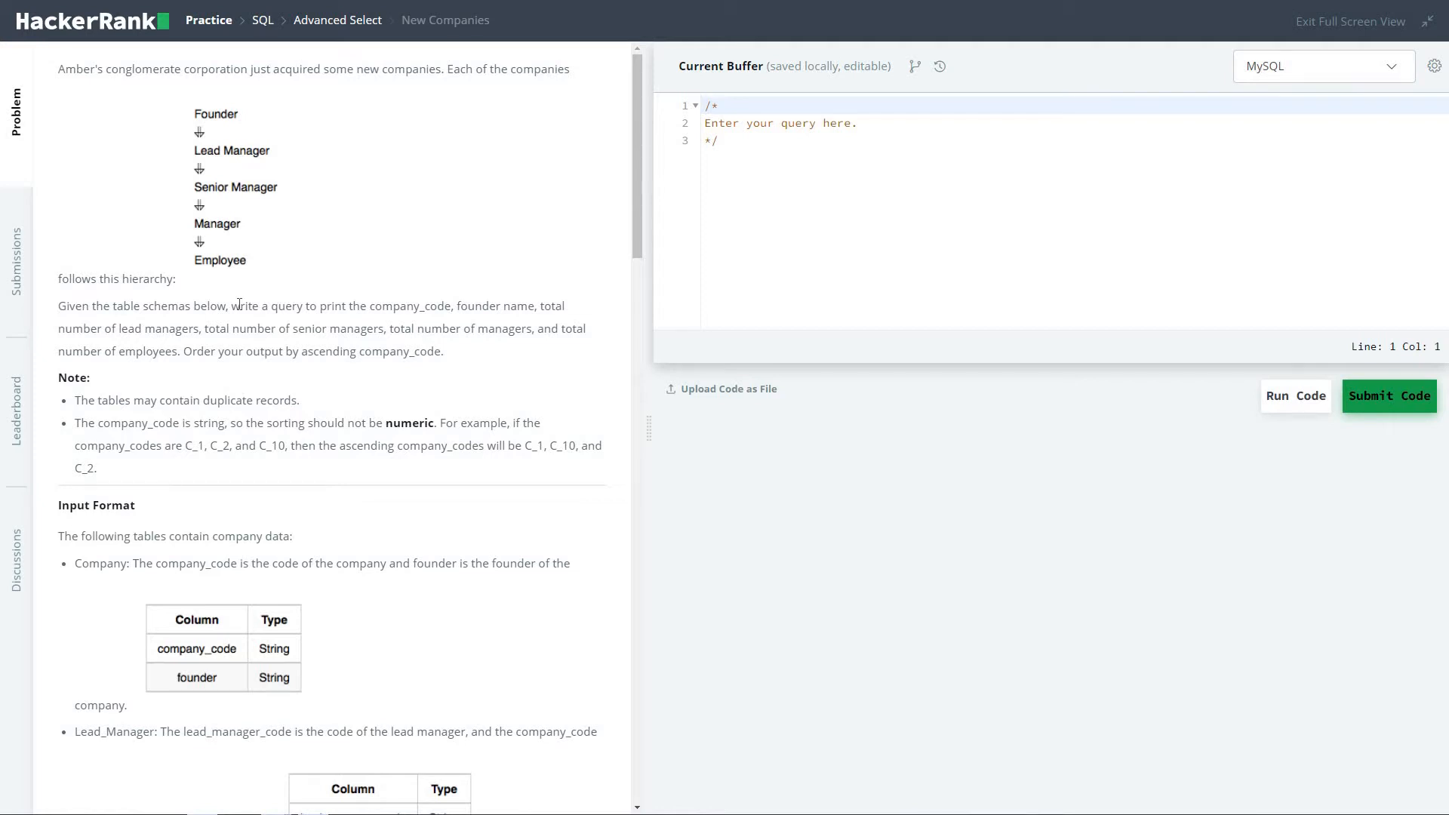
{"action": "mouse_move", "coordinate": [523, 246]}
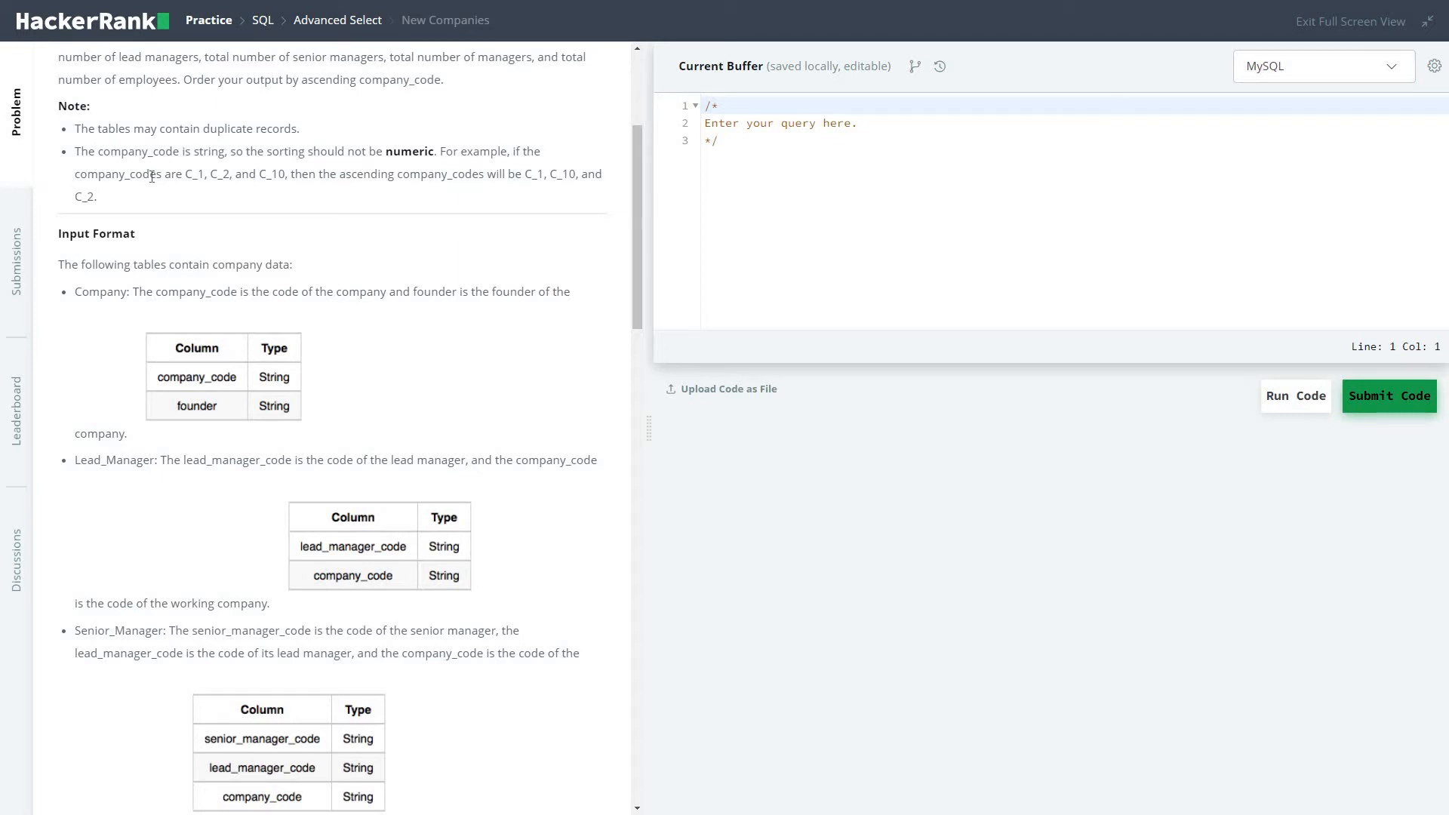
{"action": "mouse_move", "coordinate": [437, 199]}
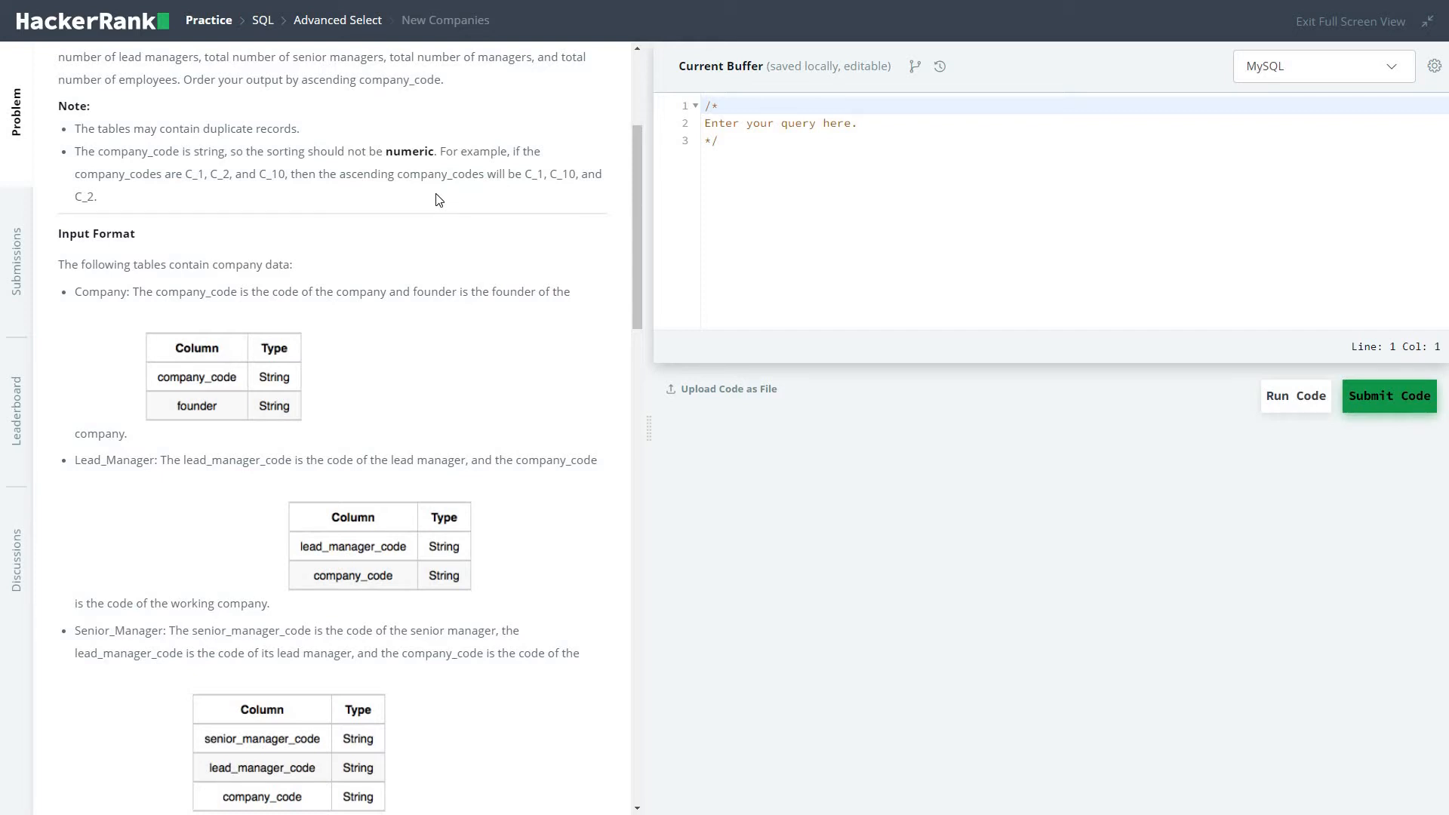
{"action": "mouse_move", "coordinate": [657, 219]}
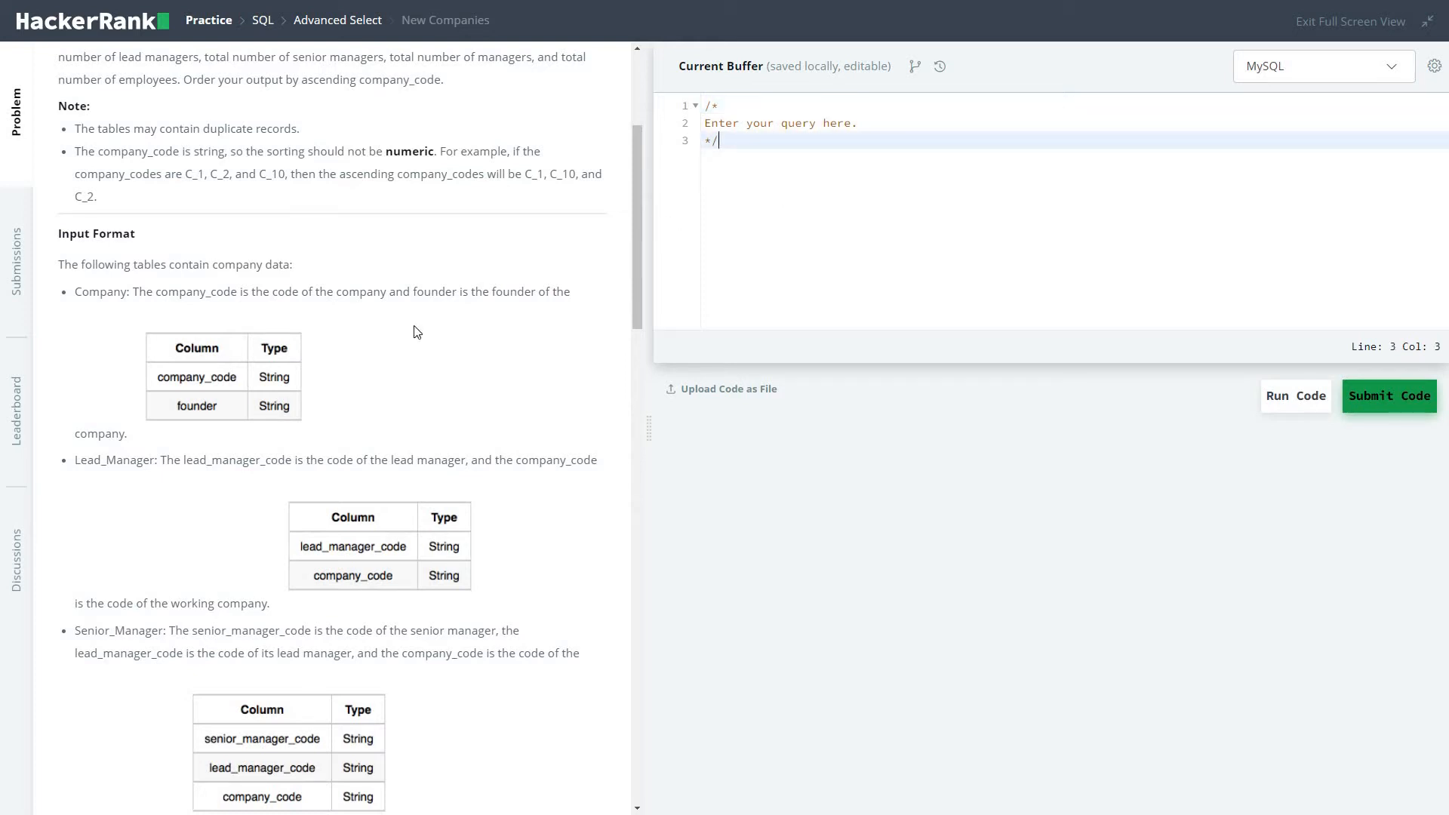
Begin the query below the comment with SELECT C.company_code, C.founder.
{"action": "double_click", "coordinate": [95, 291]}
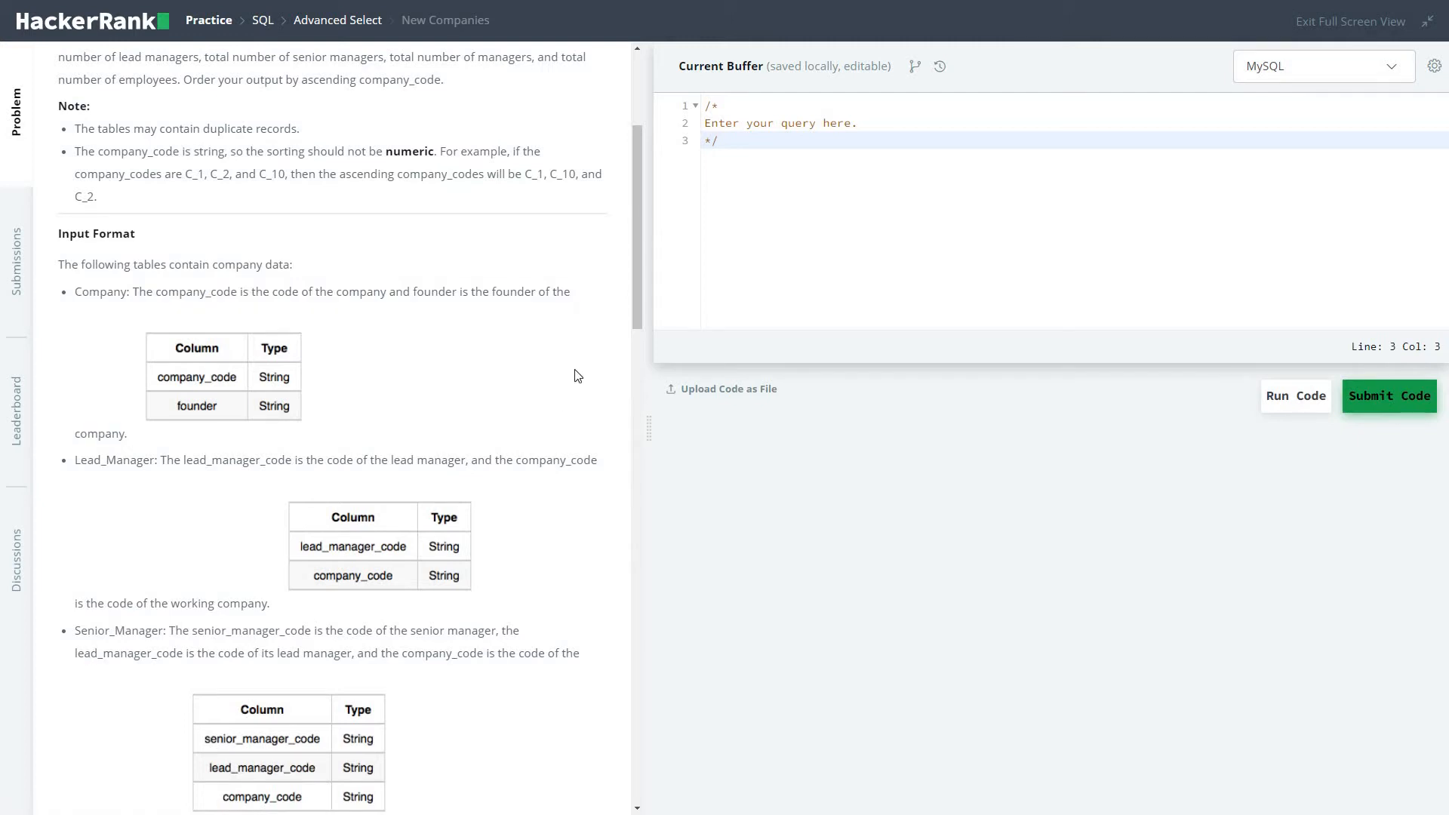
{"action": "scroll", "scroll_direction": "down", "scroll_amount": 3}
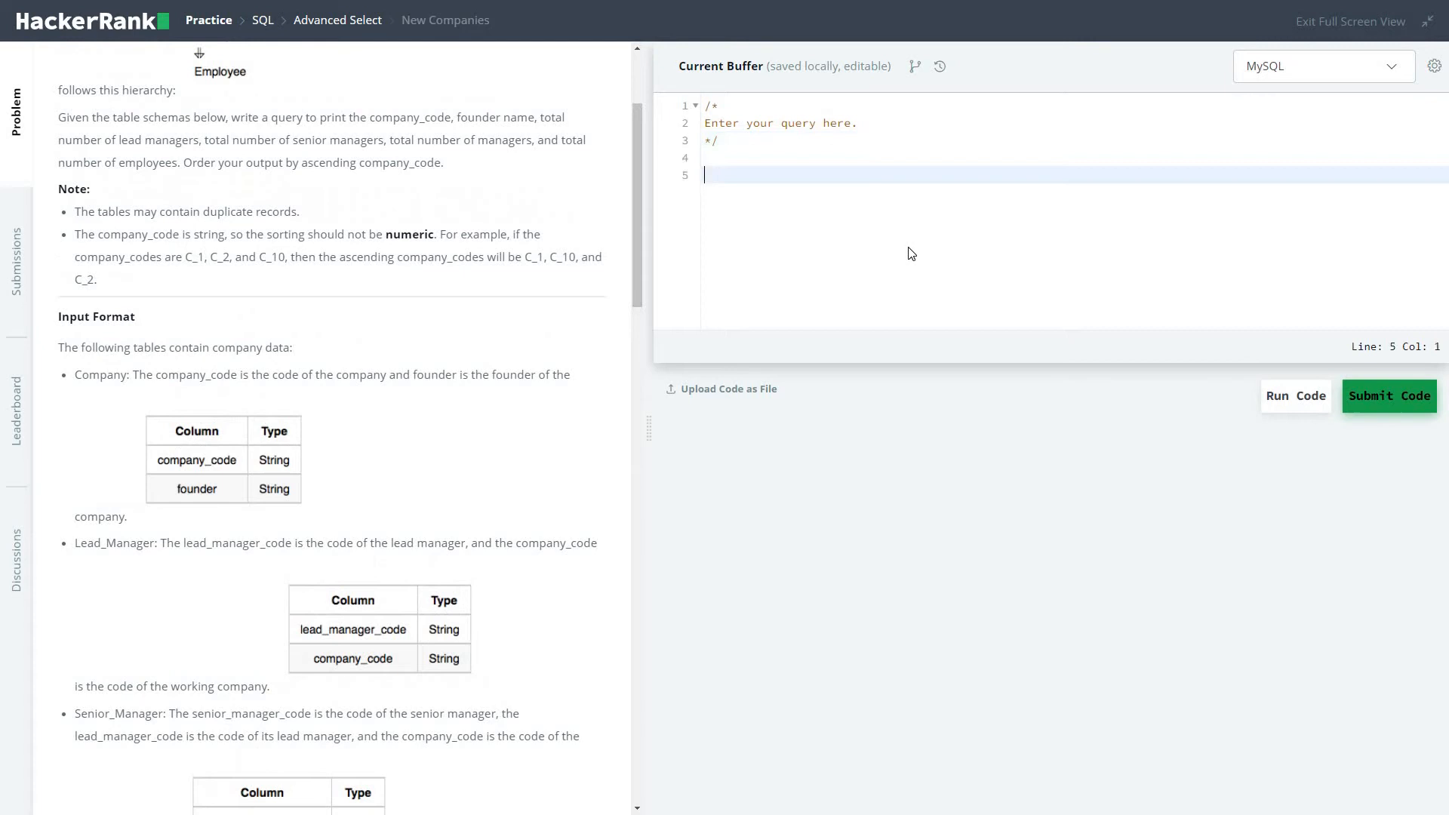
{"action": "type", "text": "SELE"}
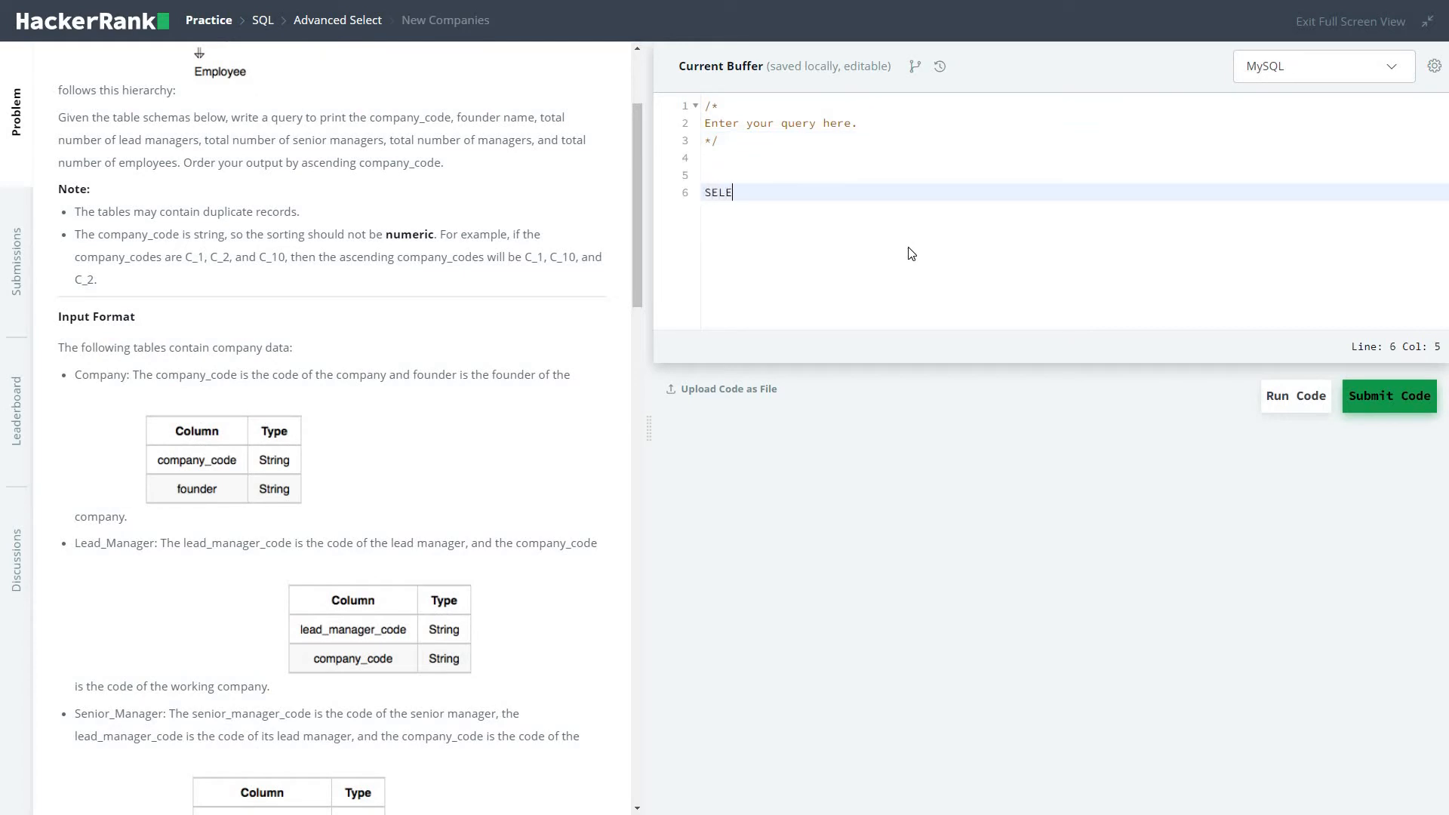
{"action": "type", "text": "CT C"}
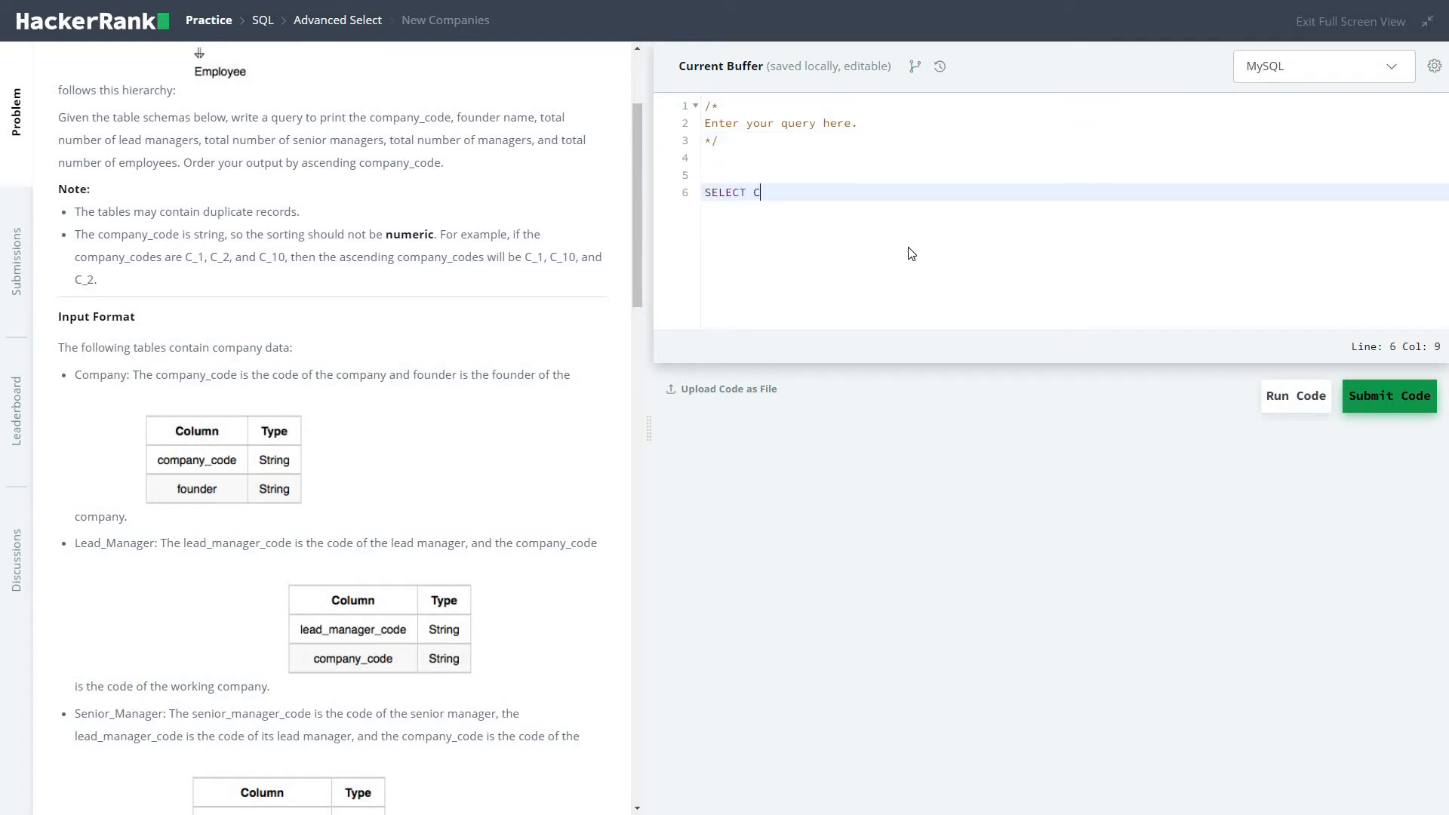
{"action": "type", "text": ".com"}
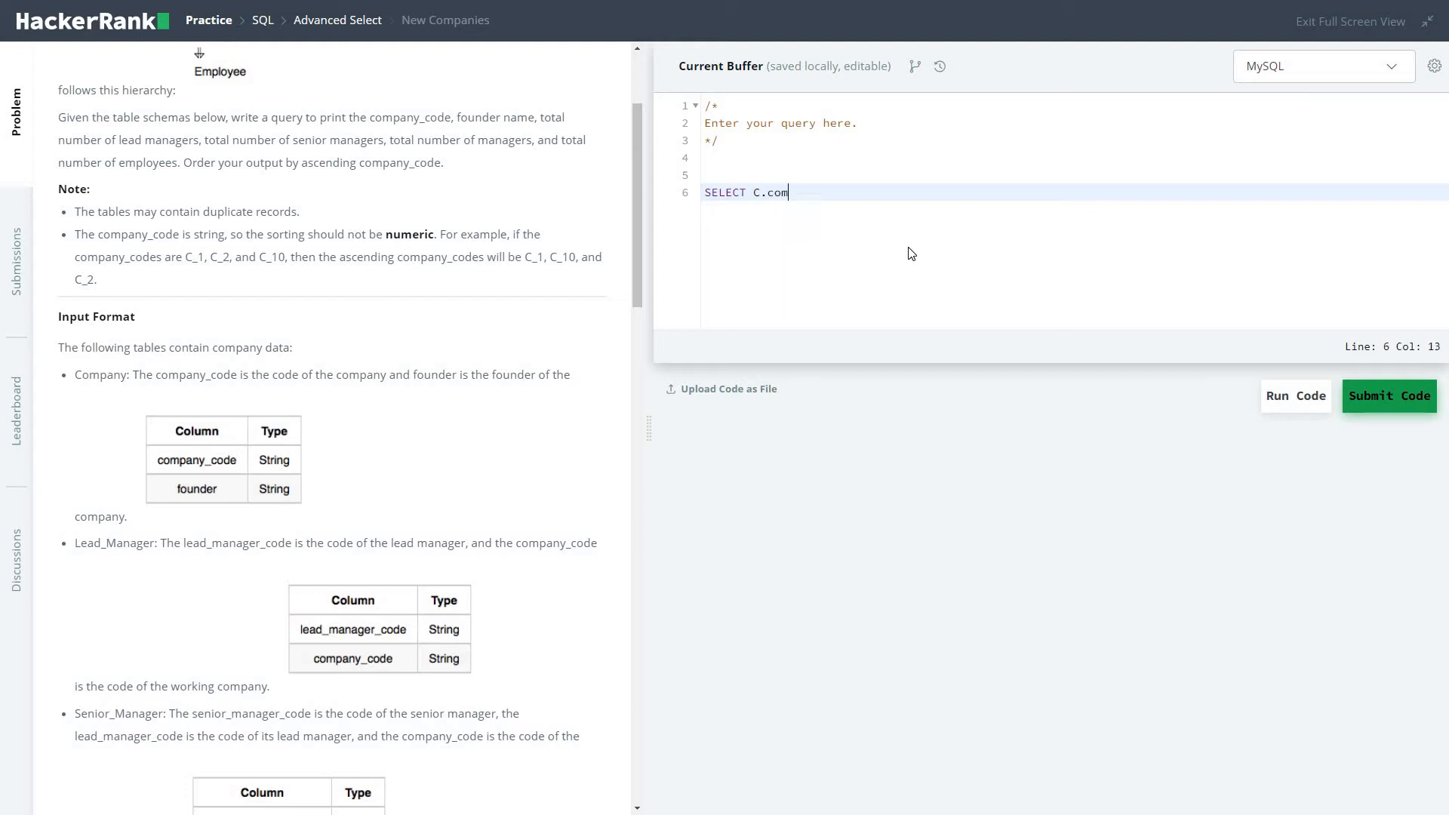
{"action": "type", "text": "pany_"}
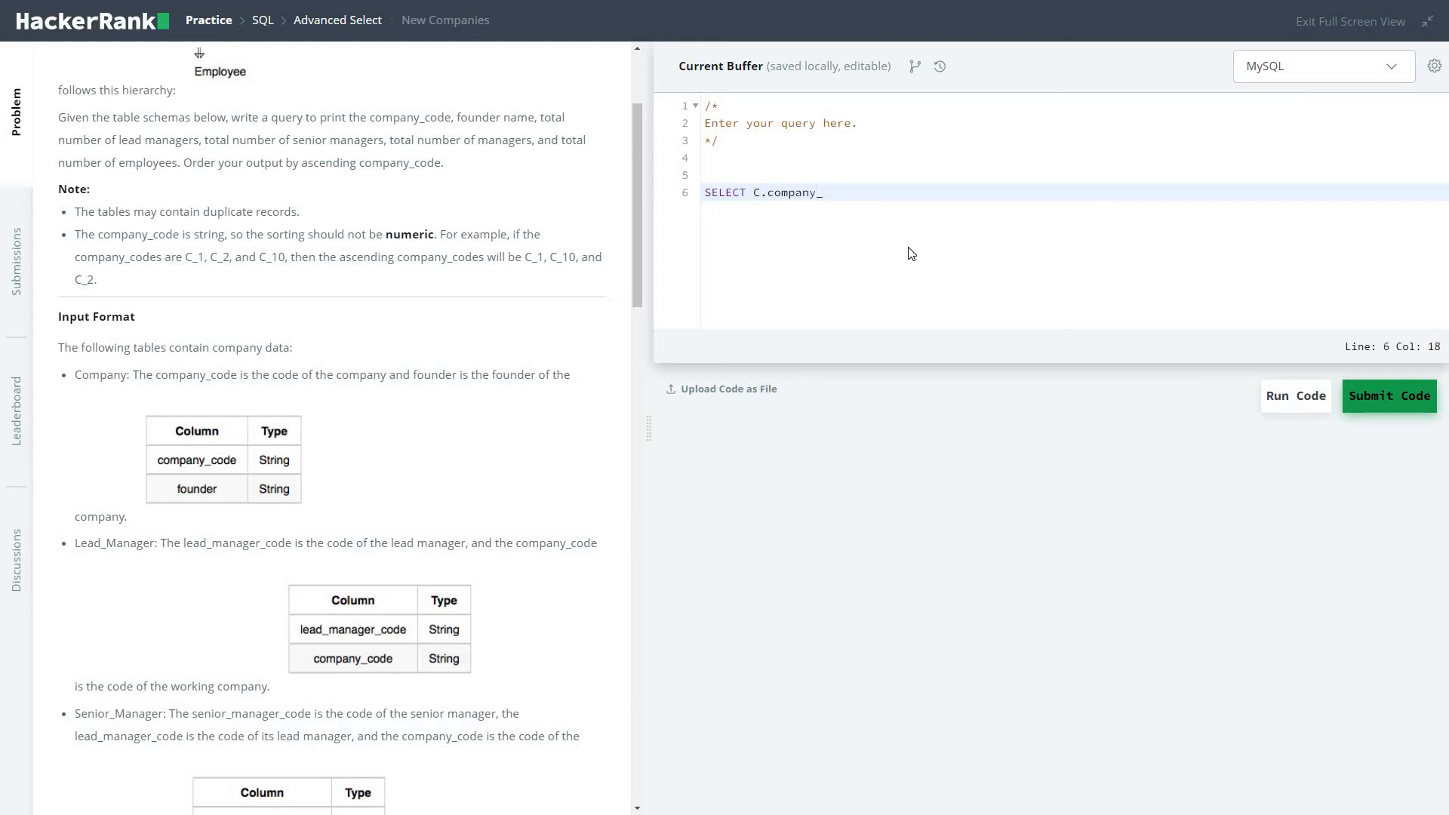
{"action": "type", "text": "code,"}
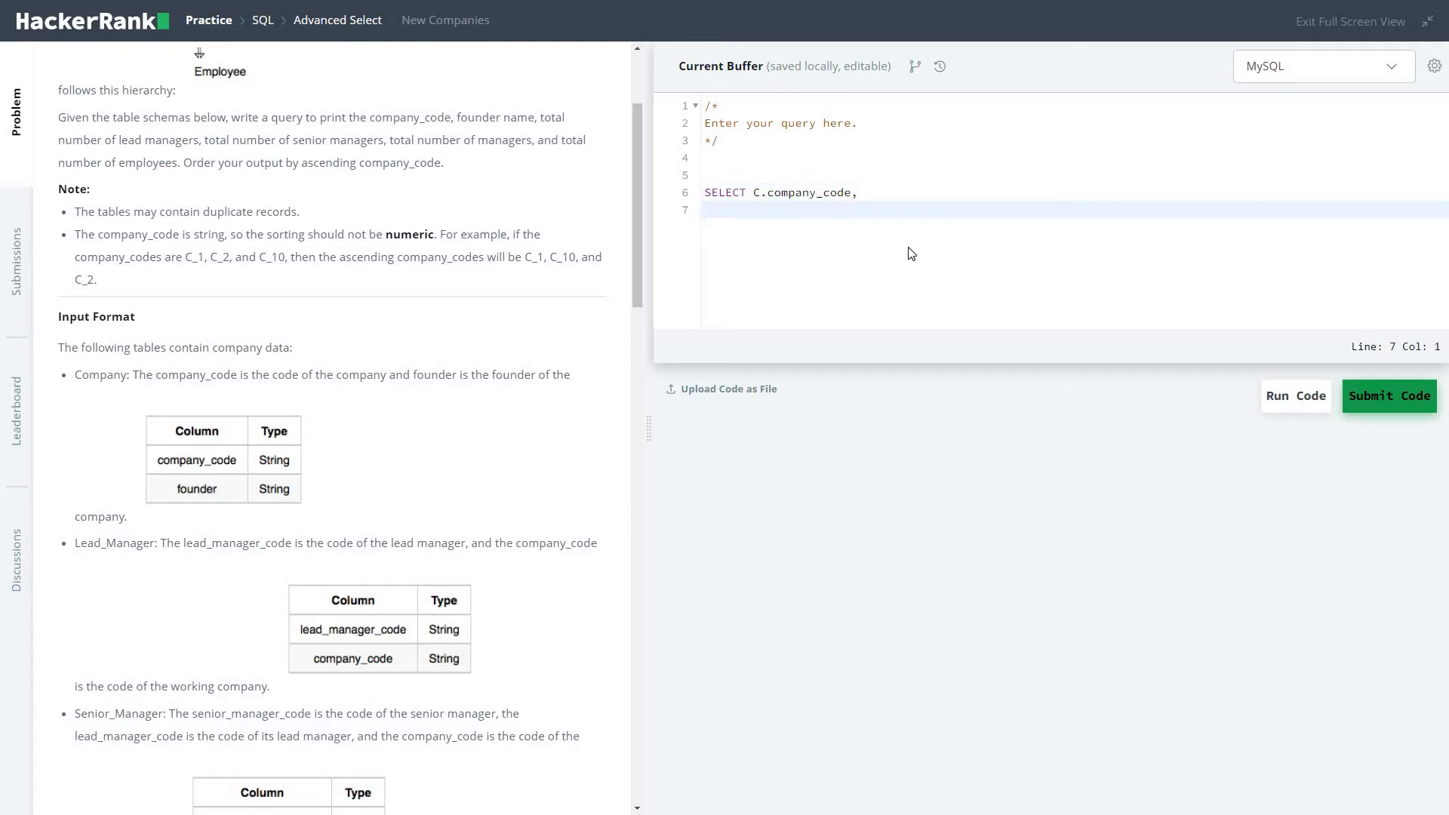
{"action": "type", "text": "C."}
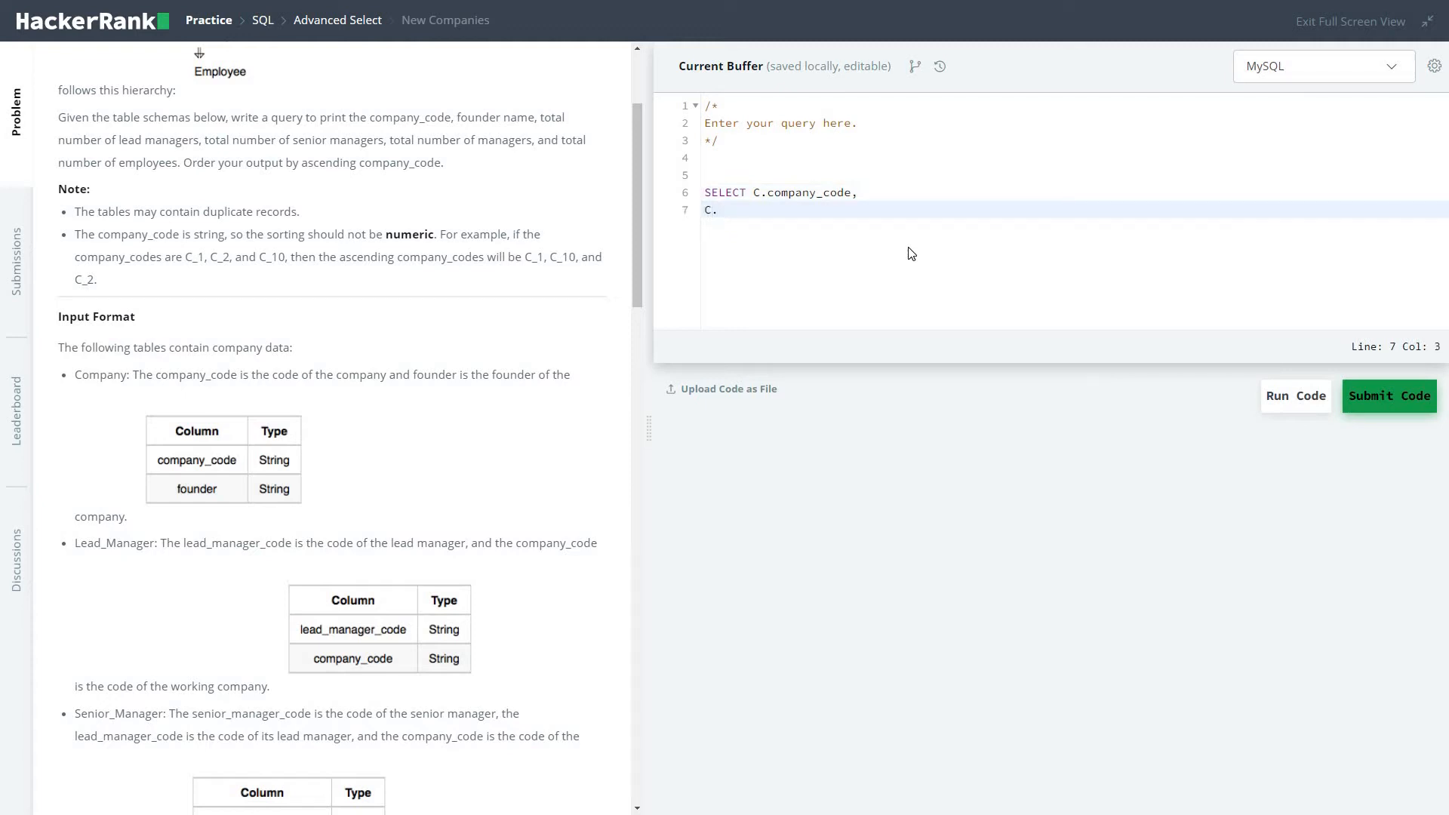
{"action": "type", "text": "founder,"}
{"action": "type", "text": "count("}
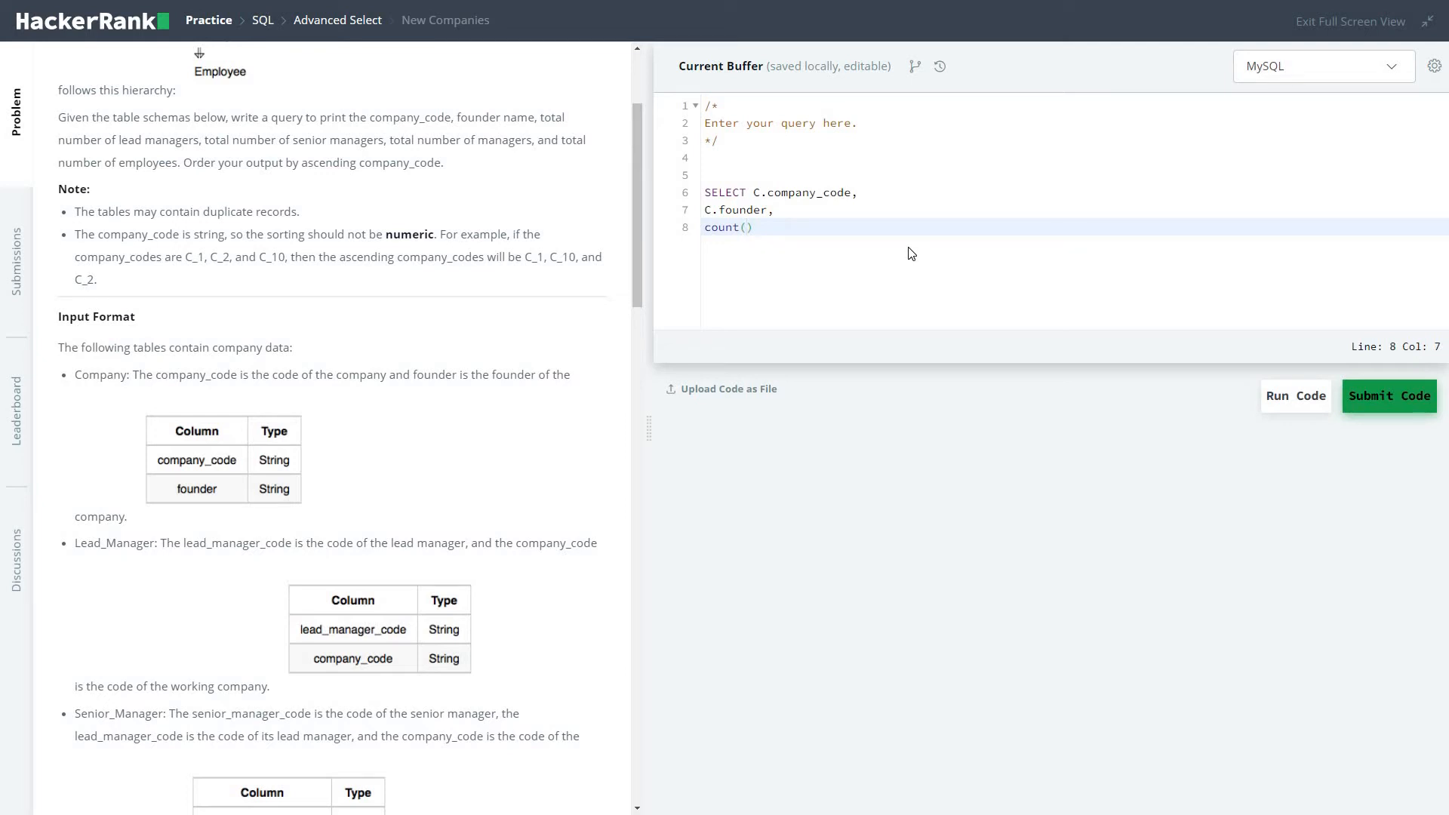
Count distinct E.lead_manager_code as the next select column.
{"action": "type", "text": "distinct"}
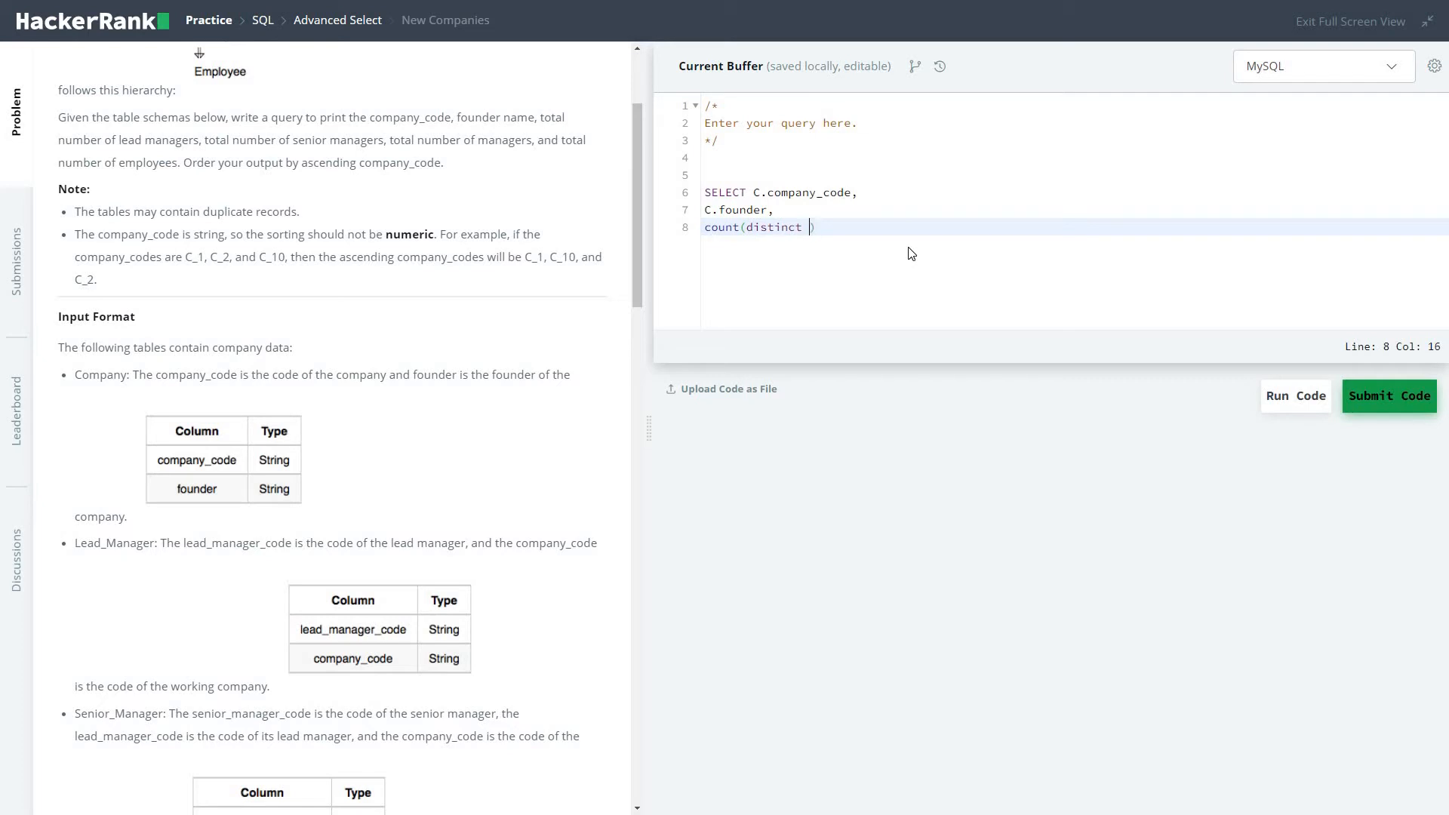
{"action": "type", "text": "E.l"}
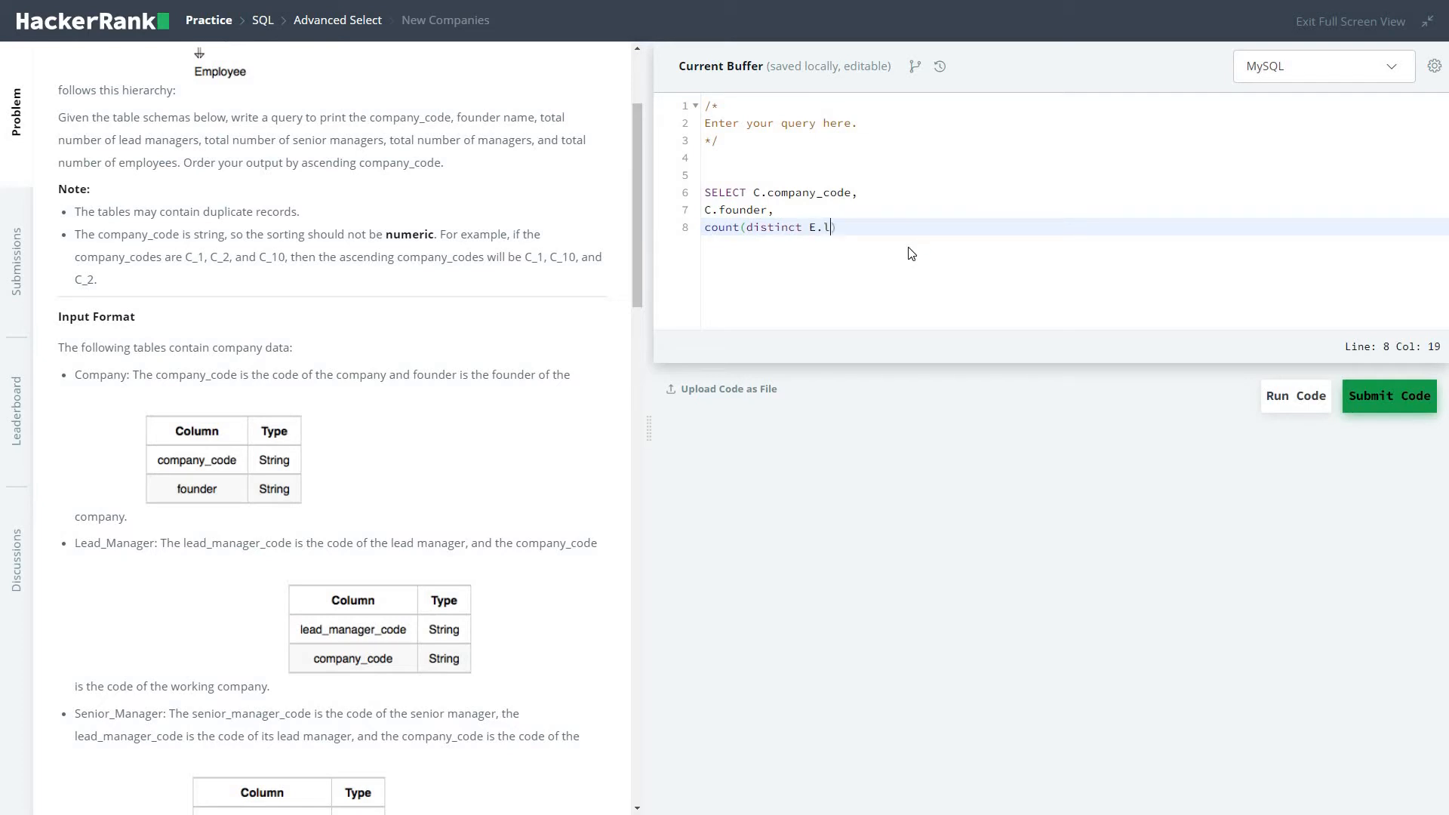
{"action": "type", "text": "ead_ma"}
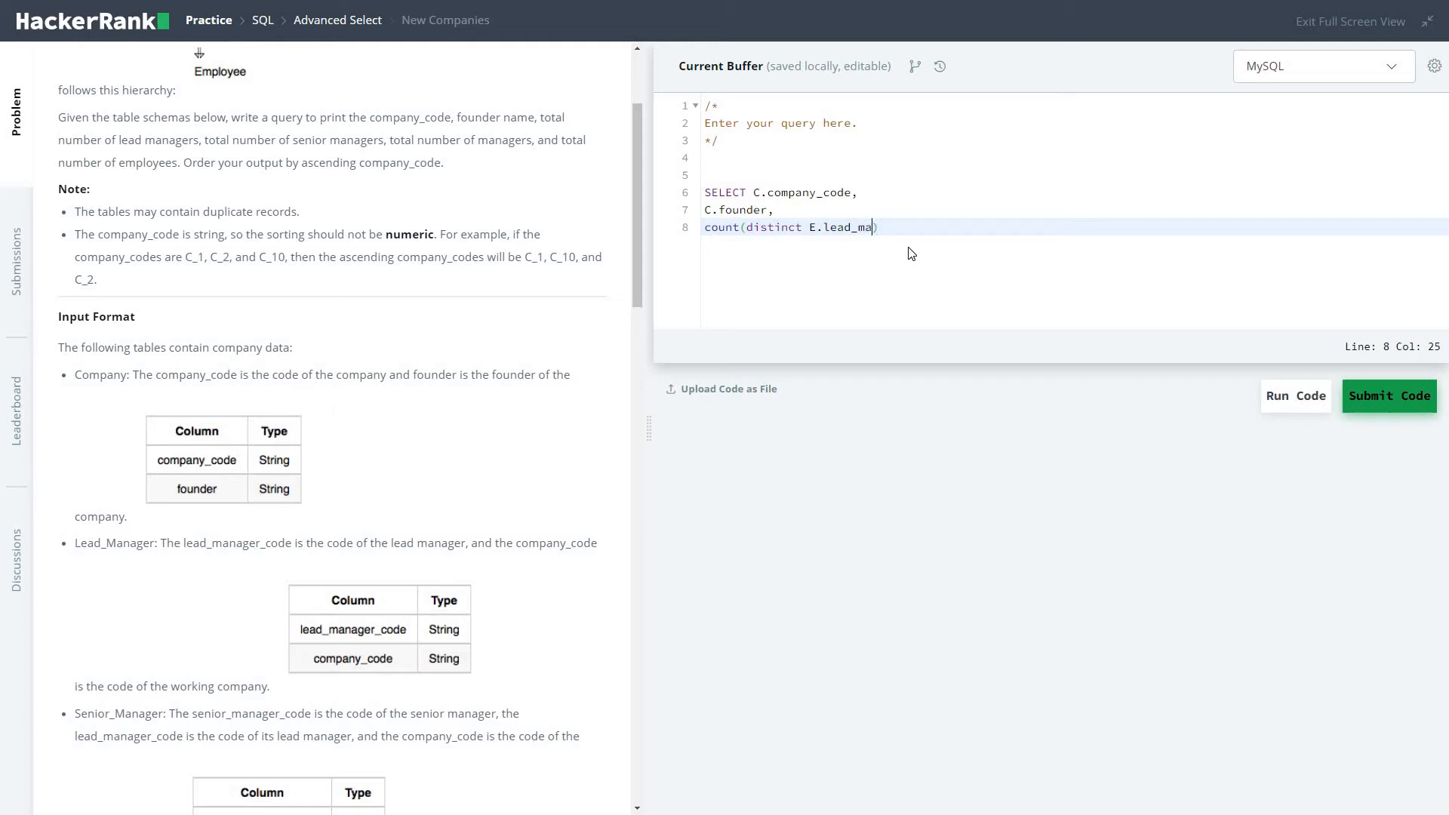
{"action": "type", "text": "nager"}
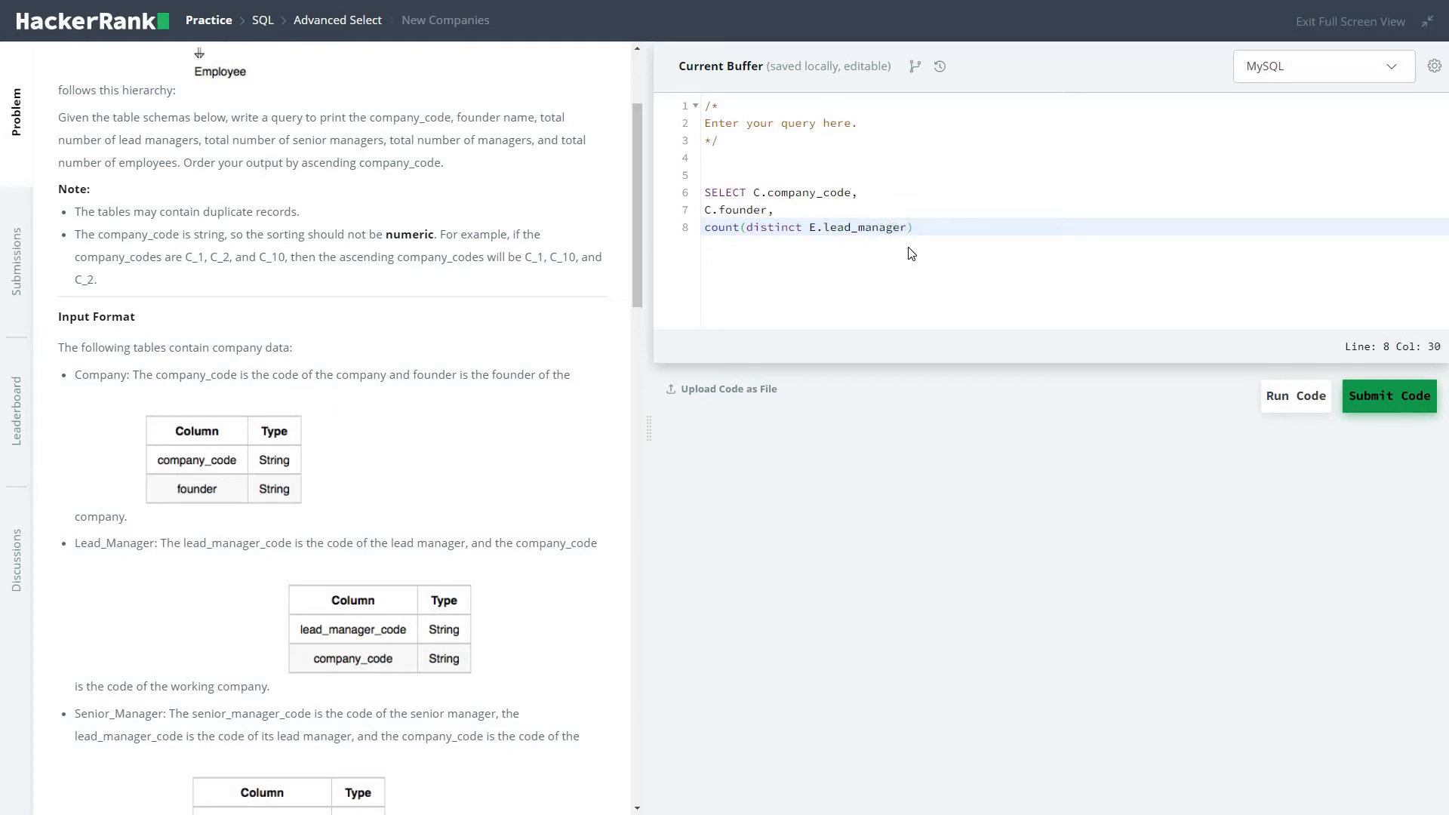
{"action": "type", "text": "_code"}
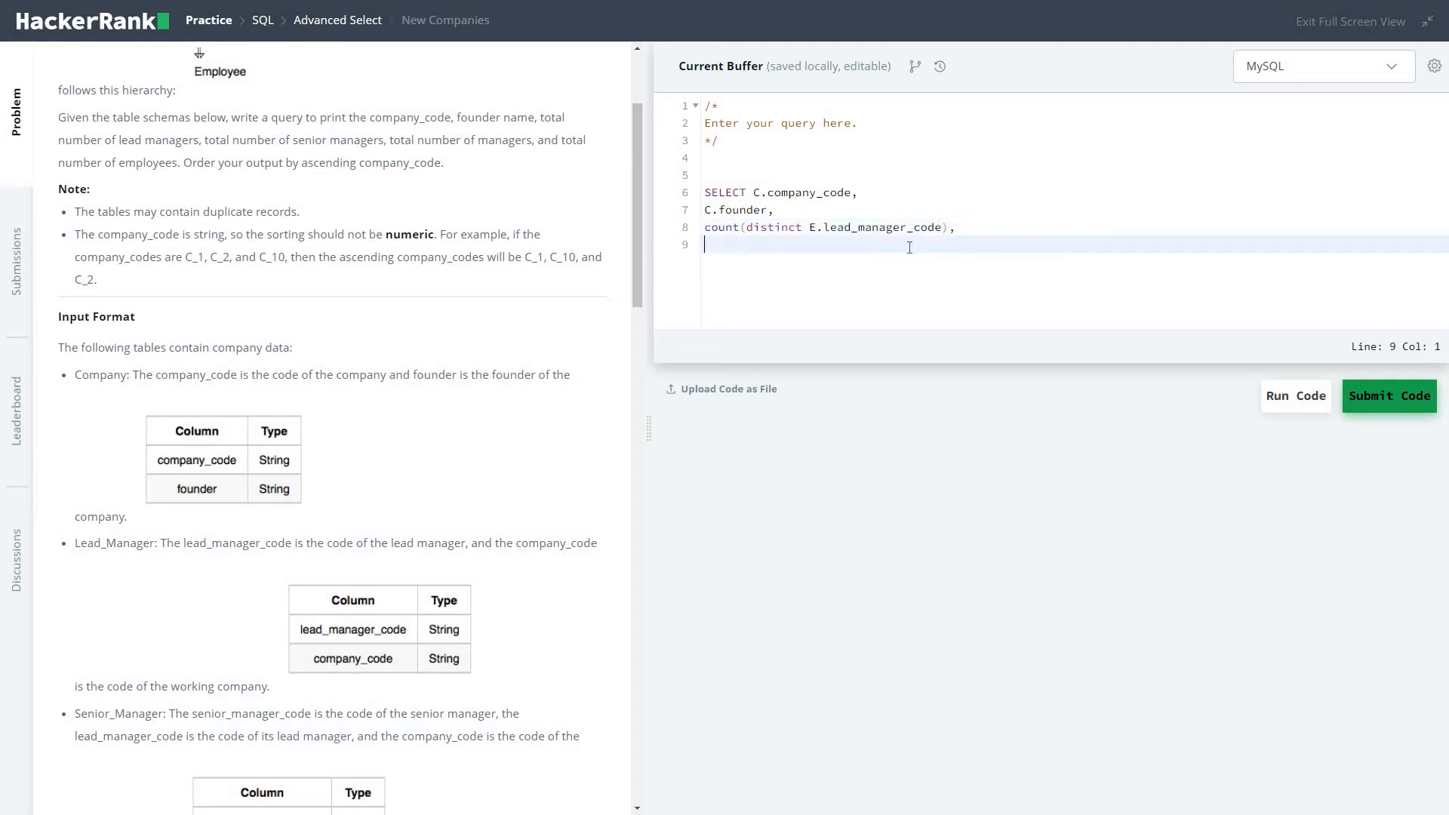
Count distinct e.senior_manager_code as the following select column.
{"action": "type", "text": "coun"}
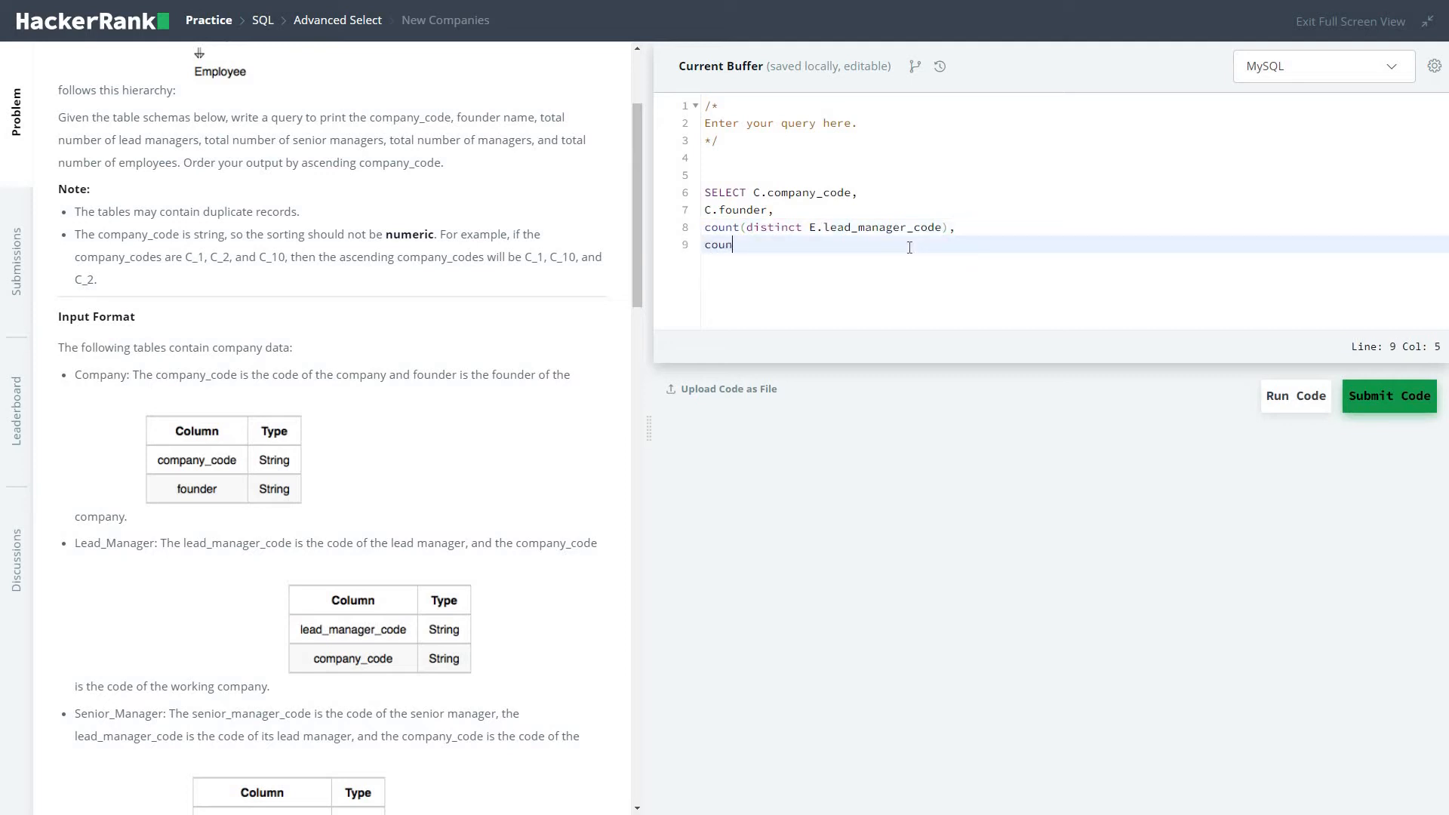
{"action": "type", "text": "("}
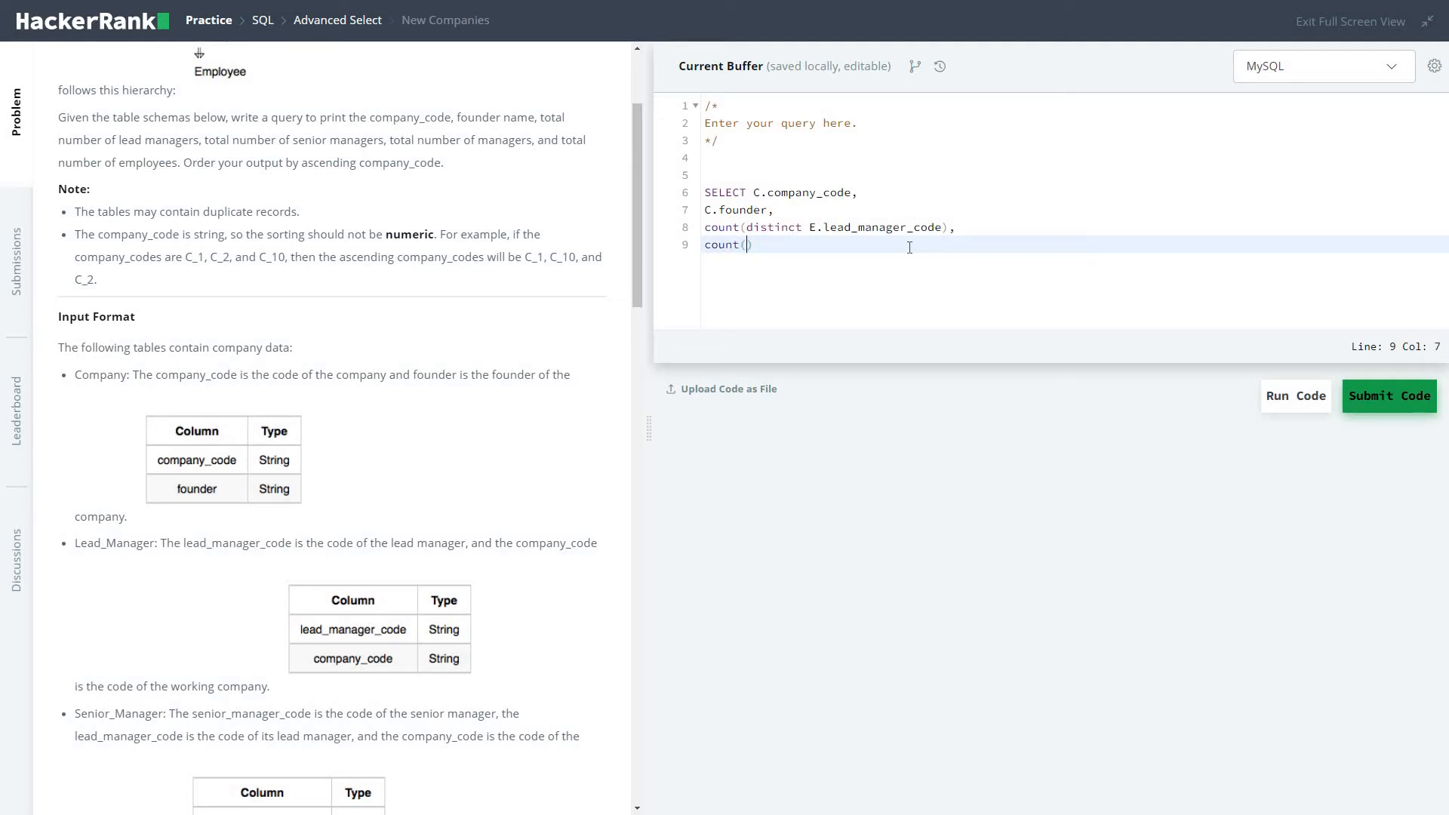
{"action": "type", "text": "dis"}
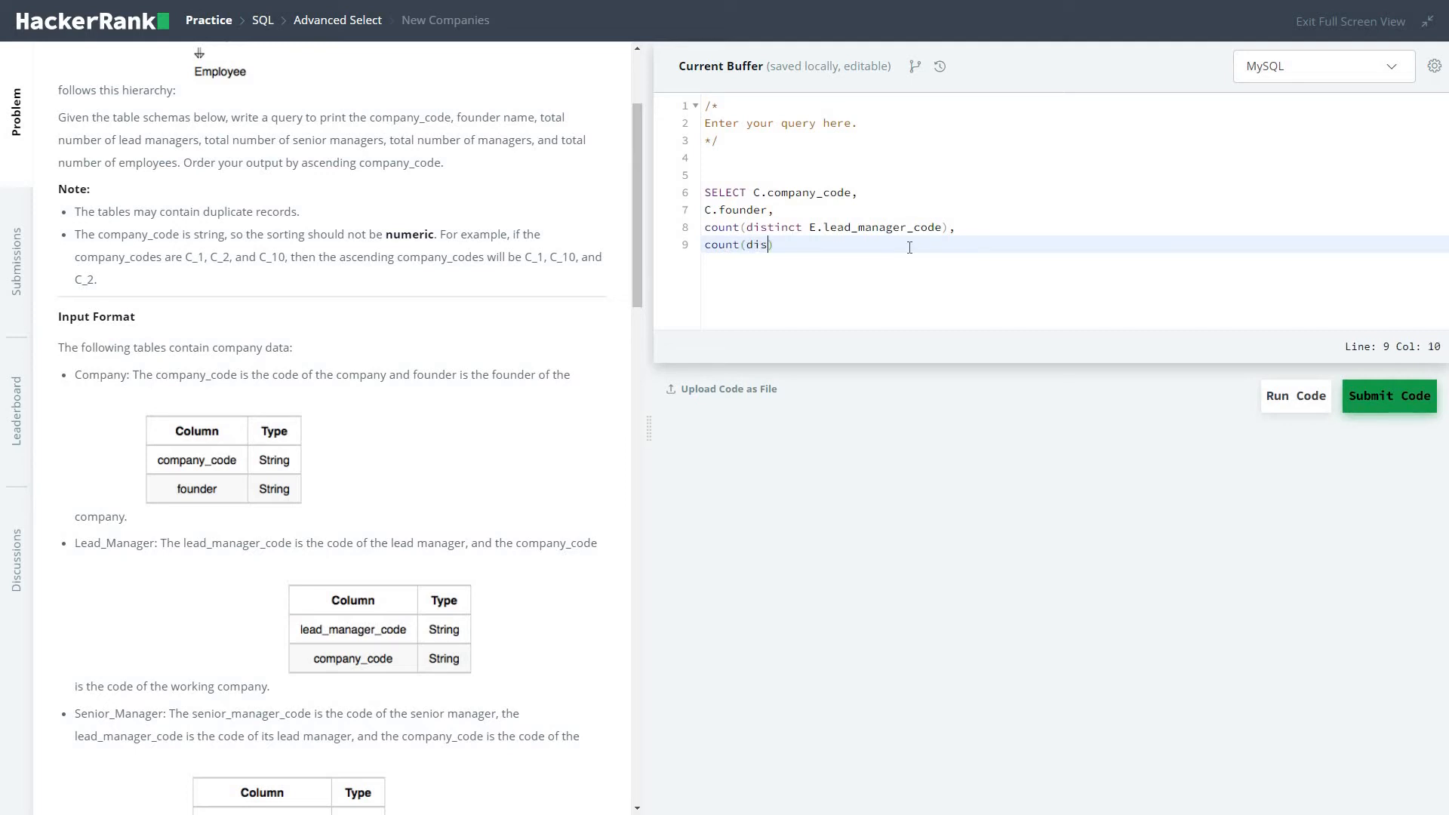
{"action": "type", "text": "tinct"}
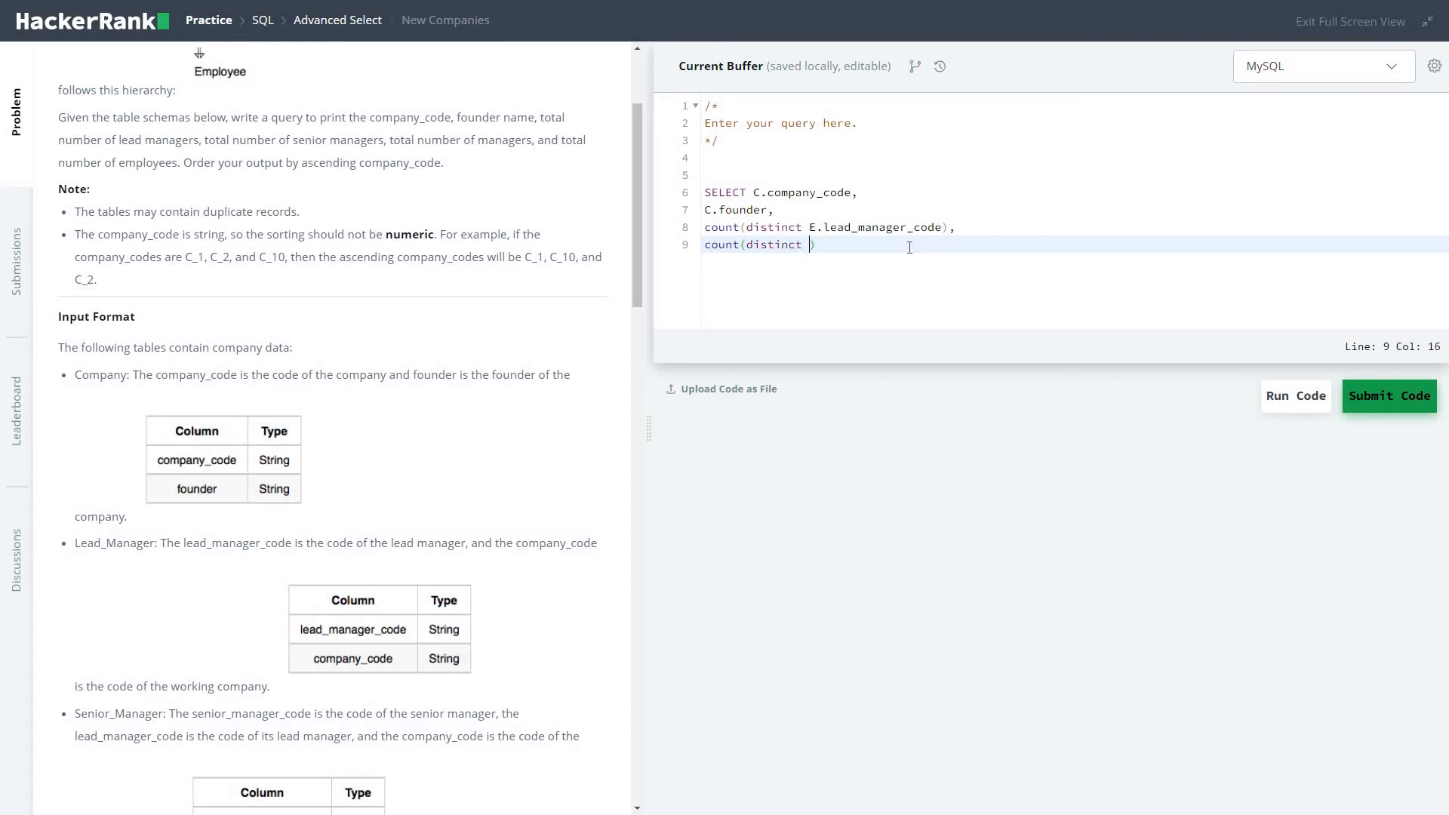
{"action": "type", "text": "e.s"}
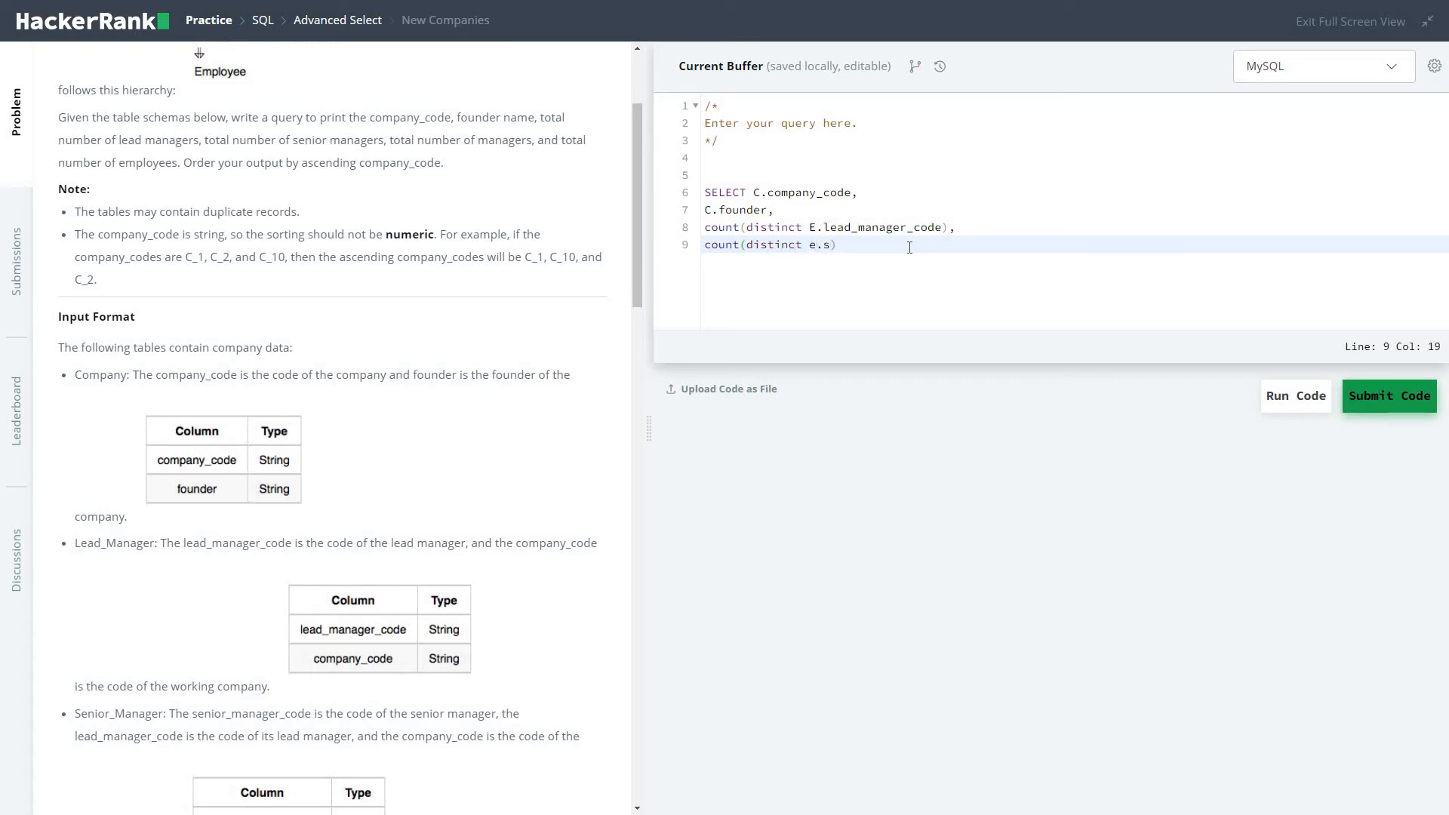
{"action": "type", "text": "enior)"}
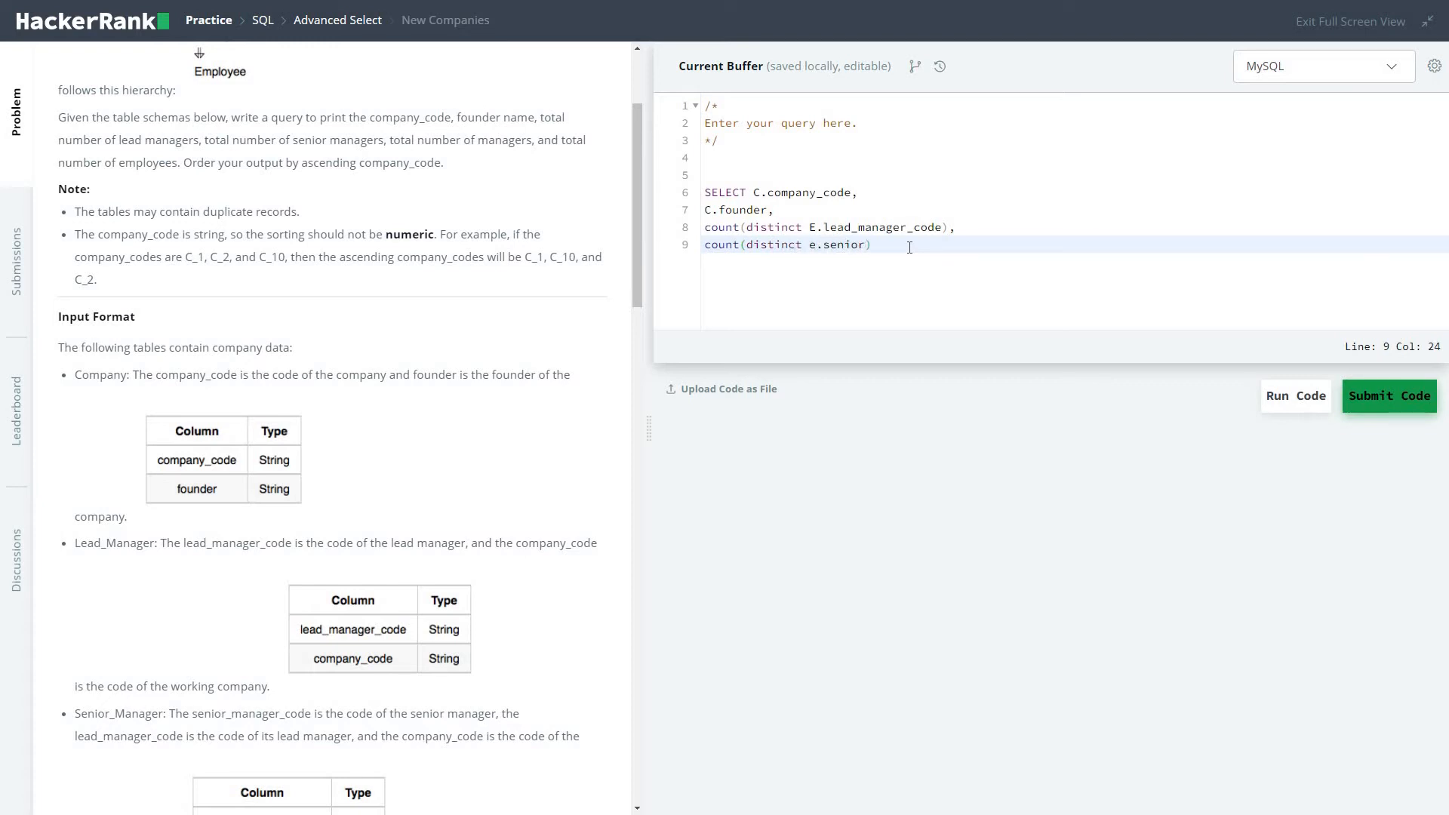
{"action": "type", "text": "_manager)"}
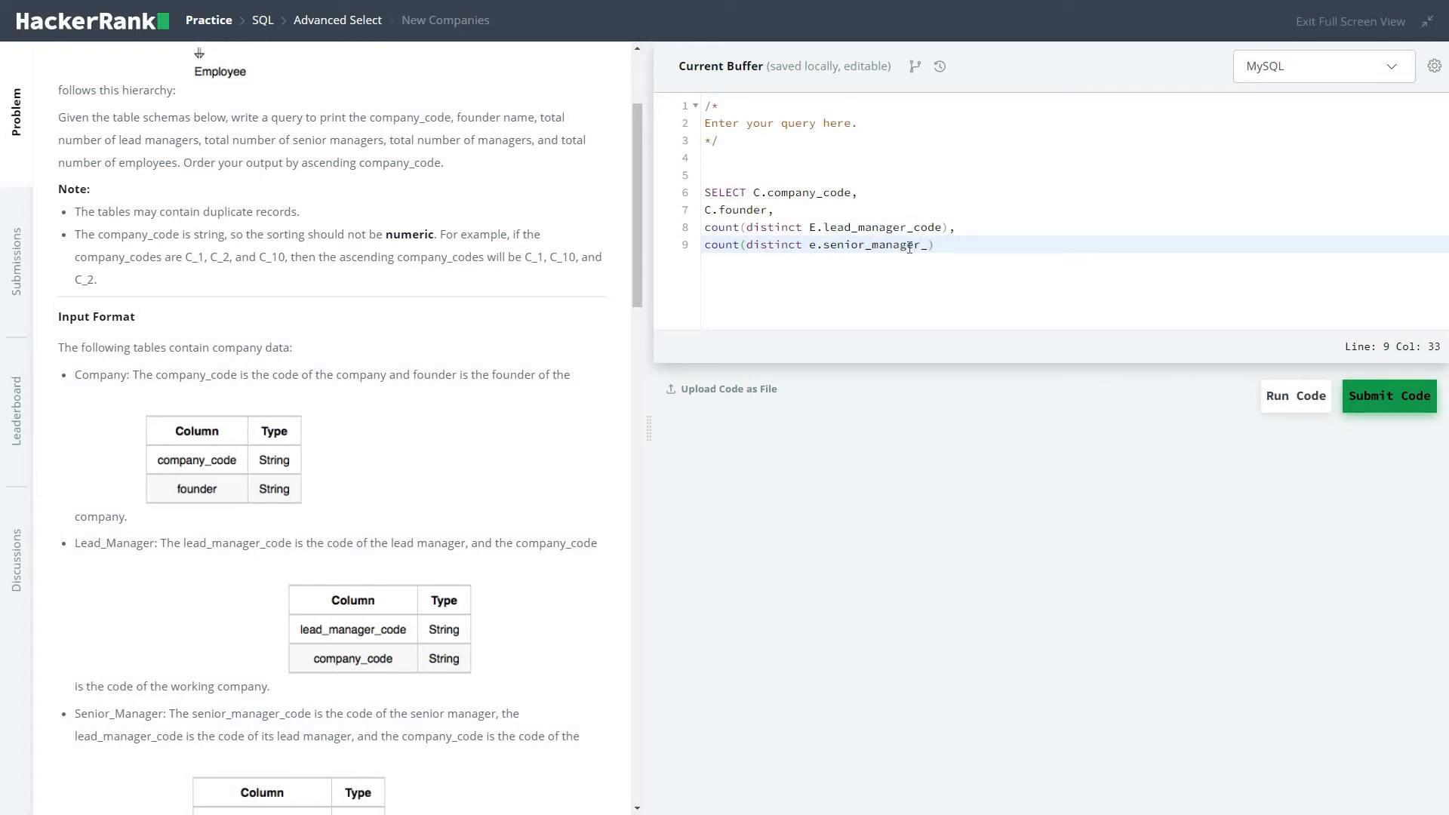
{"action": "type", "text": "_code)"}
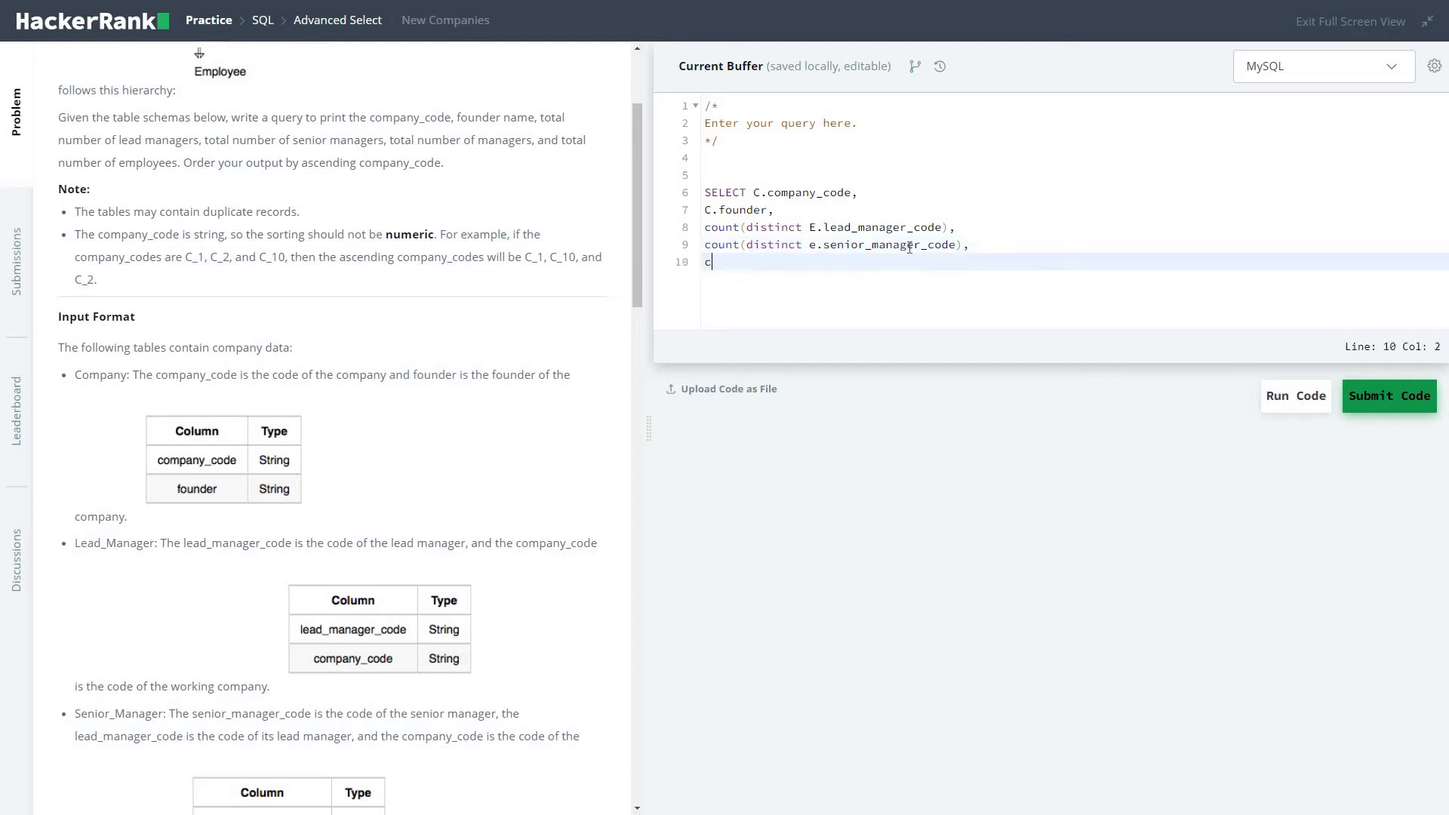
Count distinct e.manager_code as another select column.
{"action": "type", "text": "ount()"}
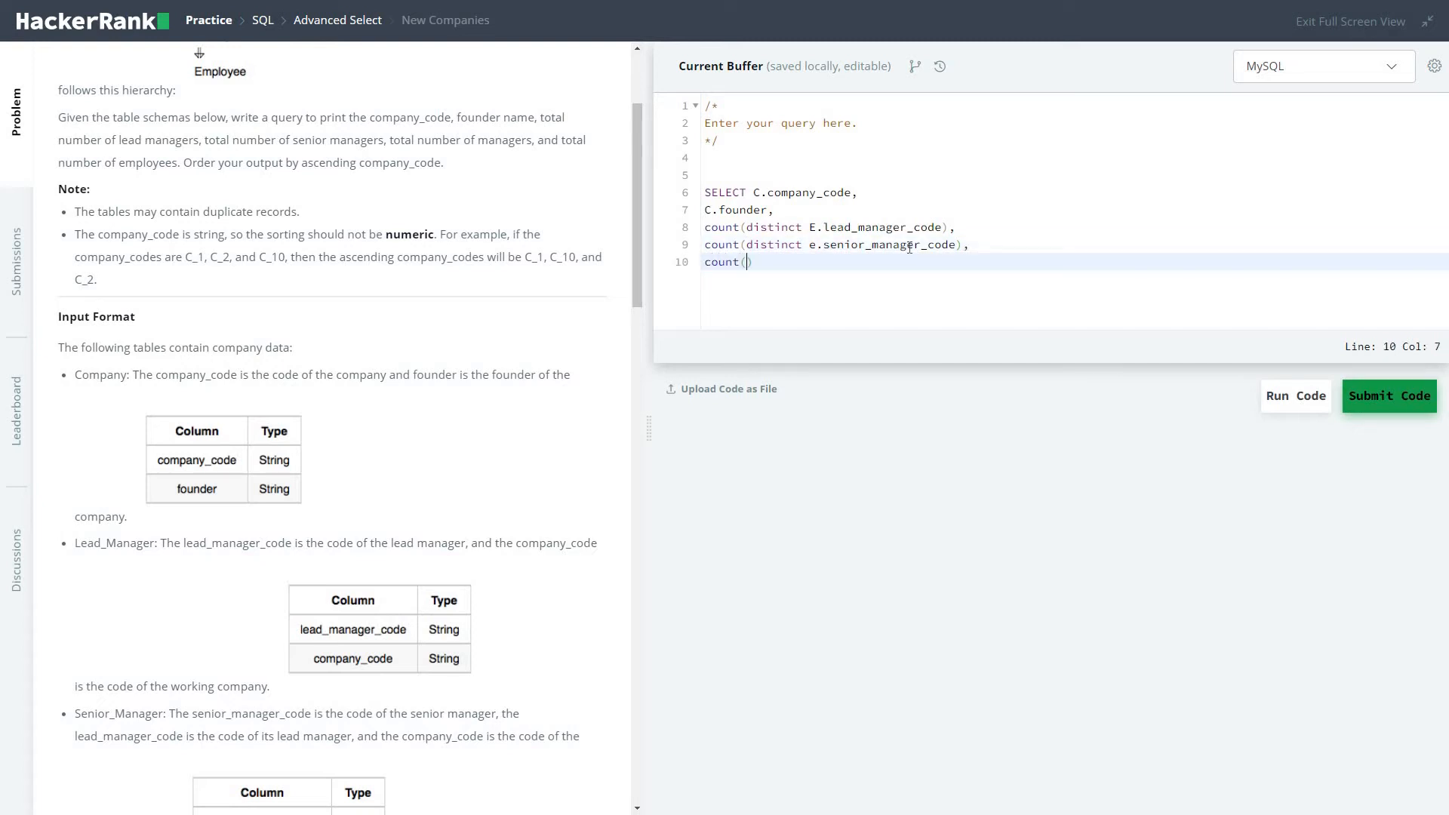
{"action": "type", "text": "distinct e"}
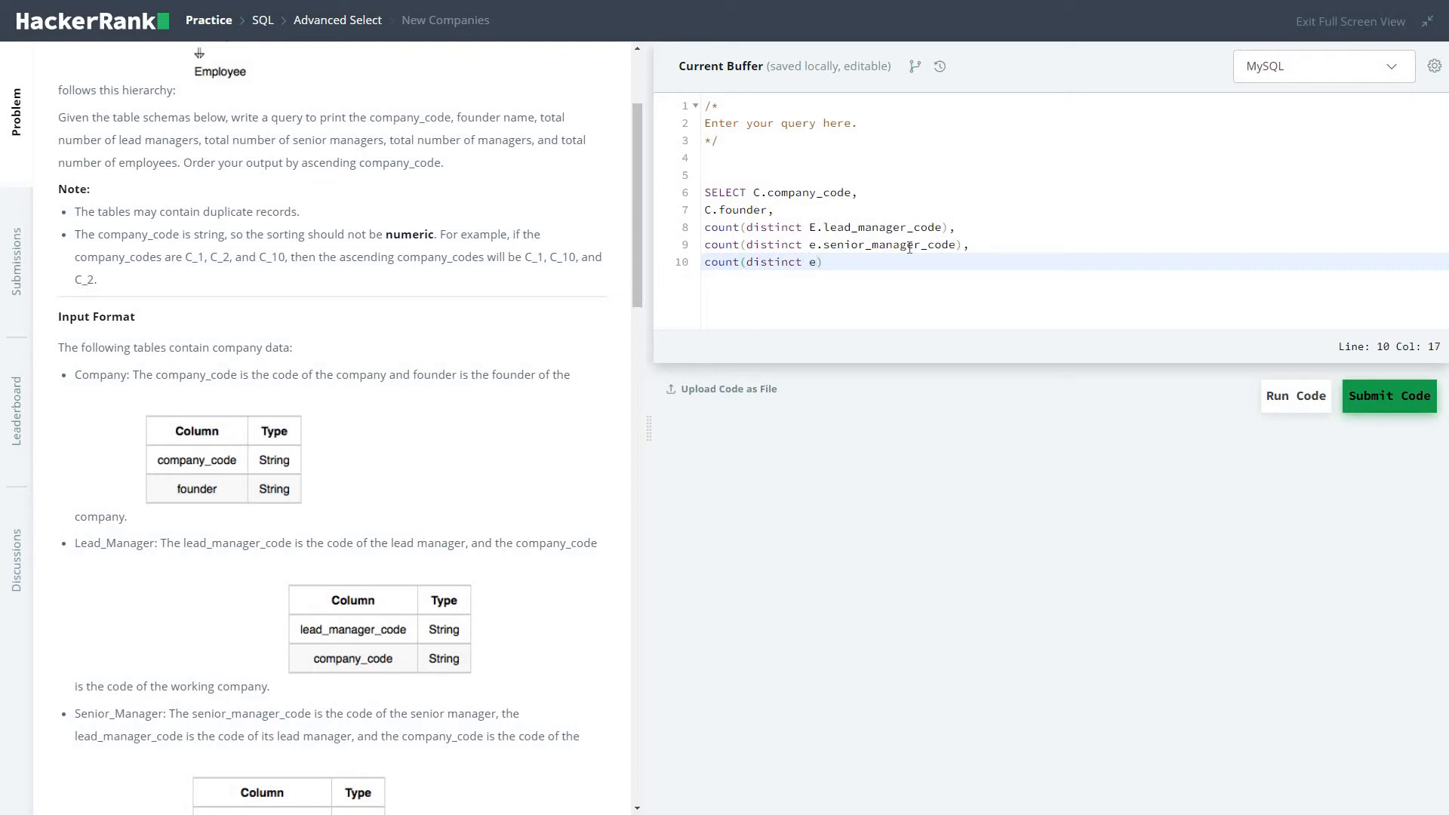
{"action": "type", "text": "m"}
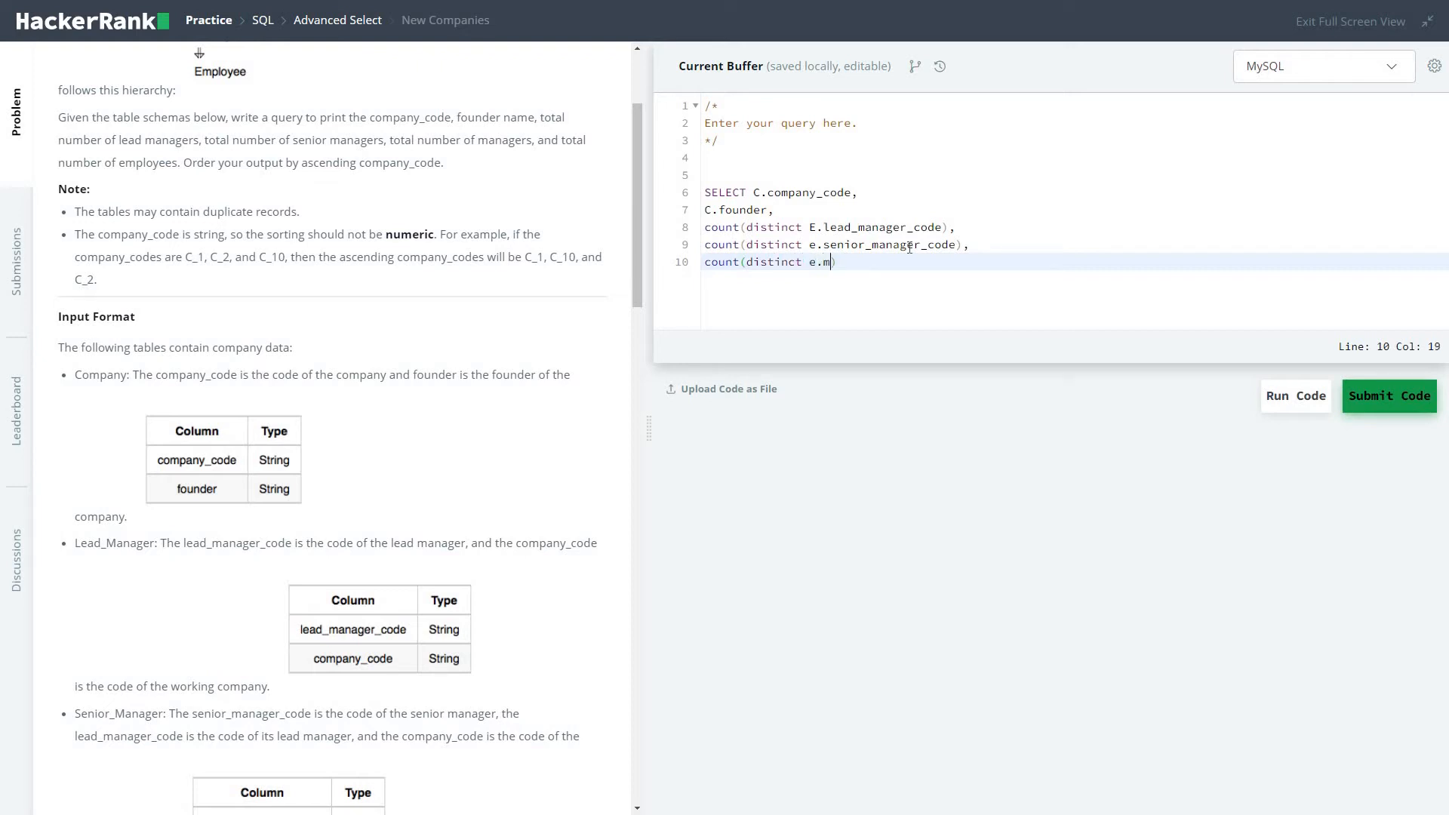
{"action": "type", "text": "anager)"}
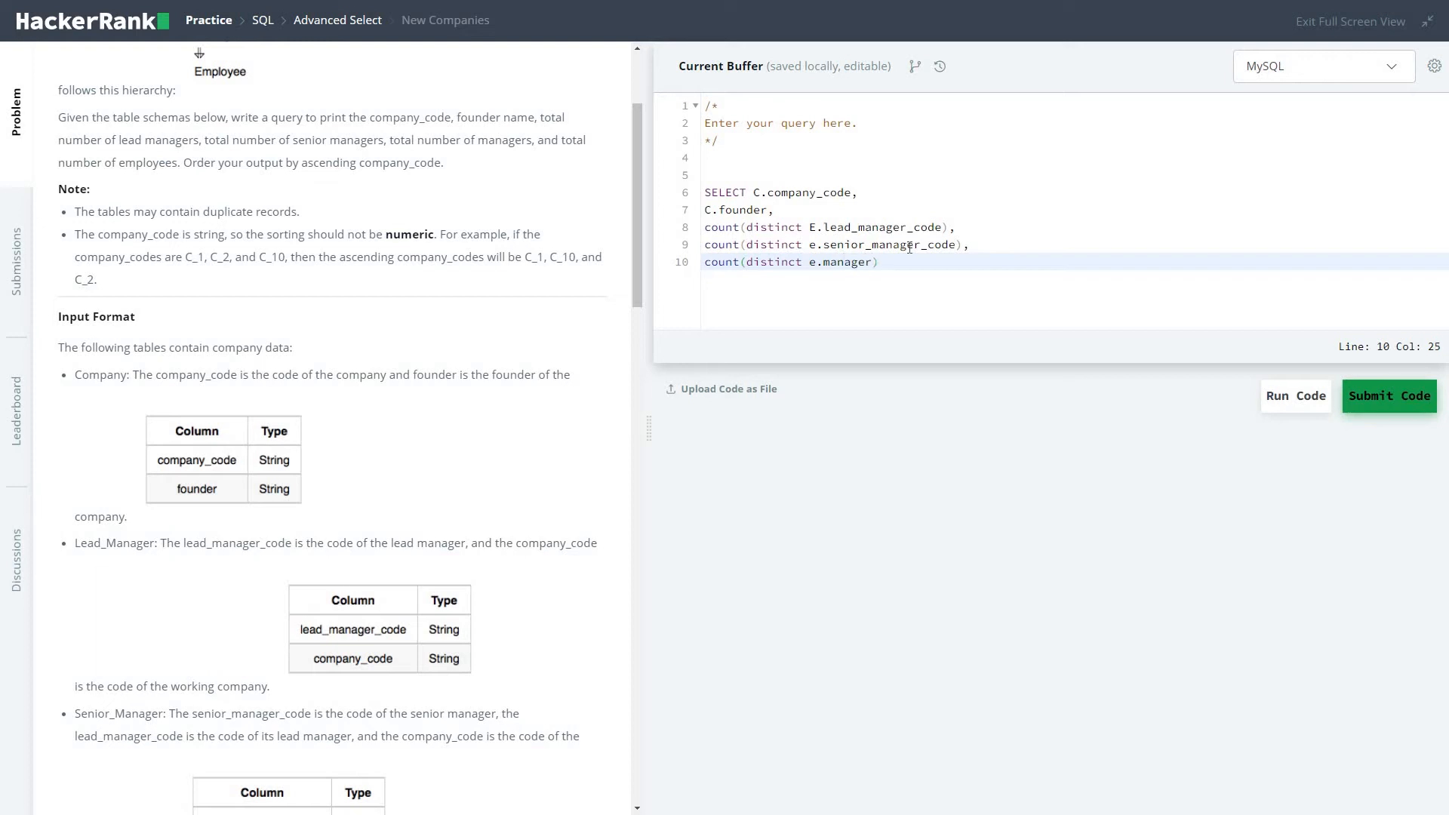
{"action": "type", "text": "_"}
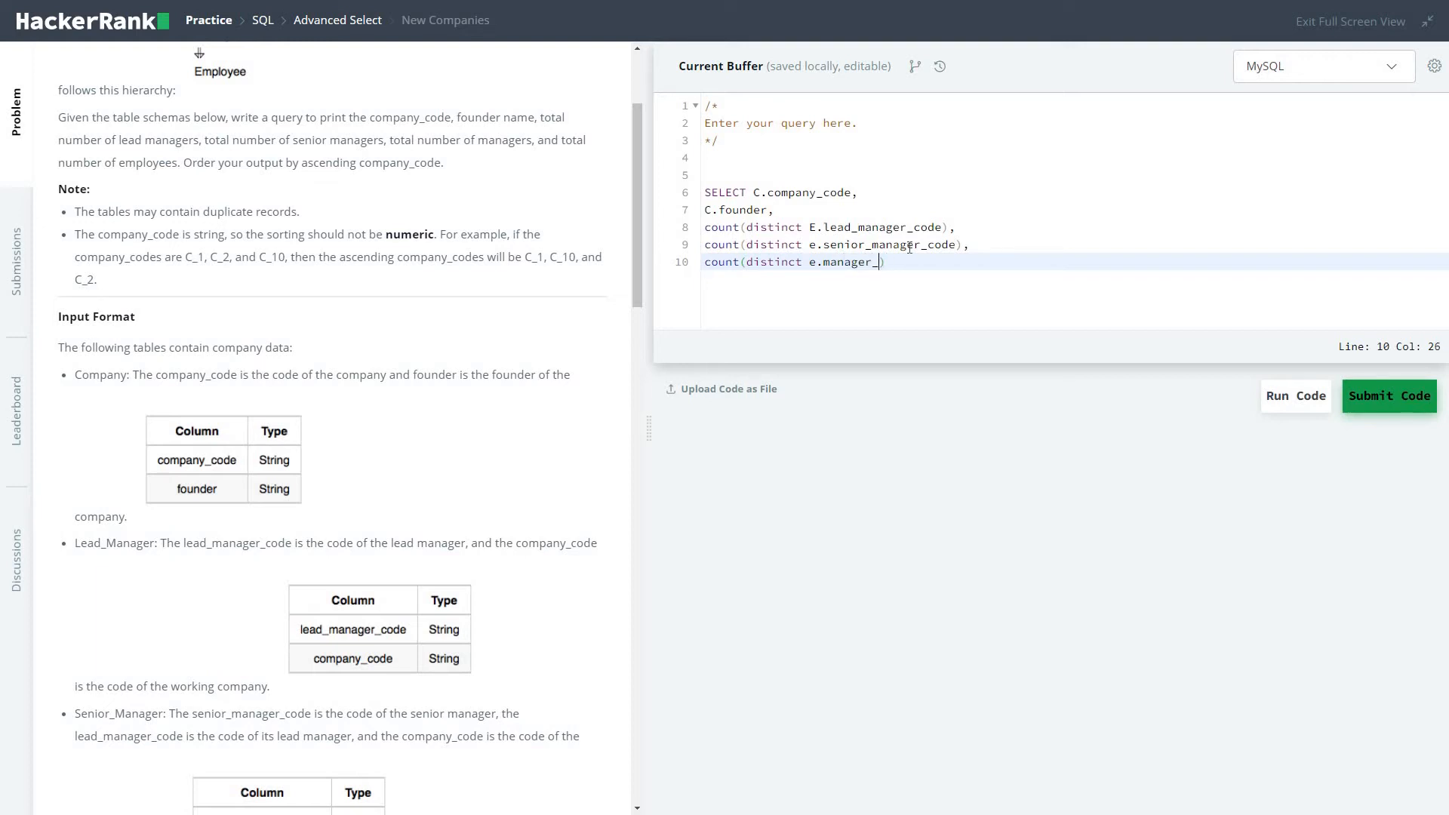
{"action": "type", "text": "code"}
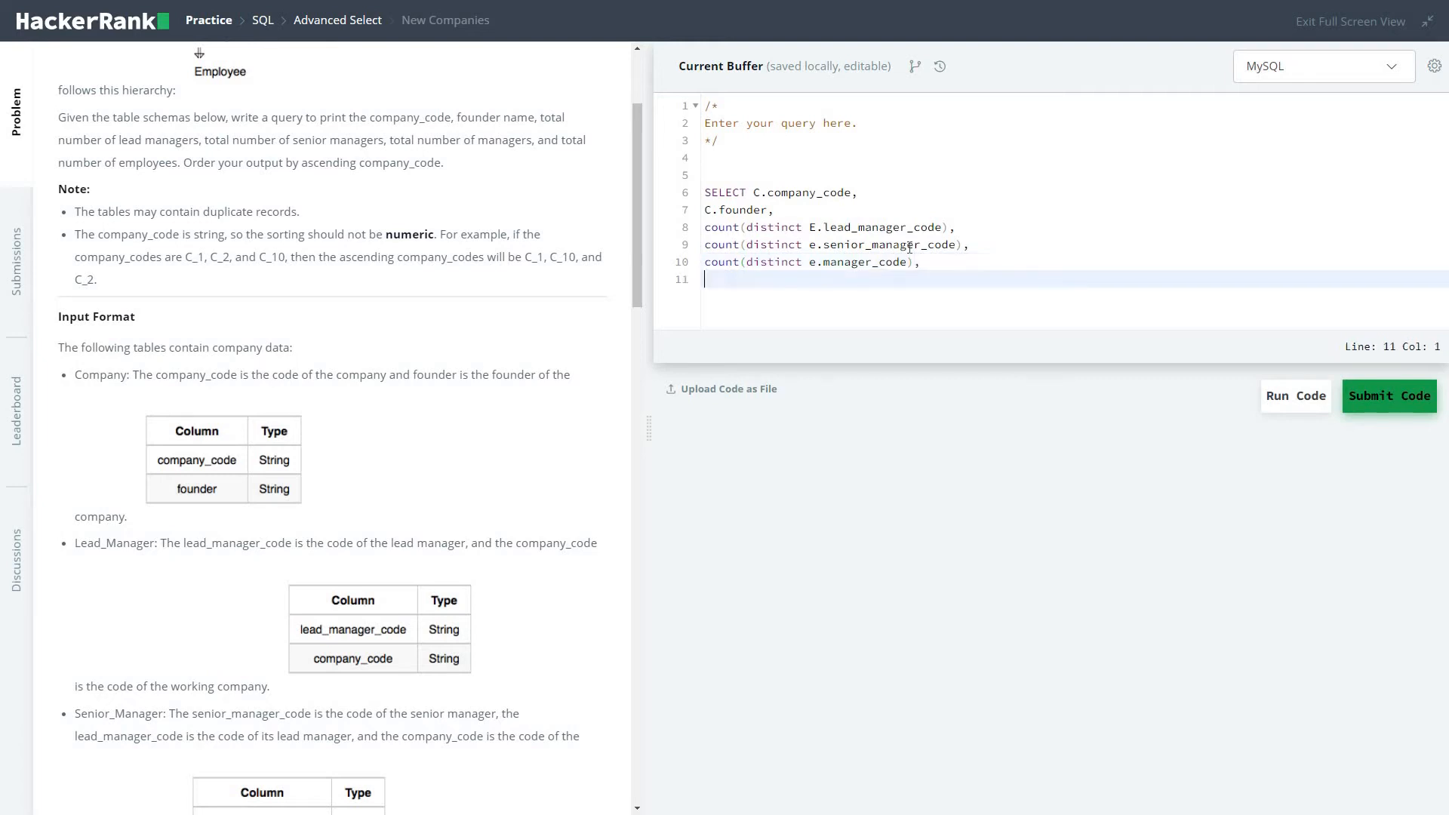
Count distinct e.employee_code as the last select column, then start the from clause.
{"action": "type", "text": "count"}
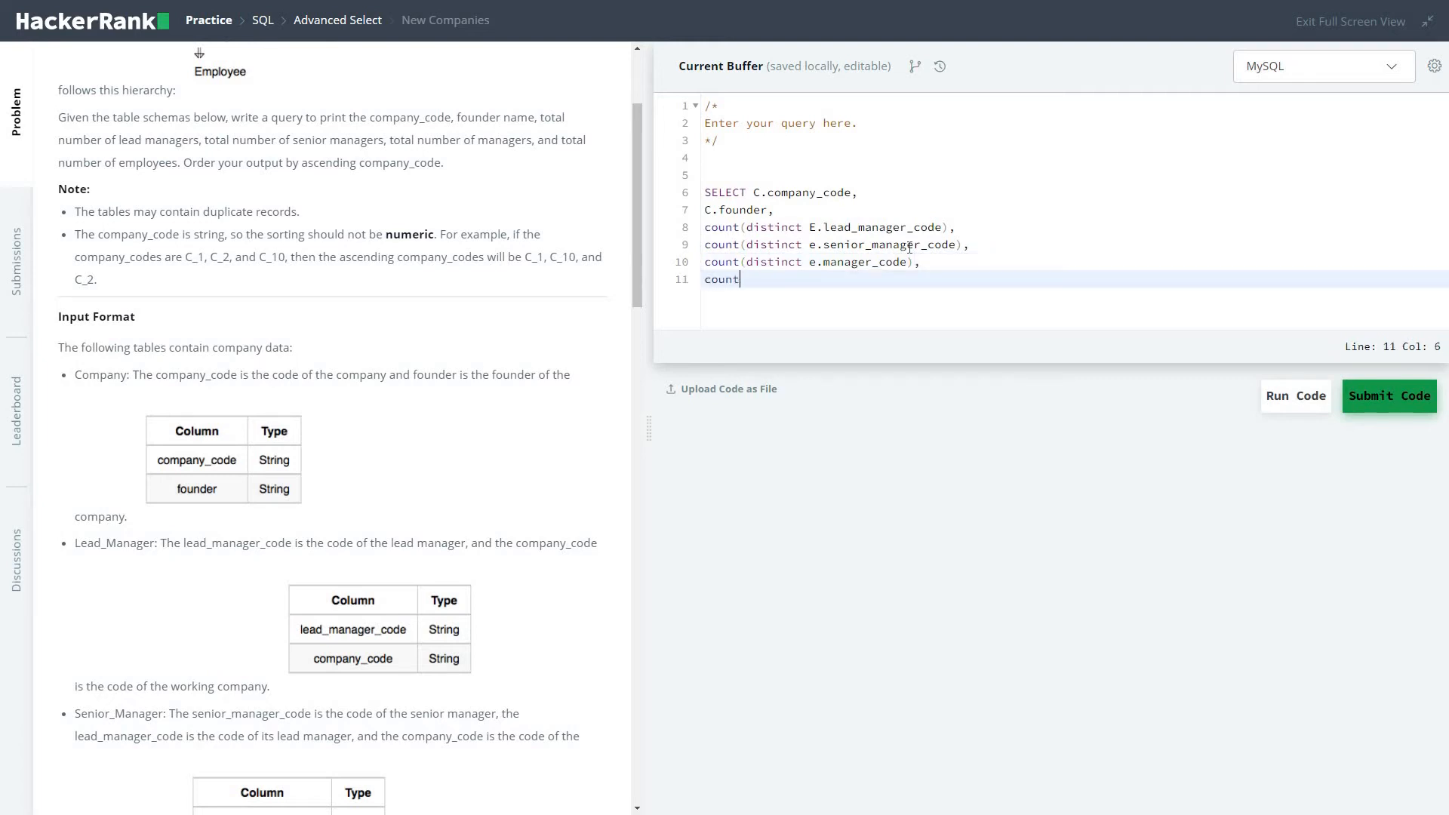
{"action": "type", "text": "(disti)"}
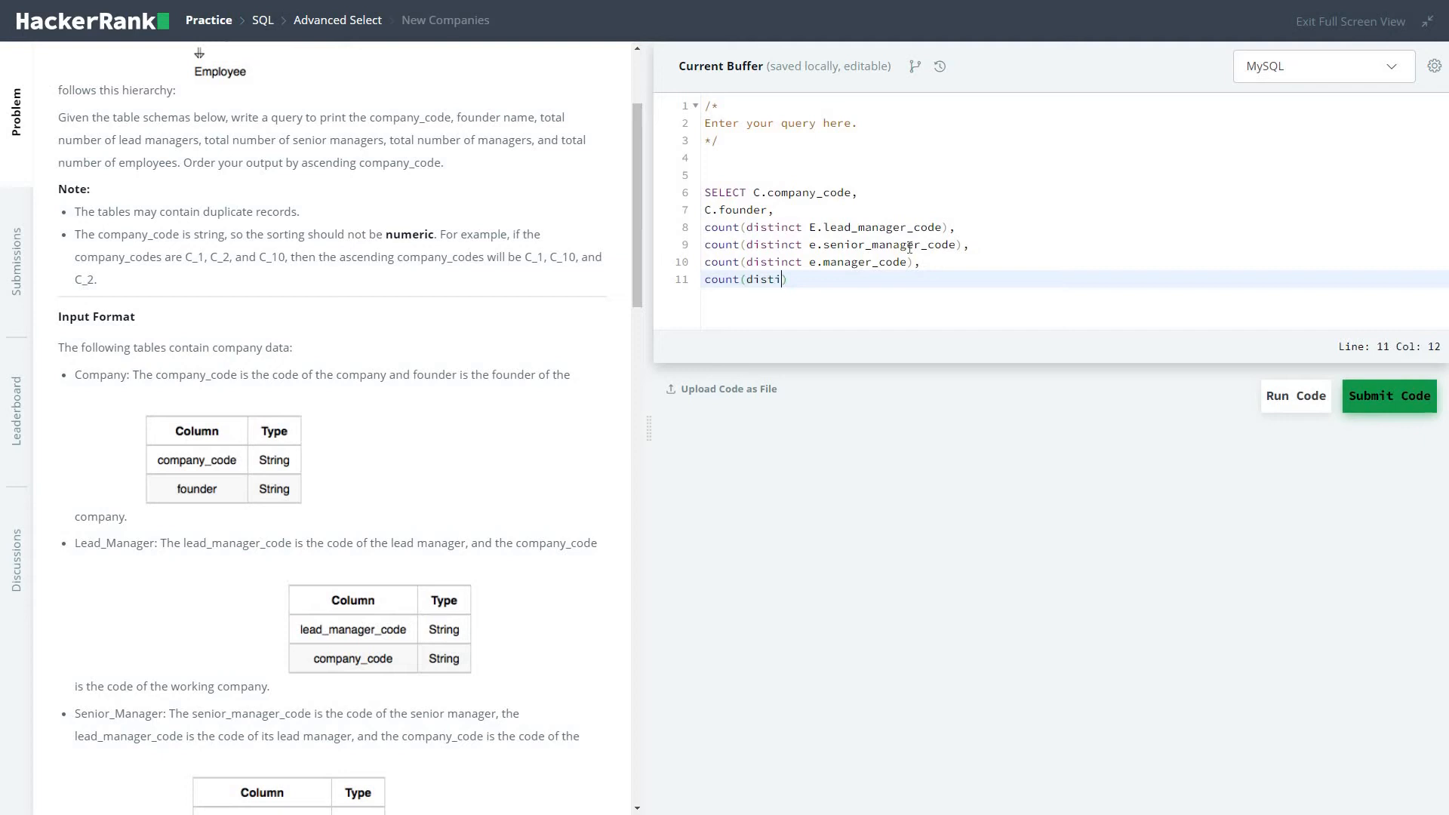
{"action": "type", "text": "nct"}
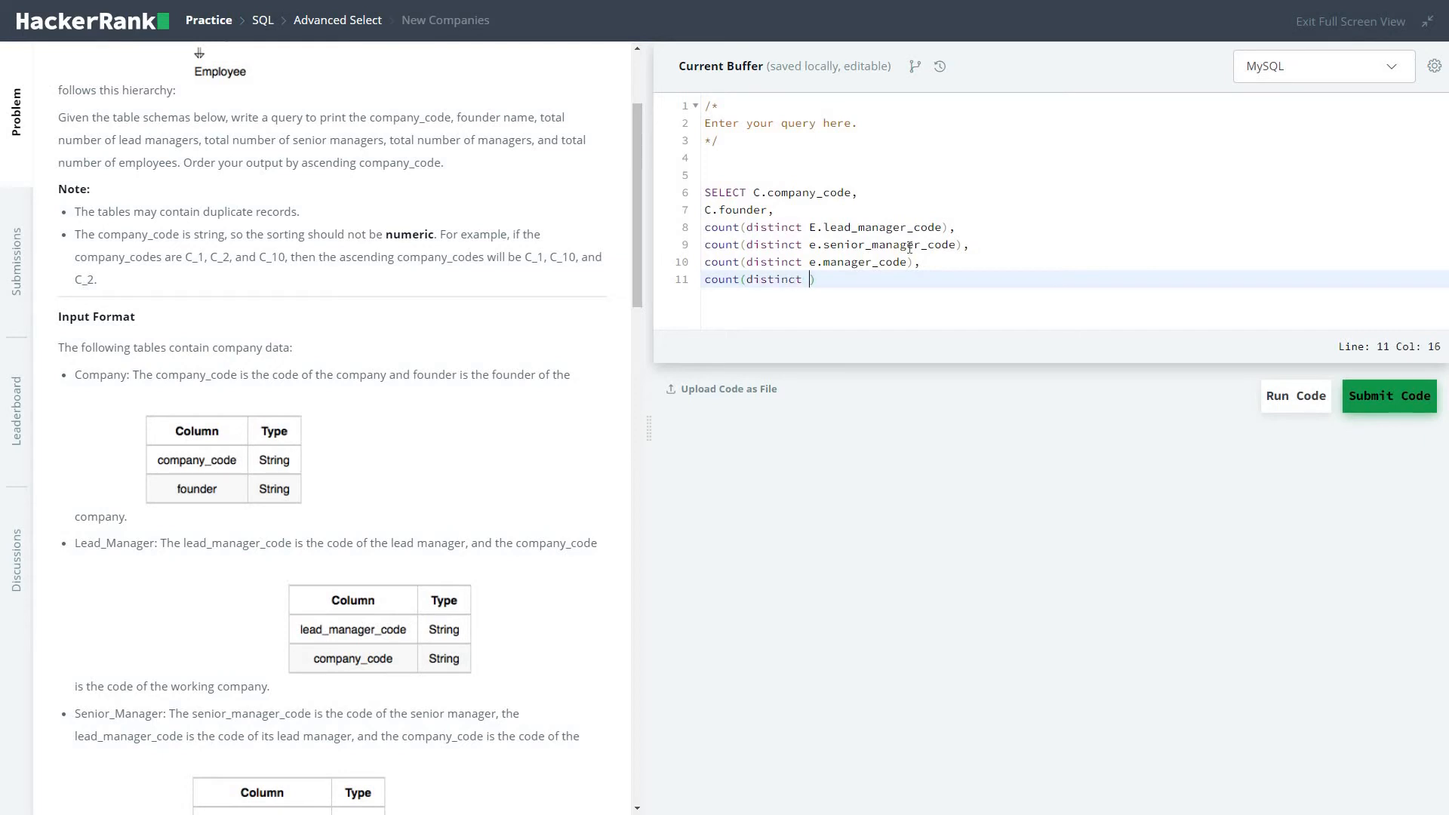
{"action": "type", "text": "e.em"}
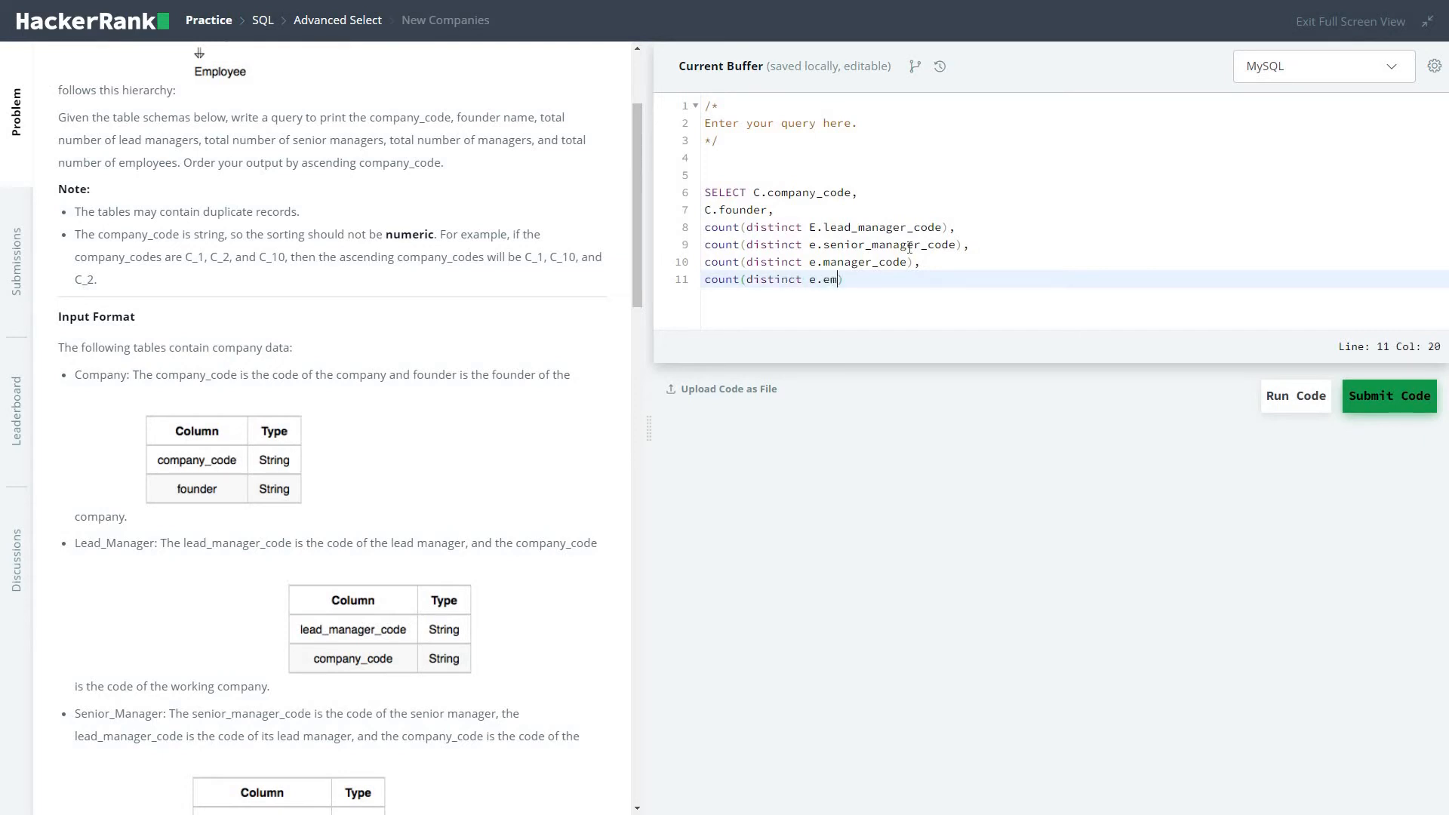
{"action": "type", "text": "ployee)"}
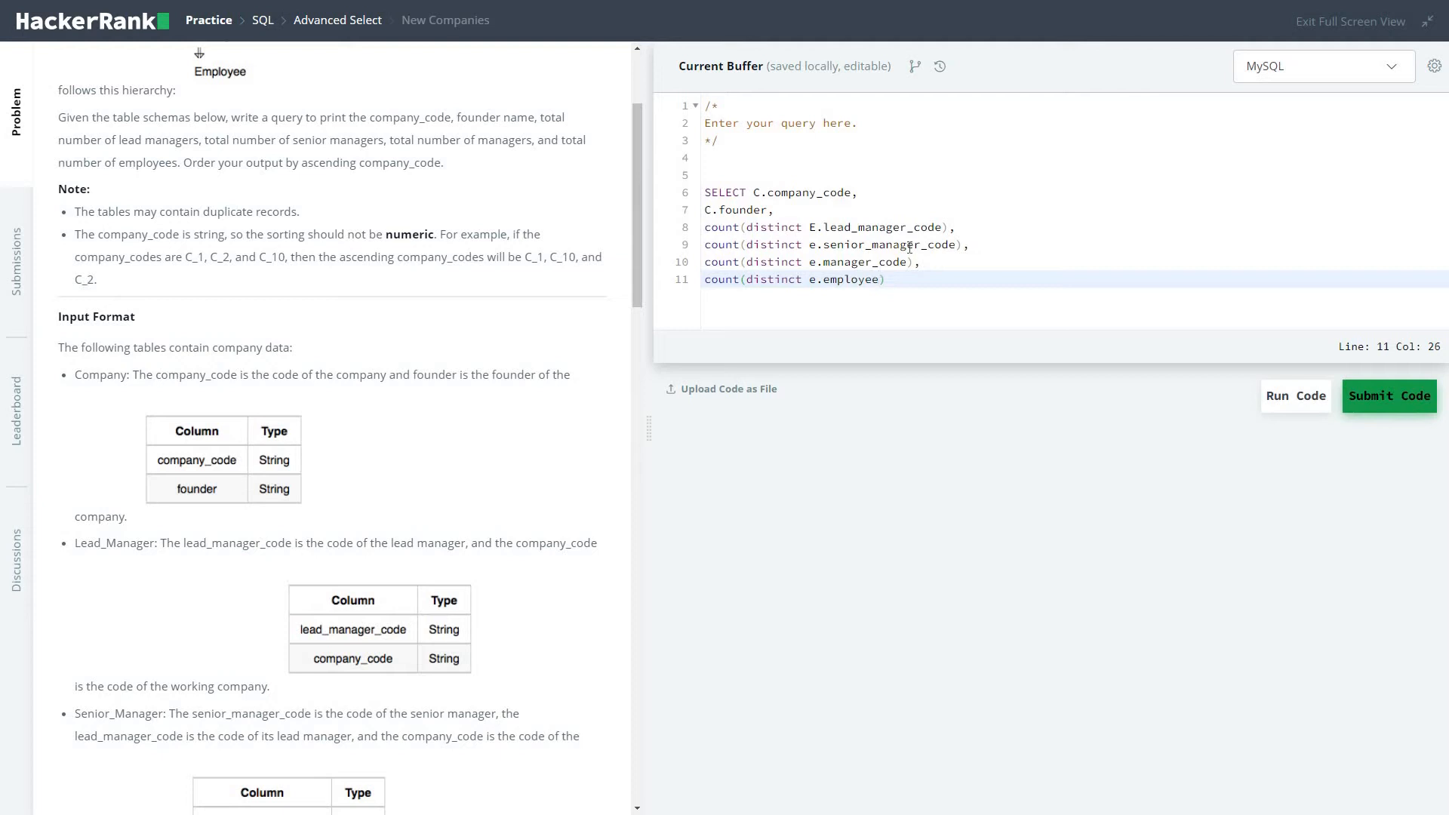
{"action": "type", "text": "_code"}
{"action": "type", "text": "from"}
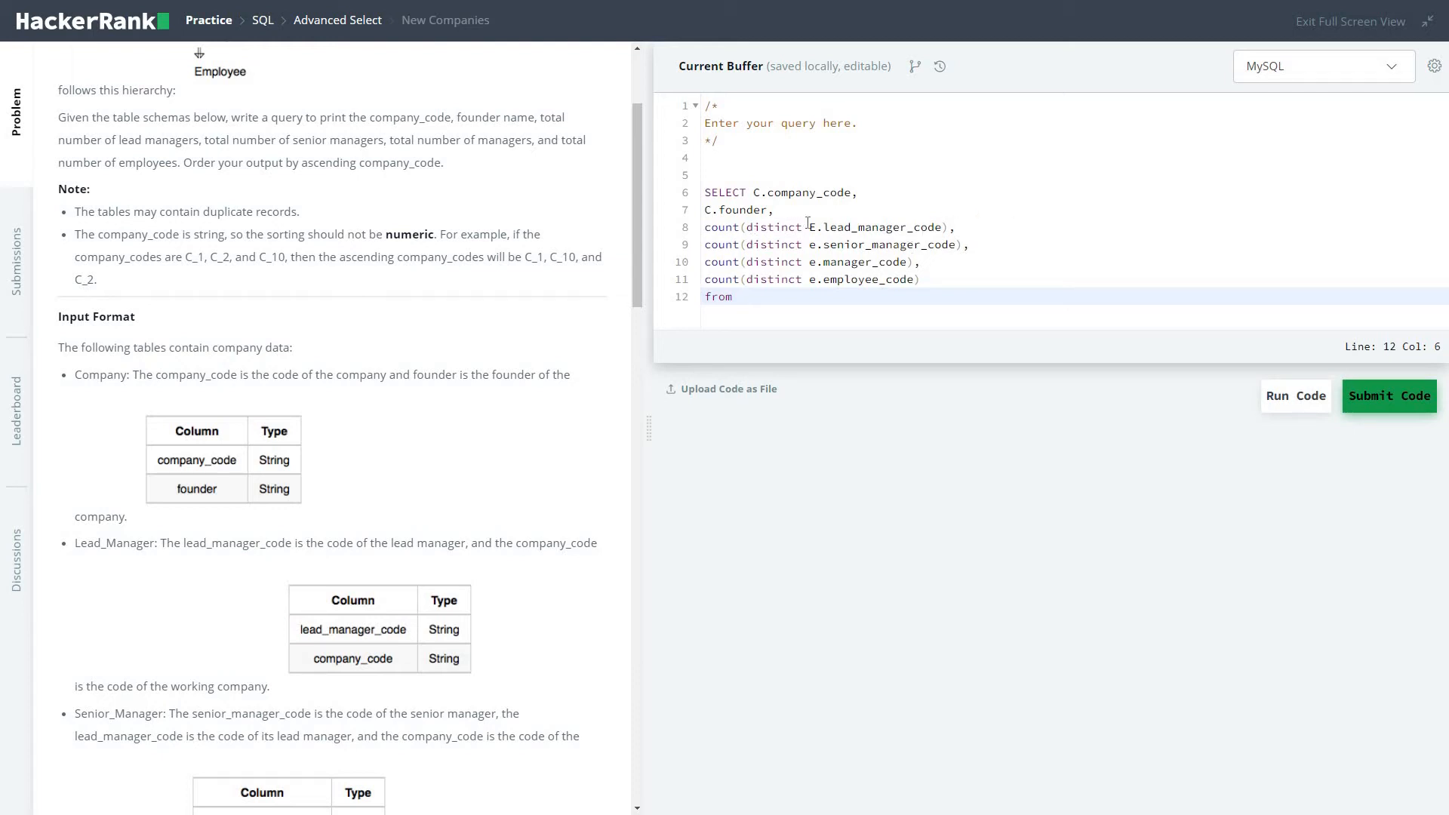
Lowercase the aliases and read from company c, starting the inner join.
{"action": "left_click", "coordinate": [809, 228]}
{"action": "type", "text": "e"}
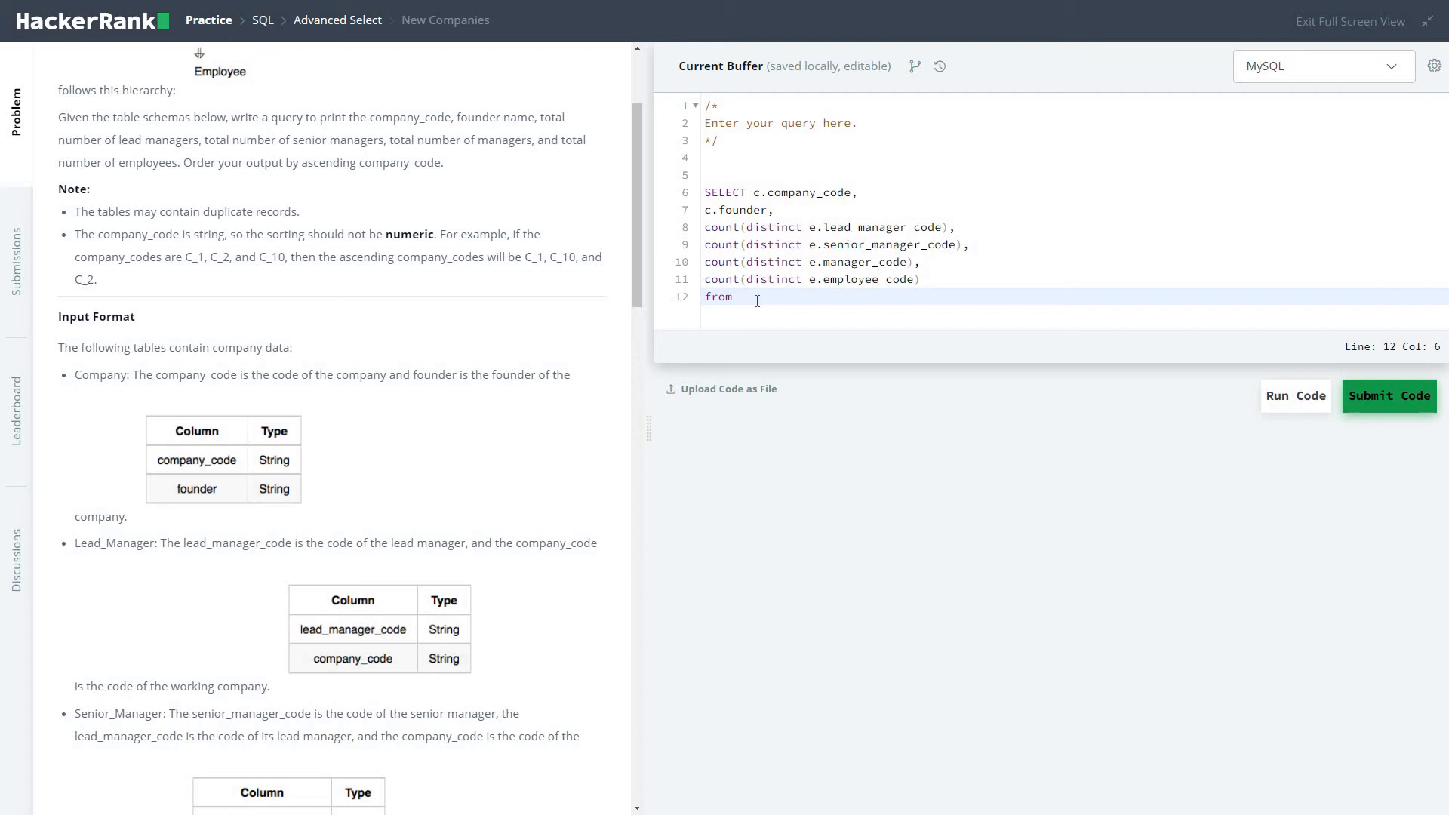
{"action": "type", "text": "compa"}
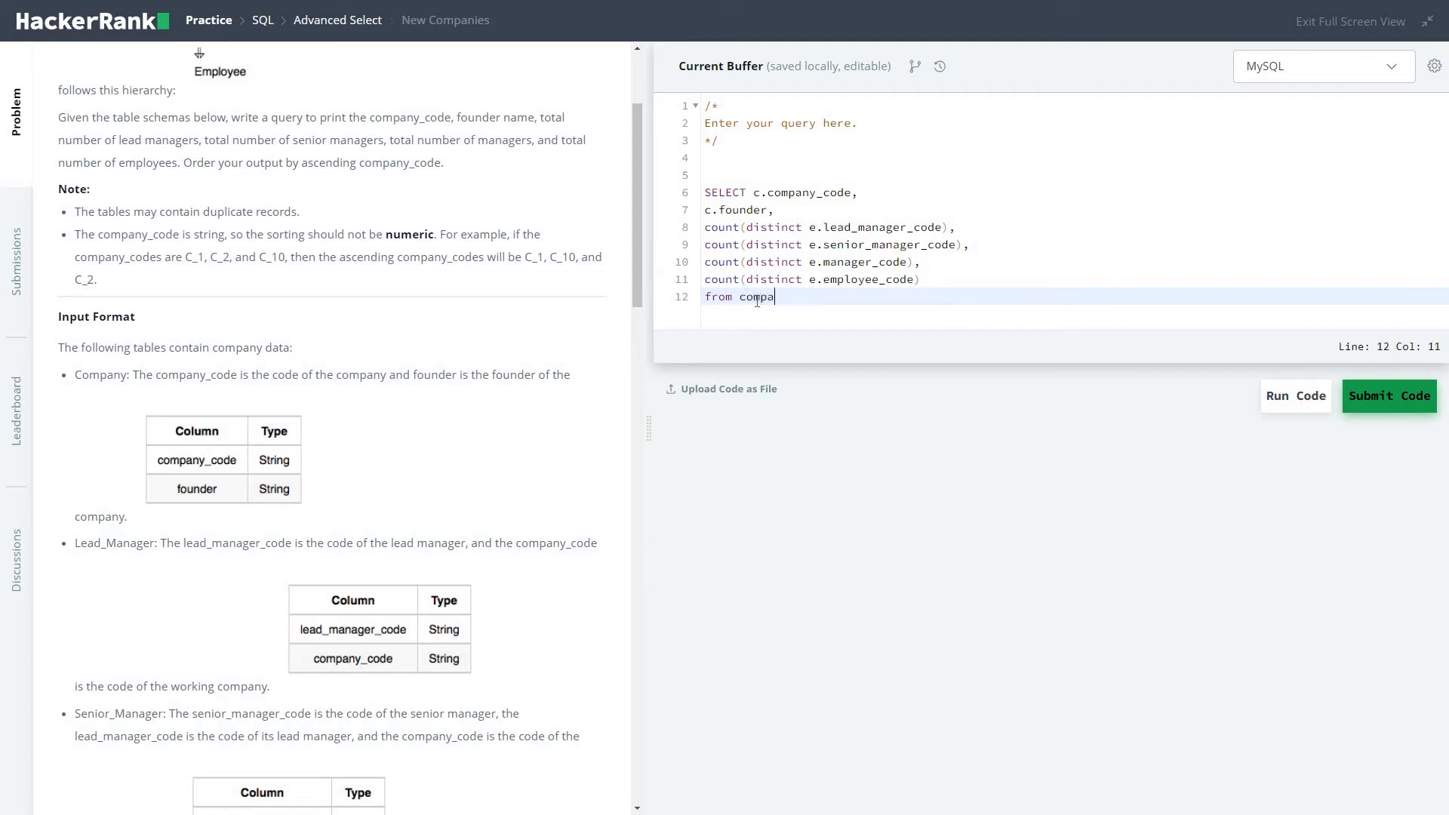
{"action": "type", "text": "ny c"}
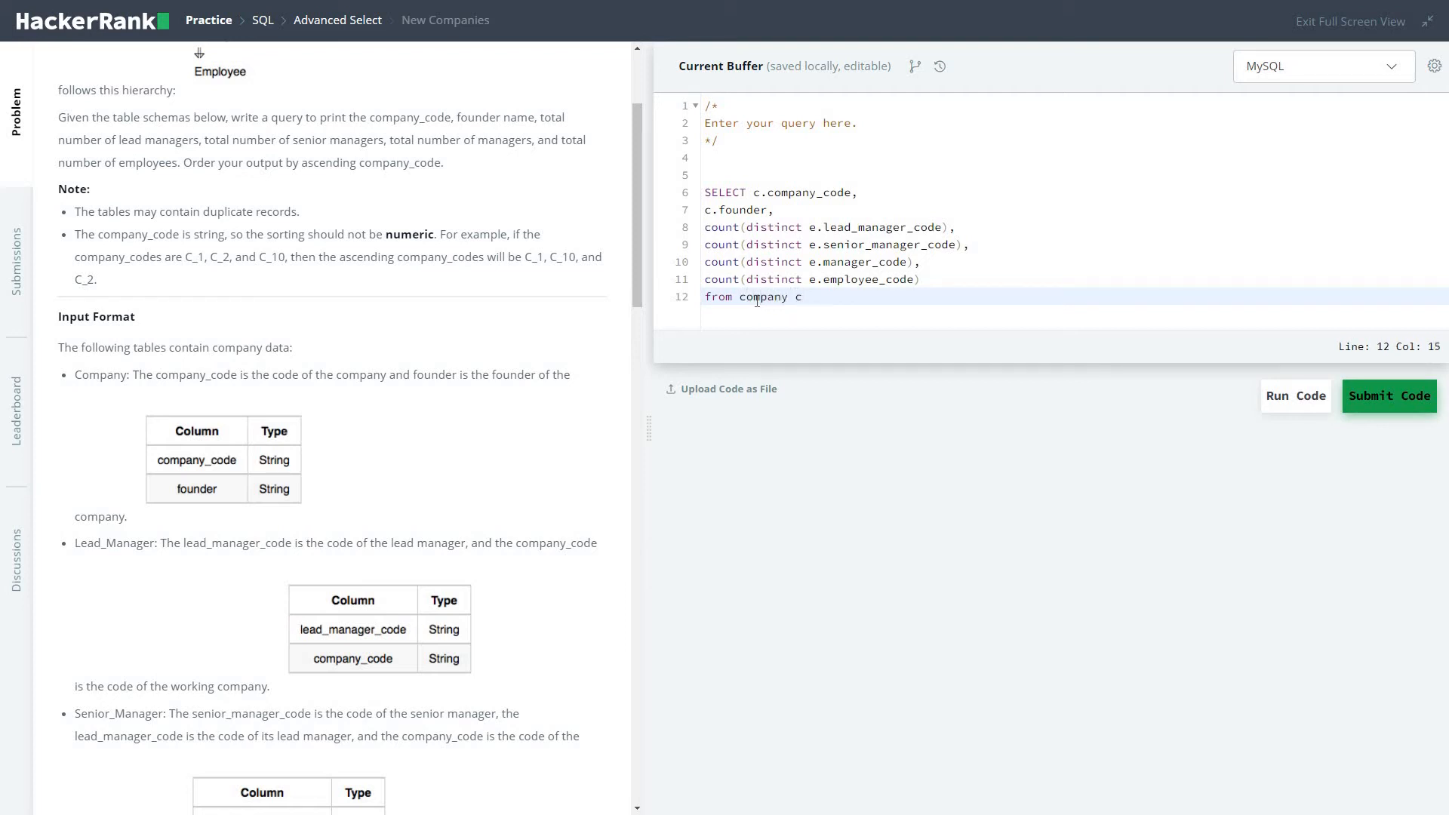
{"action": "type", "text": "inner join em"}
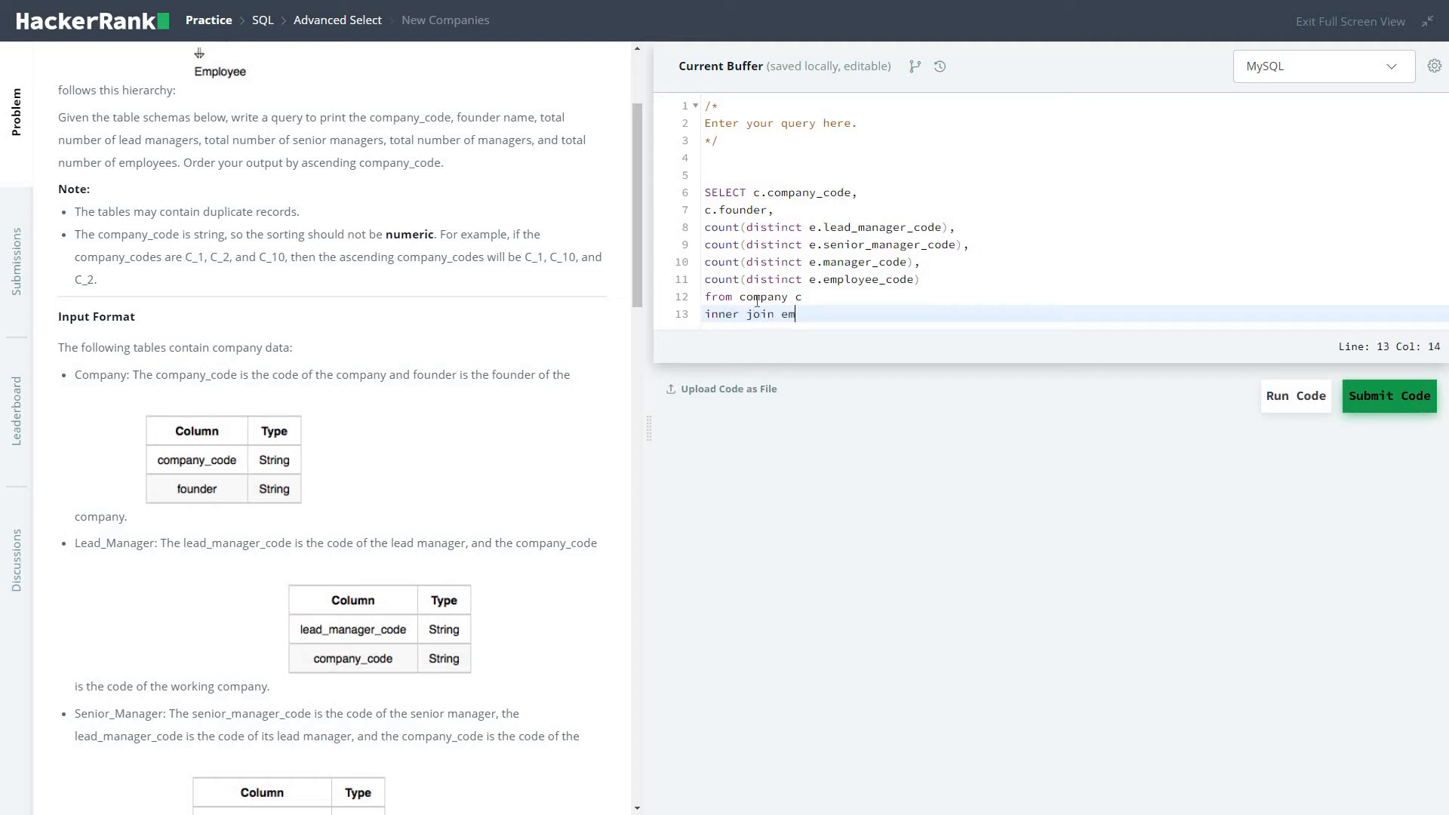
Inner join employee e on e.company_code = c.company_code.
{"action": "type", "text": "ployee e on e"}
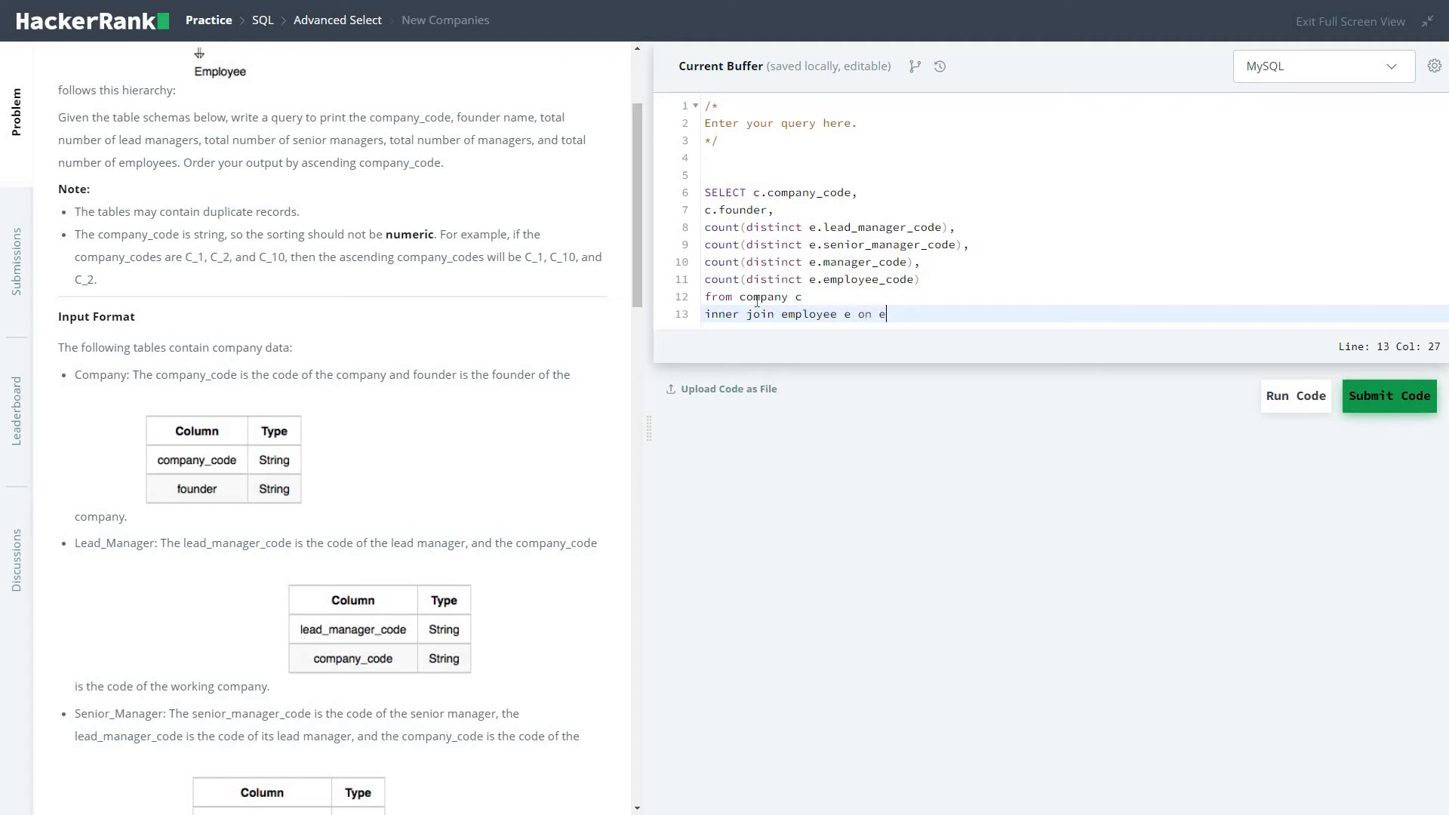
{"action": "type", "text": ".company"}
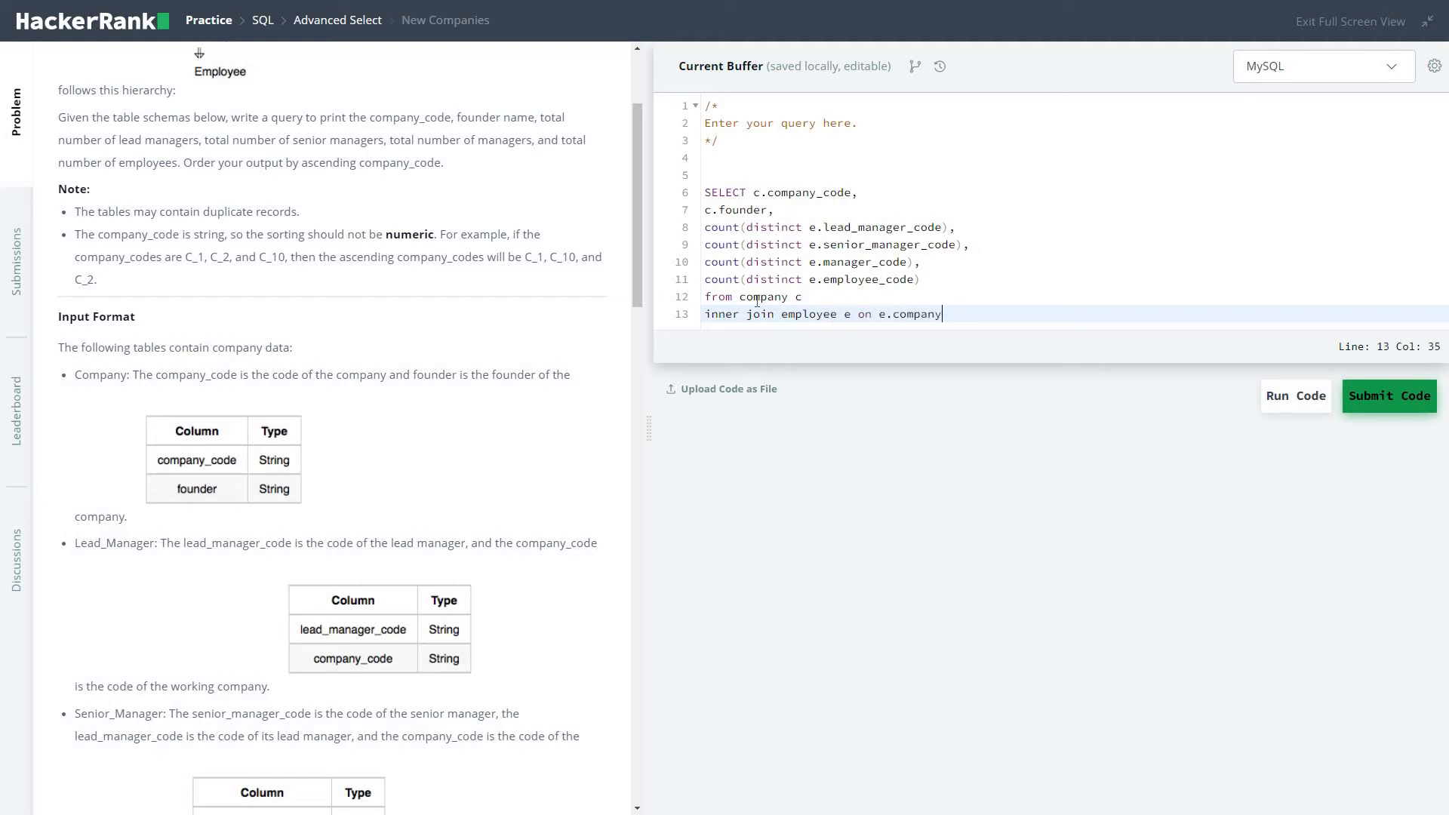
{"action": "type", "text": "_c"}
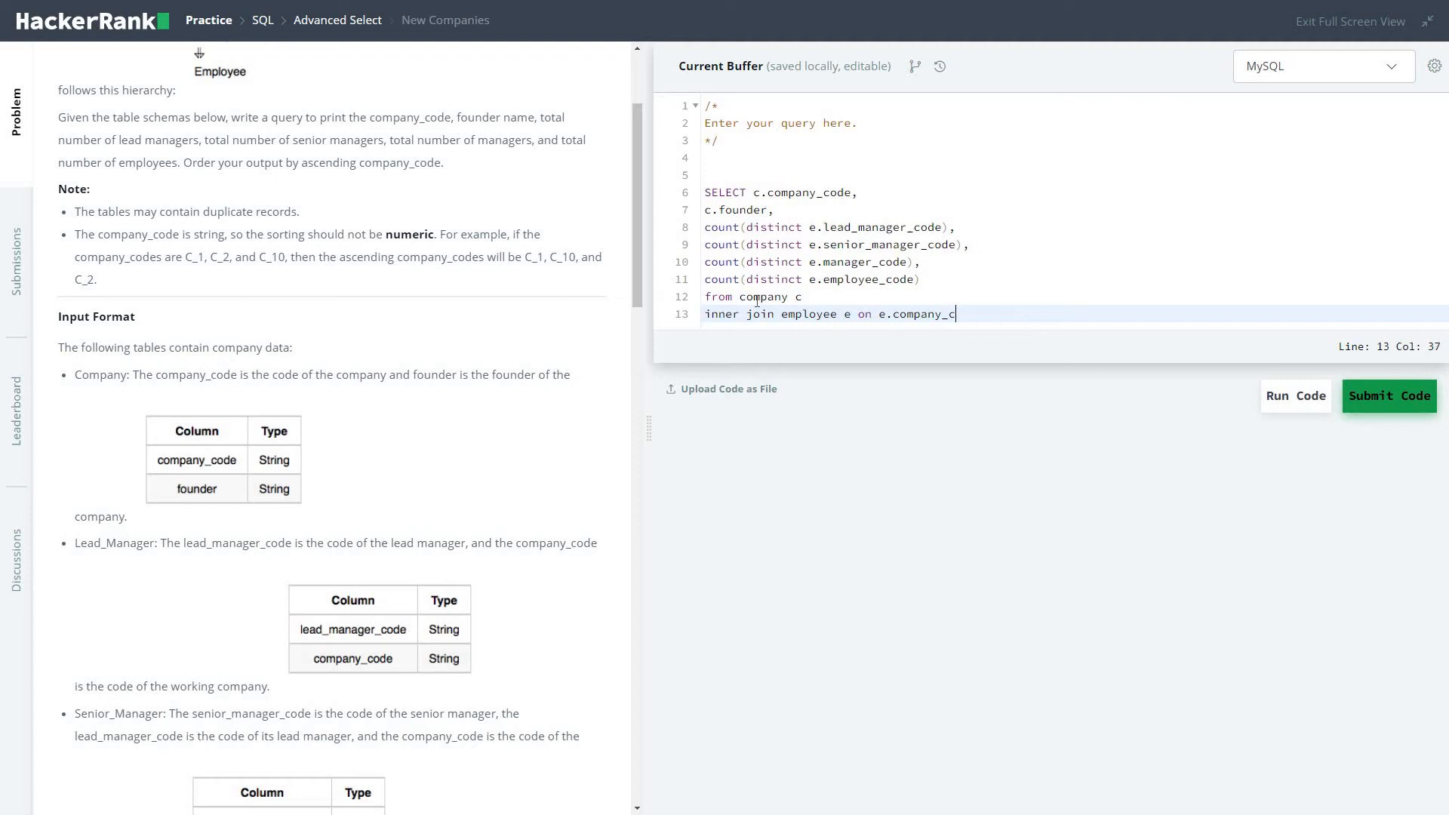
{"action": "type", "text": "ode=c"}
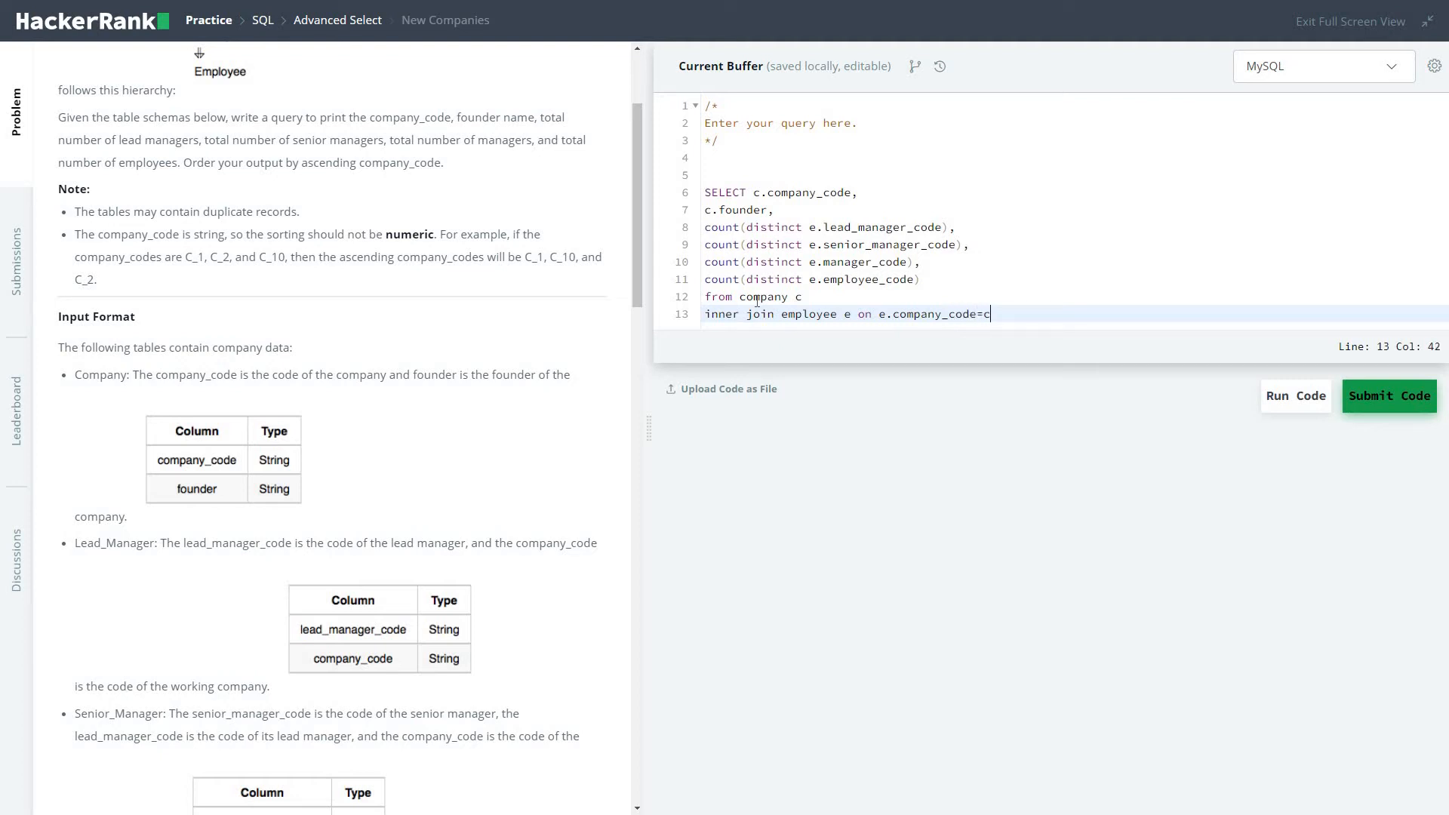
{"action": "type", "text": "."}
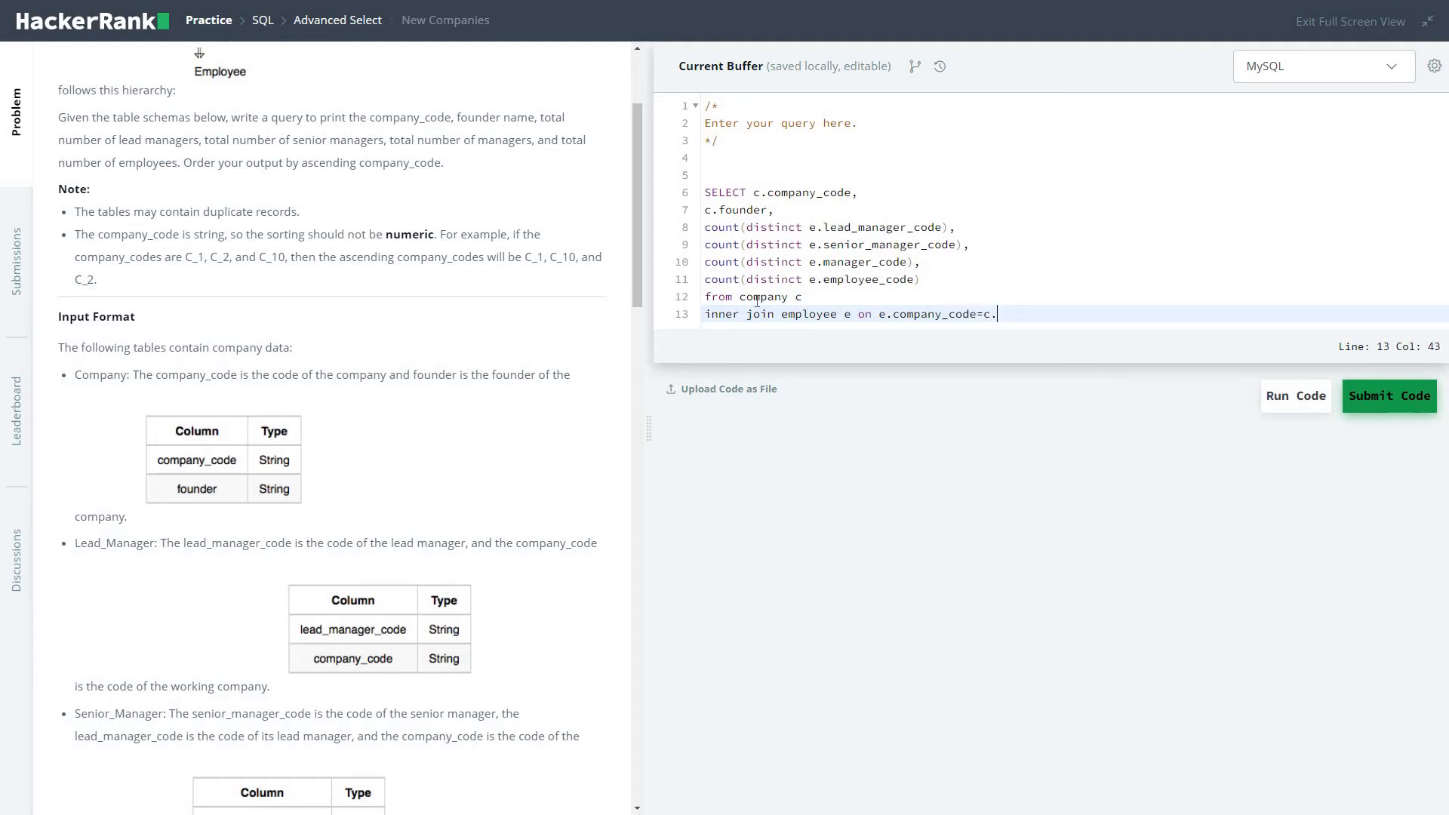
{"action": "type", "text": "company_code"}
{"action": "type", "text": "goup by c.c"}
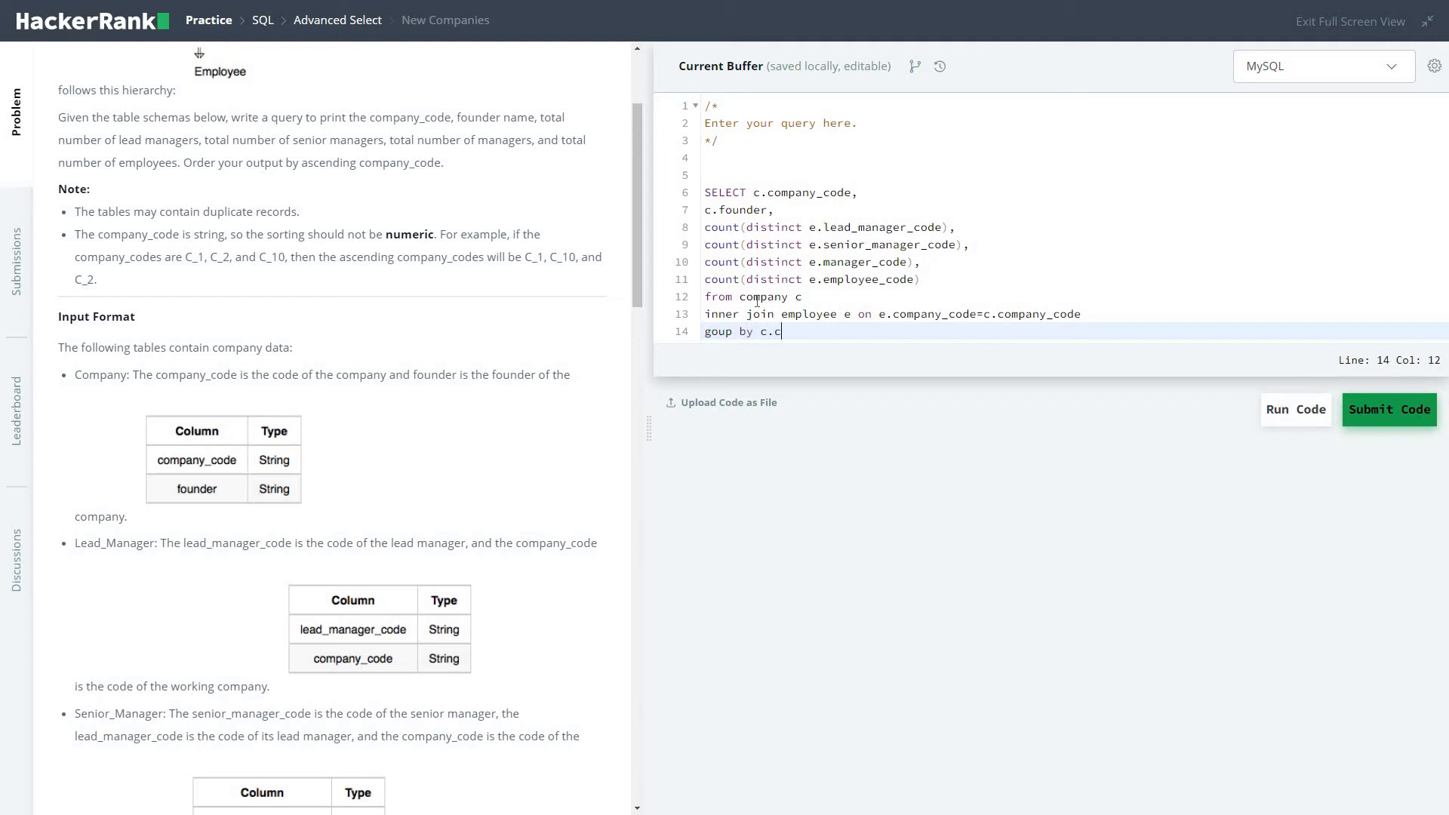
Group by c.company_code, c.founder.
{"action": "type", "text": "ompany"}
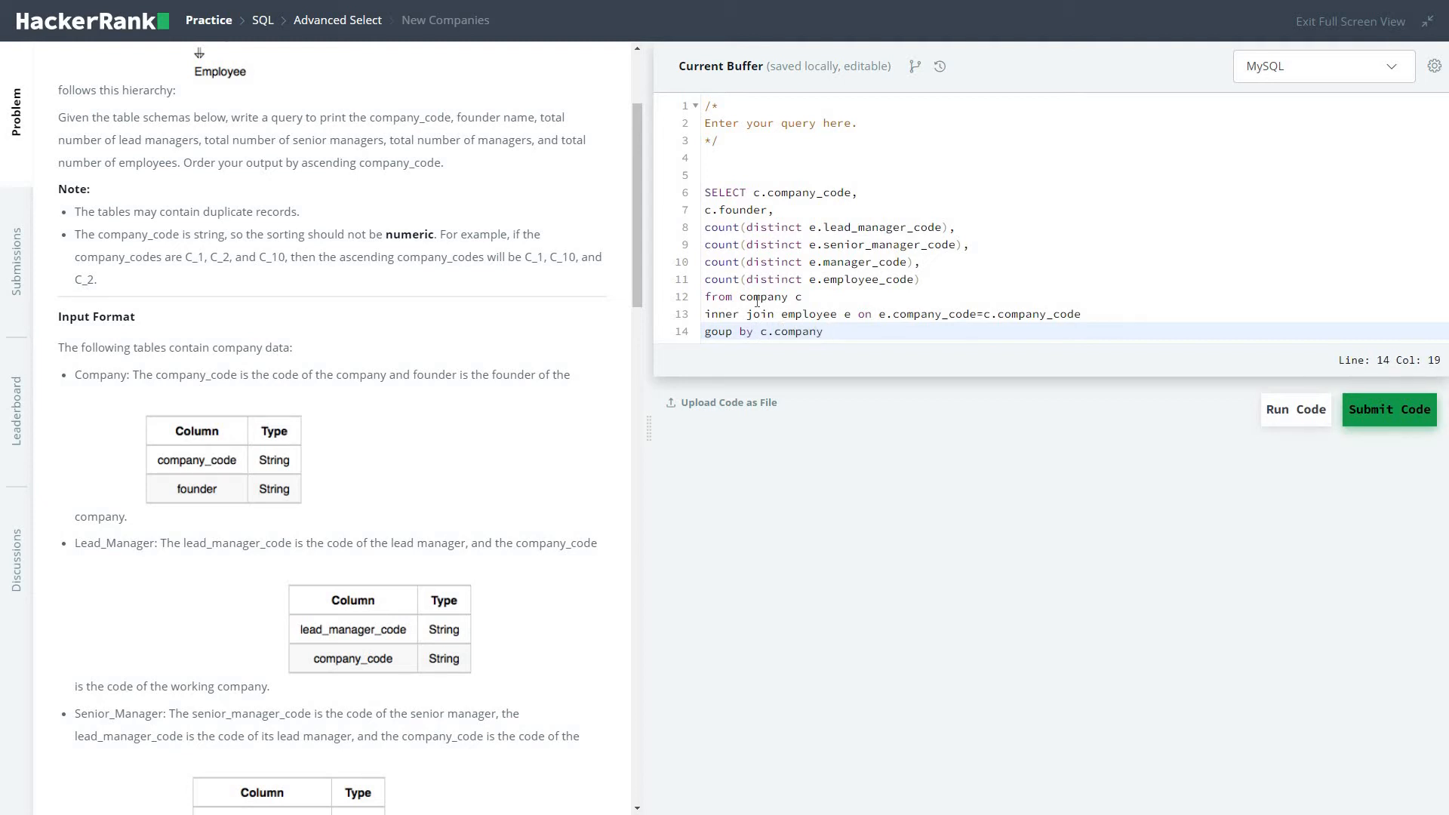
{"action": "type", "text": "_code"}
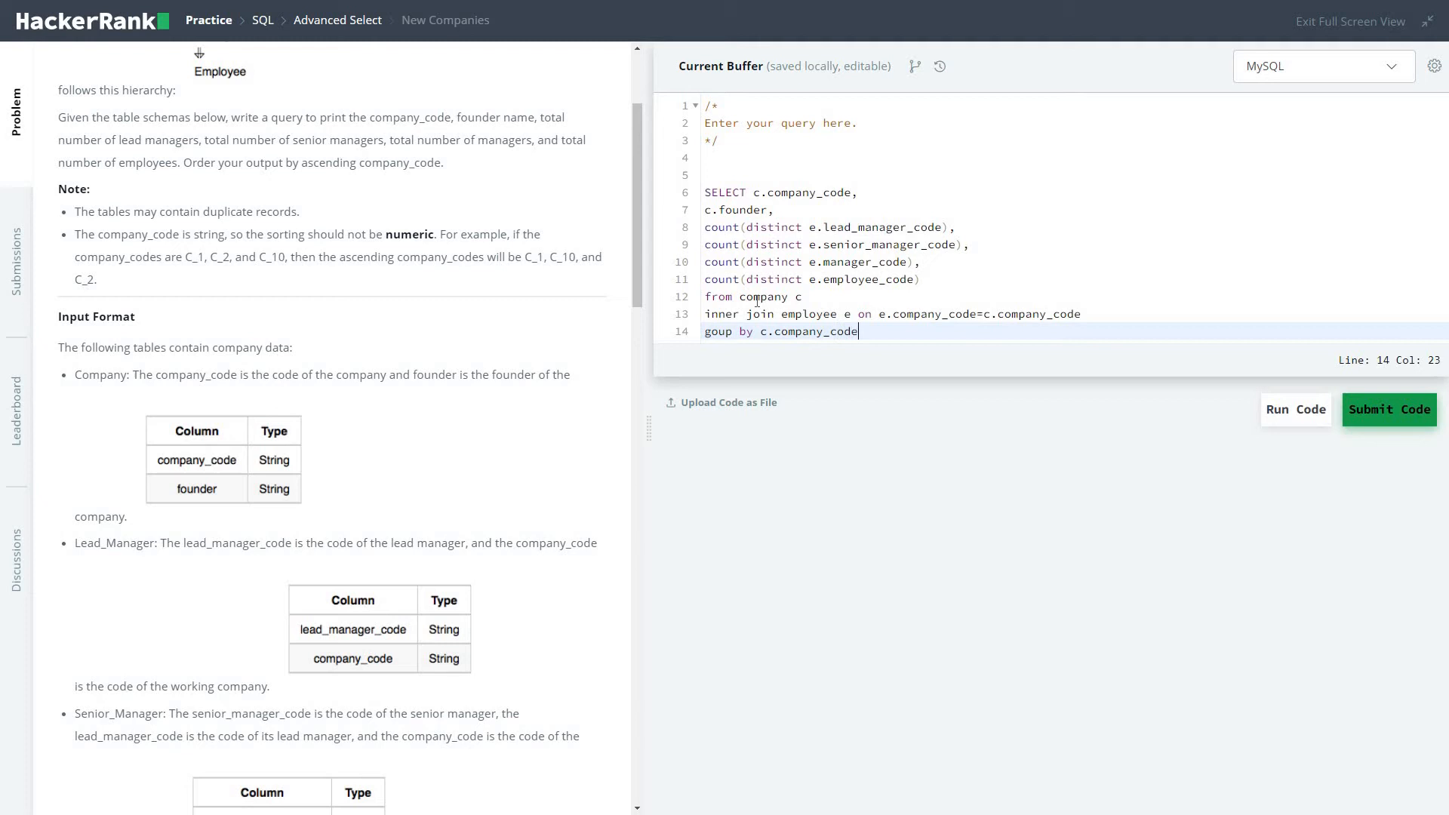
{"action": "type", "text": ",c.founder"}
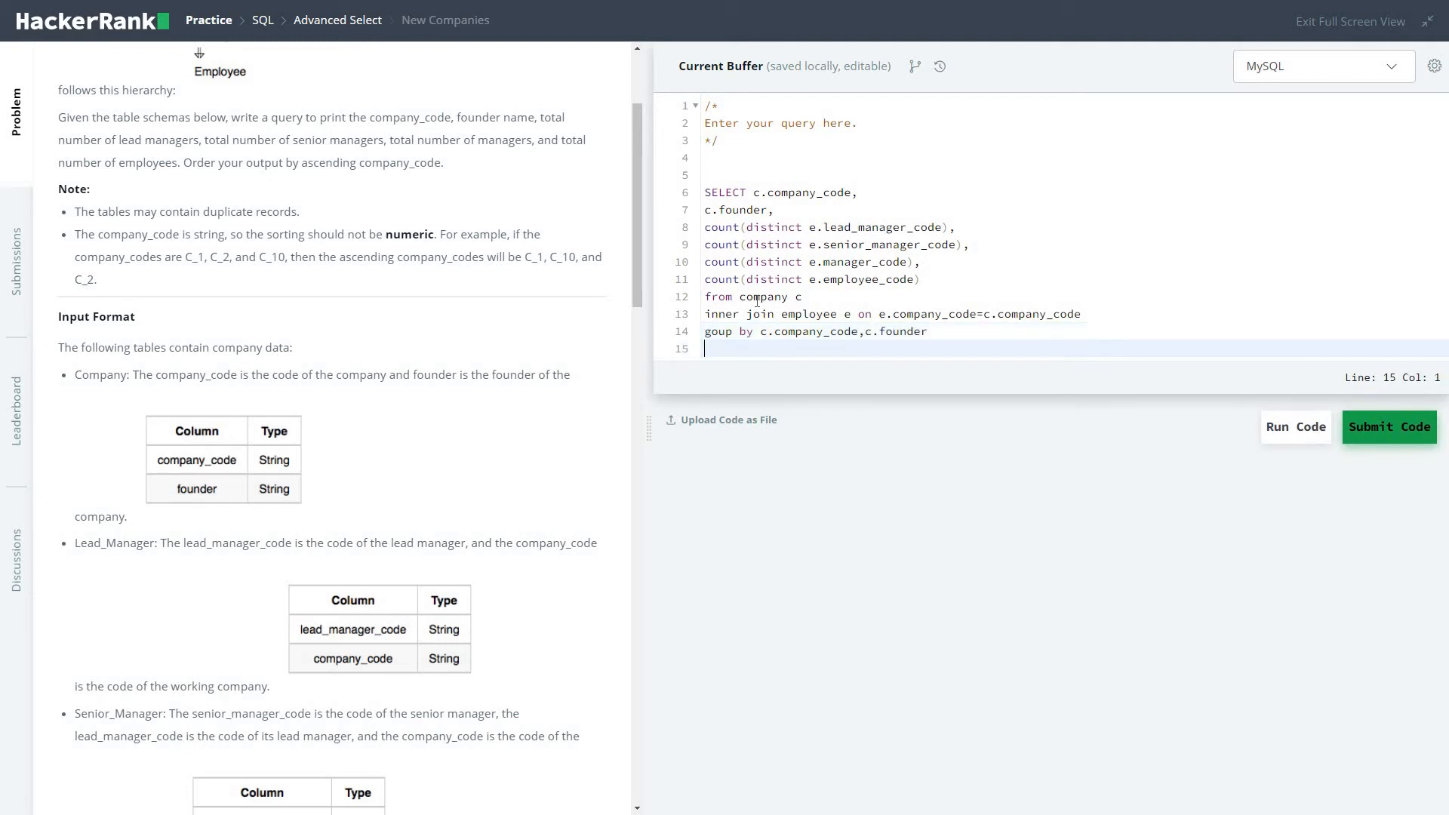
End the query with order by c.company_code;, fixing a typo along the way.
{"action": "type", "text": "order by c.comp"}
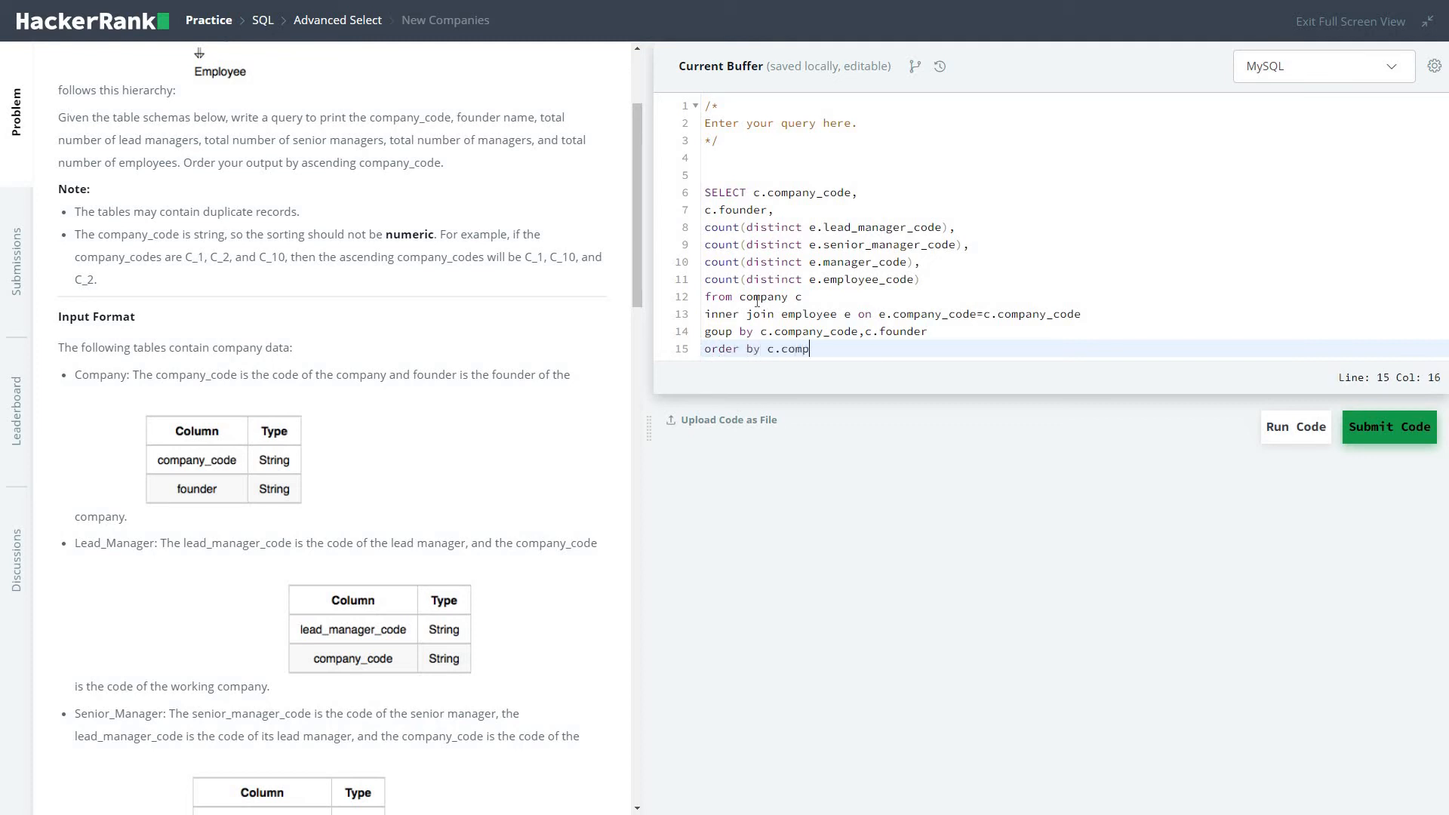
{"action": "type", "text": "ny"}
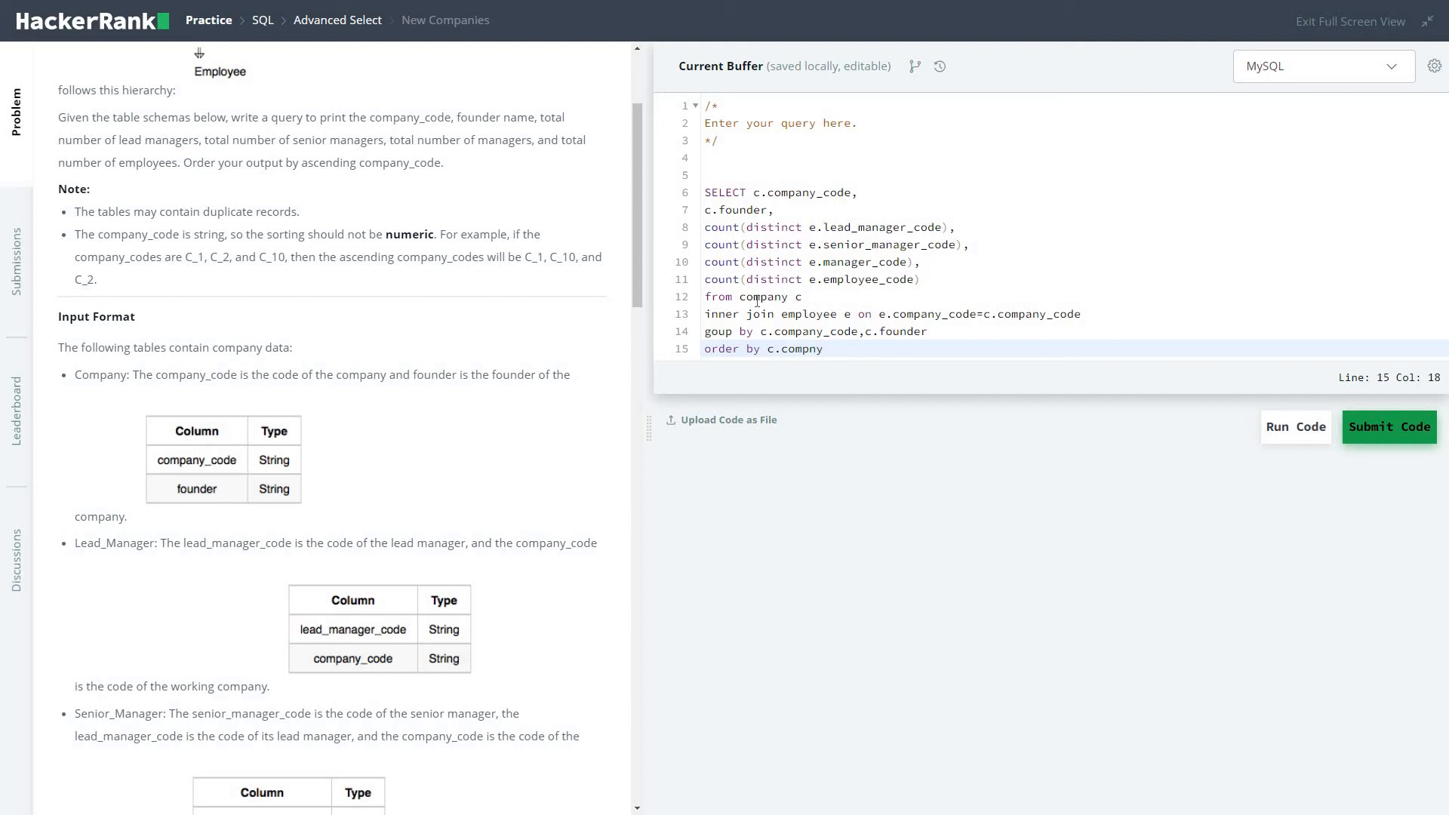
{"action": "key", "text": "Backspace"}
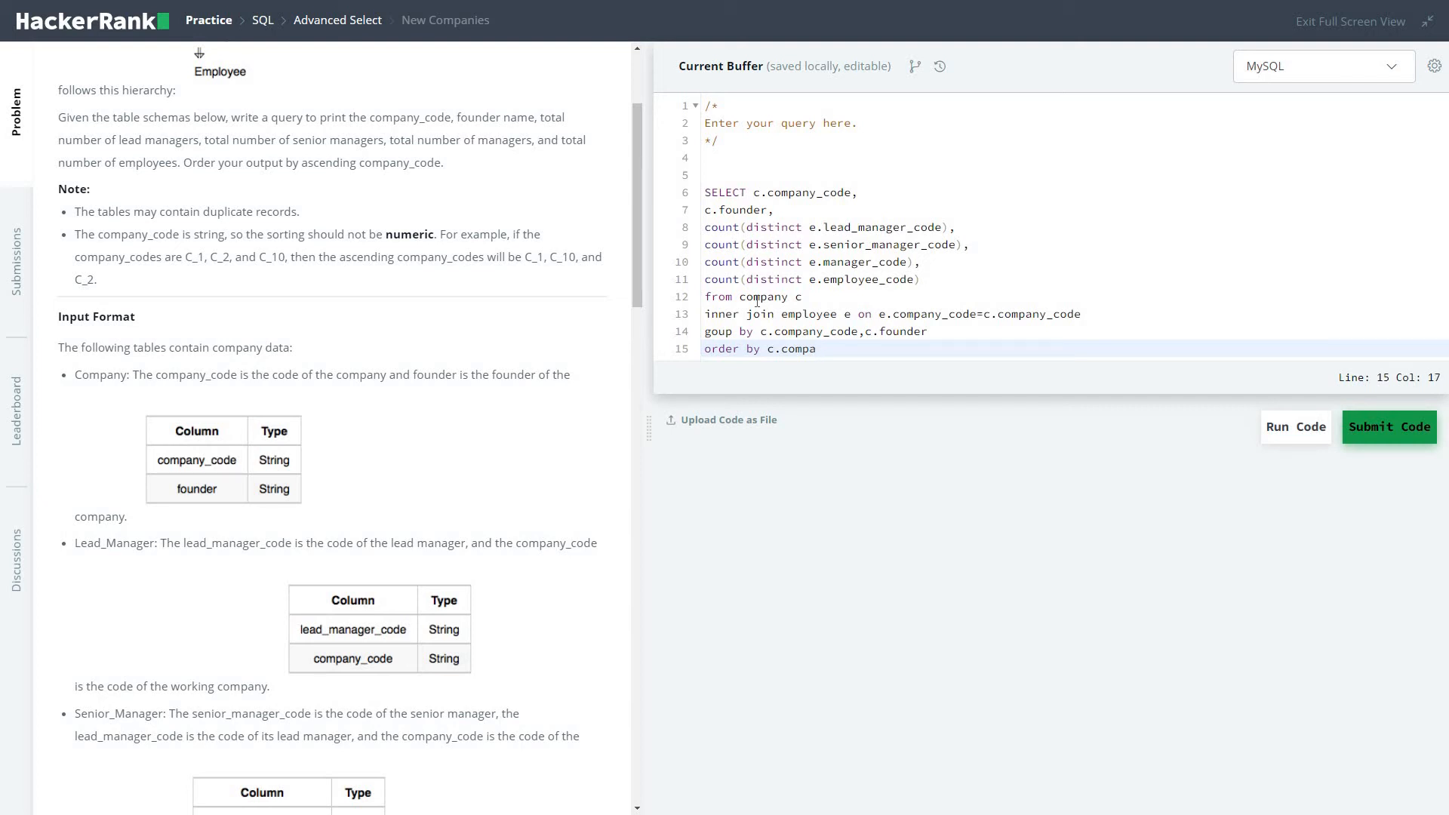
{"action": "type", "text": "ny"}
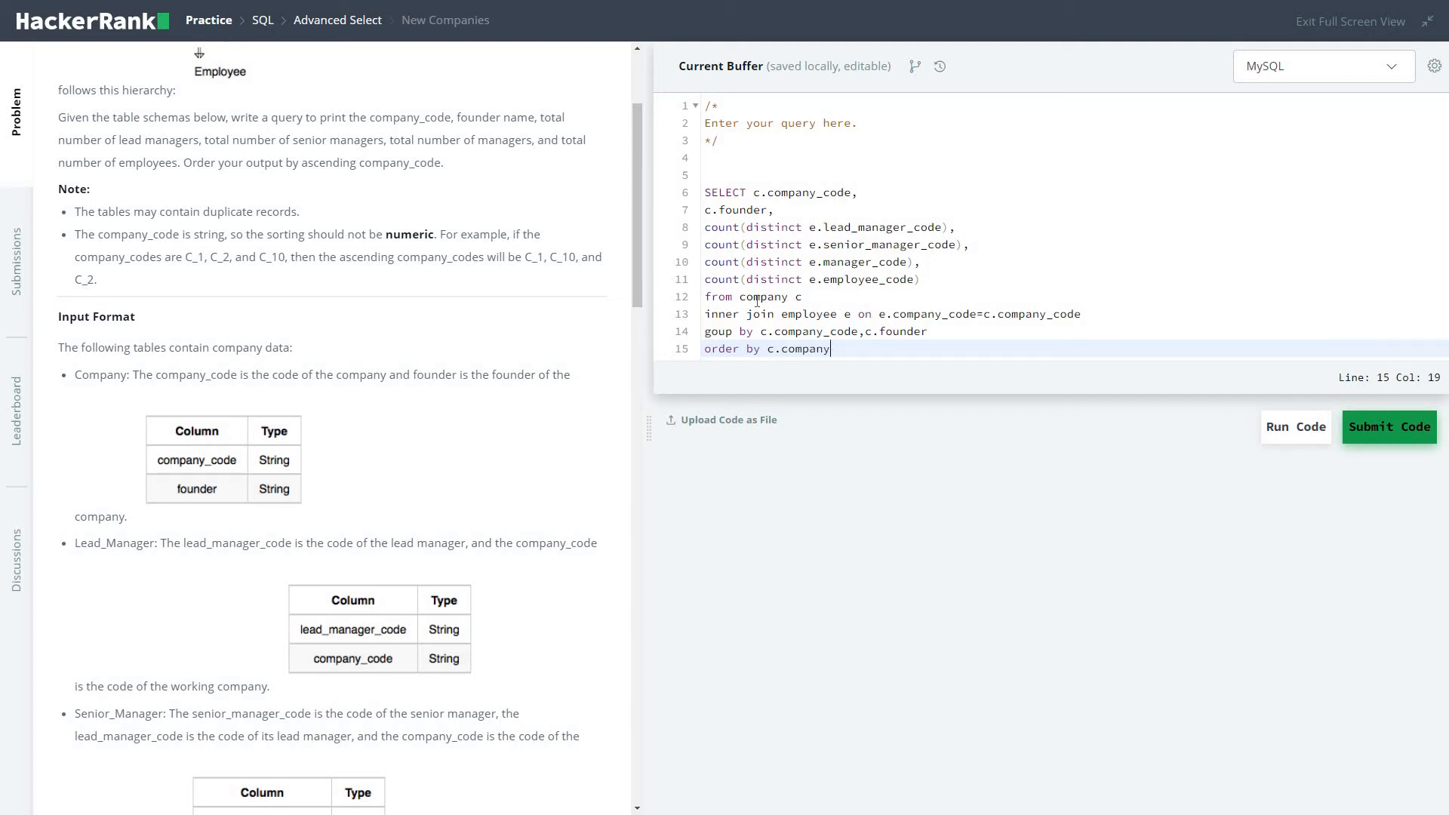
{"action": "type", "text": "_code;"}
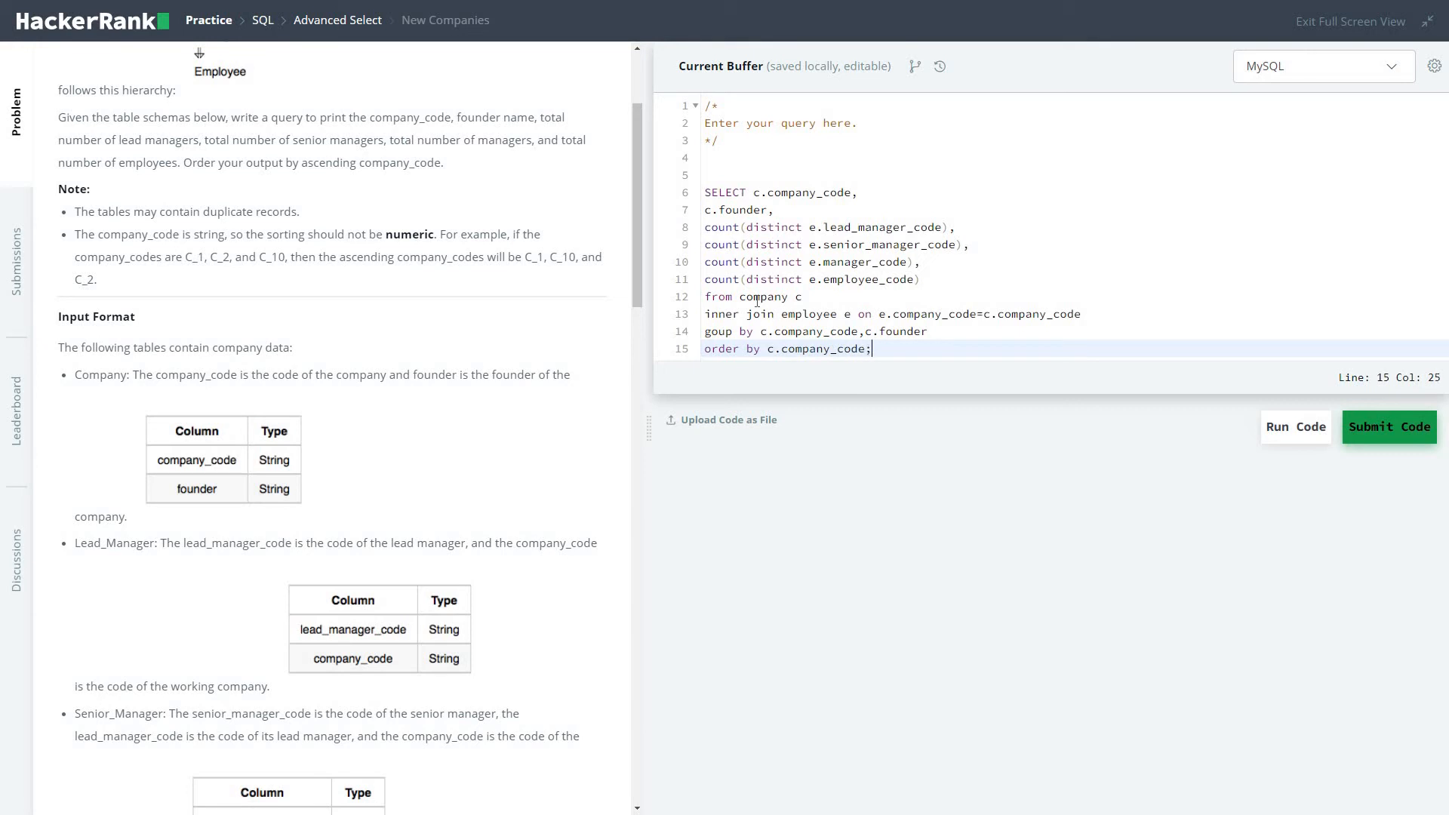
Run the query on the sample test case and correct 'goup' to 'group'.
{"action": "left_click", "coordinate": [1295, 425]}
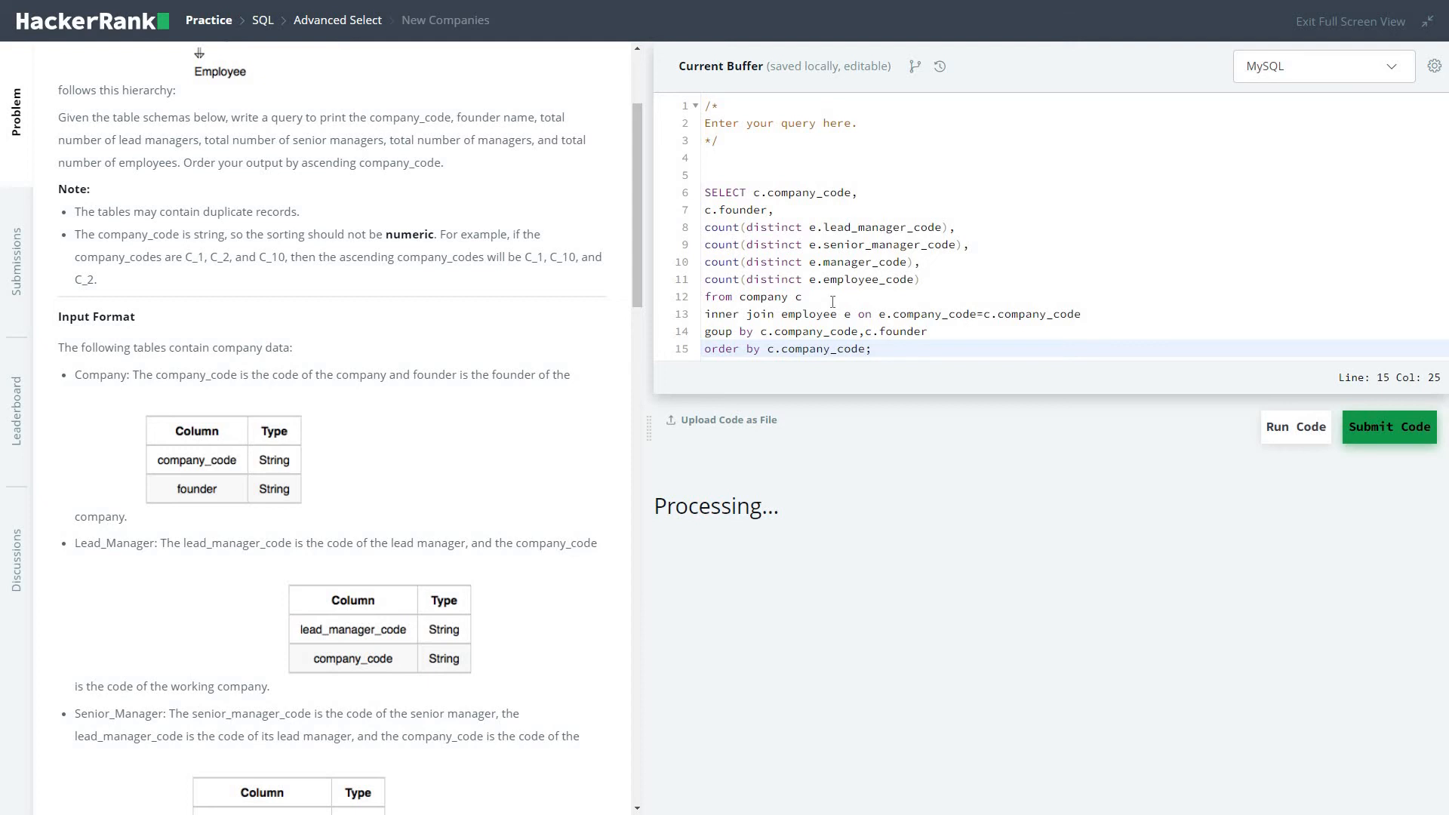
{"action": "mouse_move", "coordinate": [863, 349]}
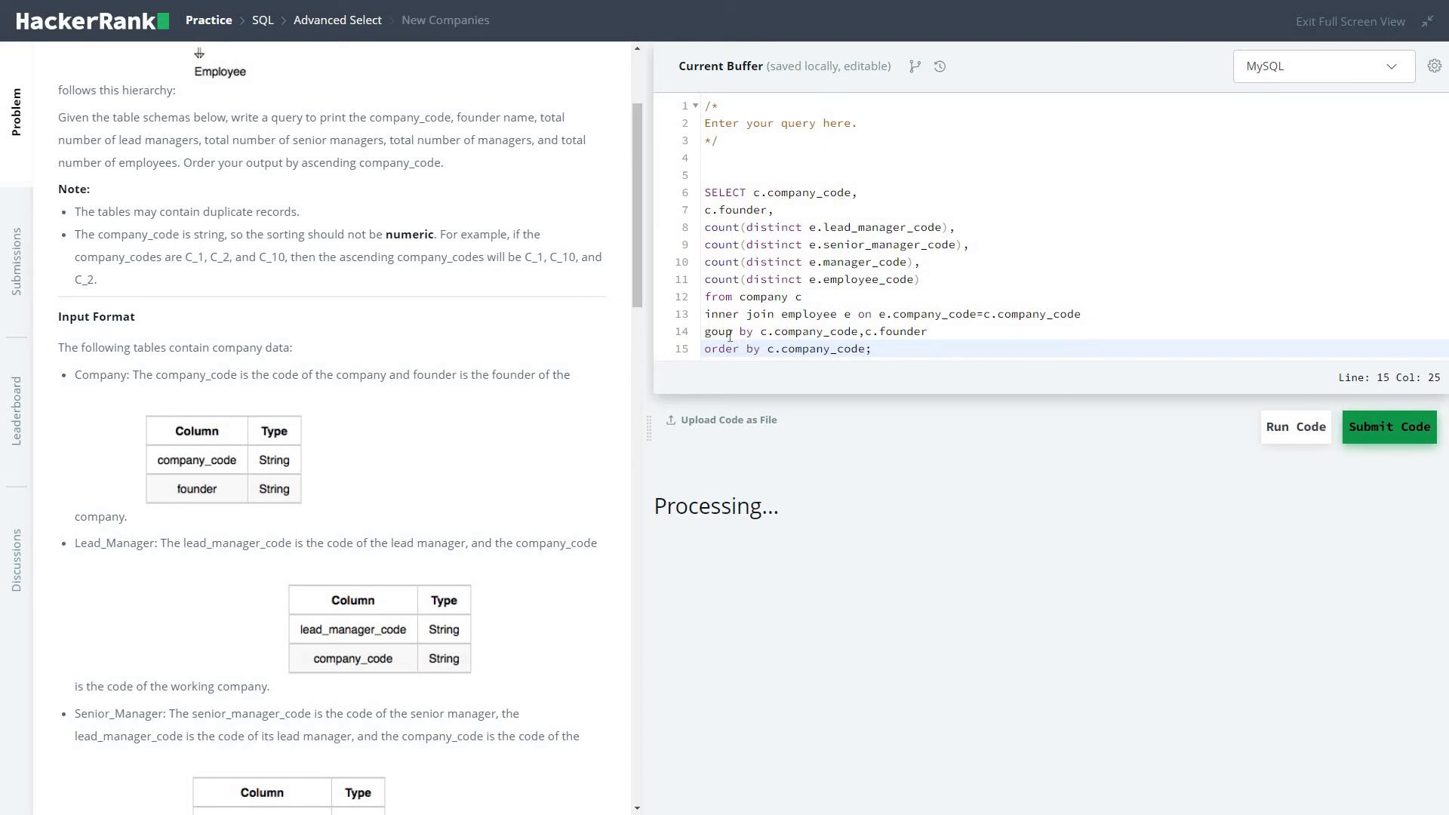
{"action": "left_click", "coordinate": [714, 331]}
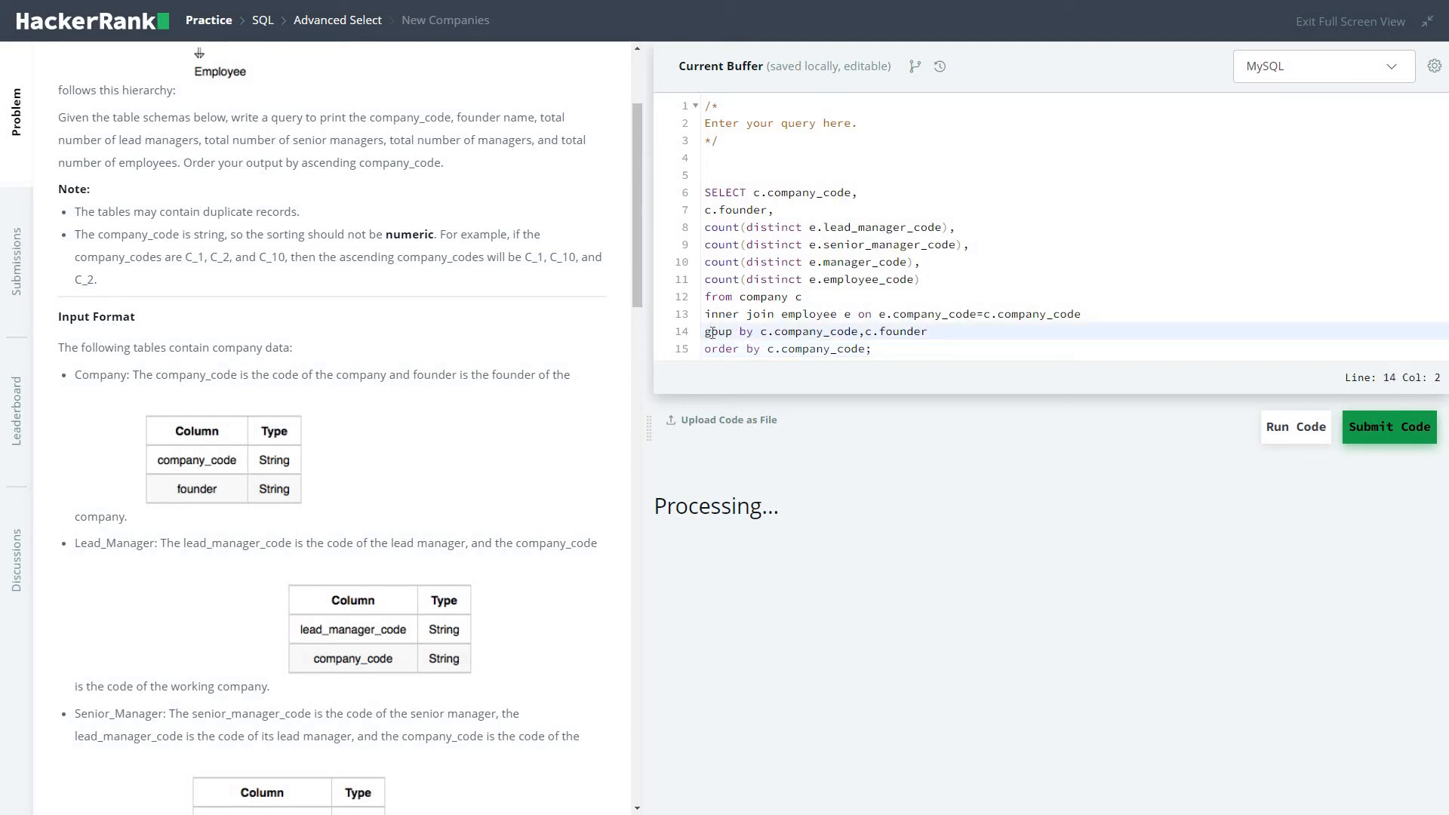
{"action": "left_click", "coordinate": [845, 314]}
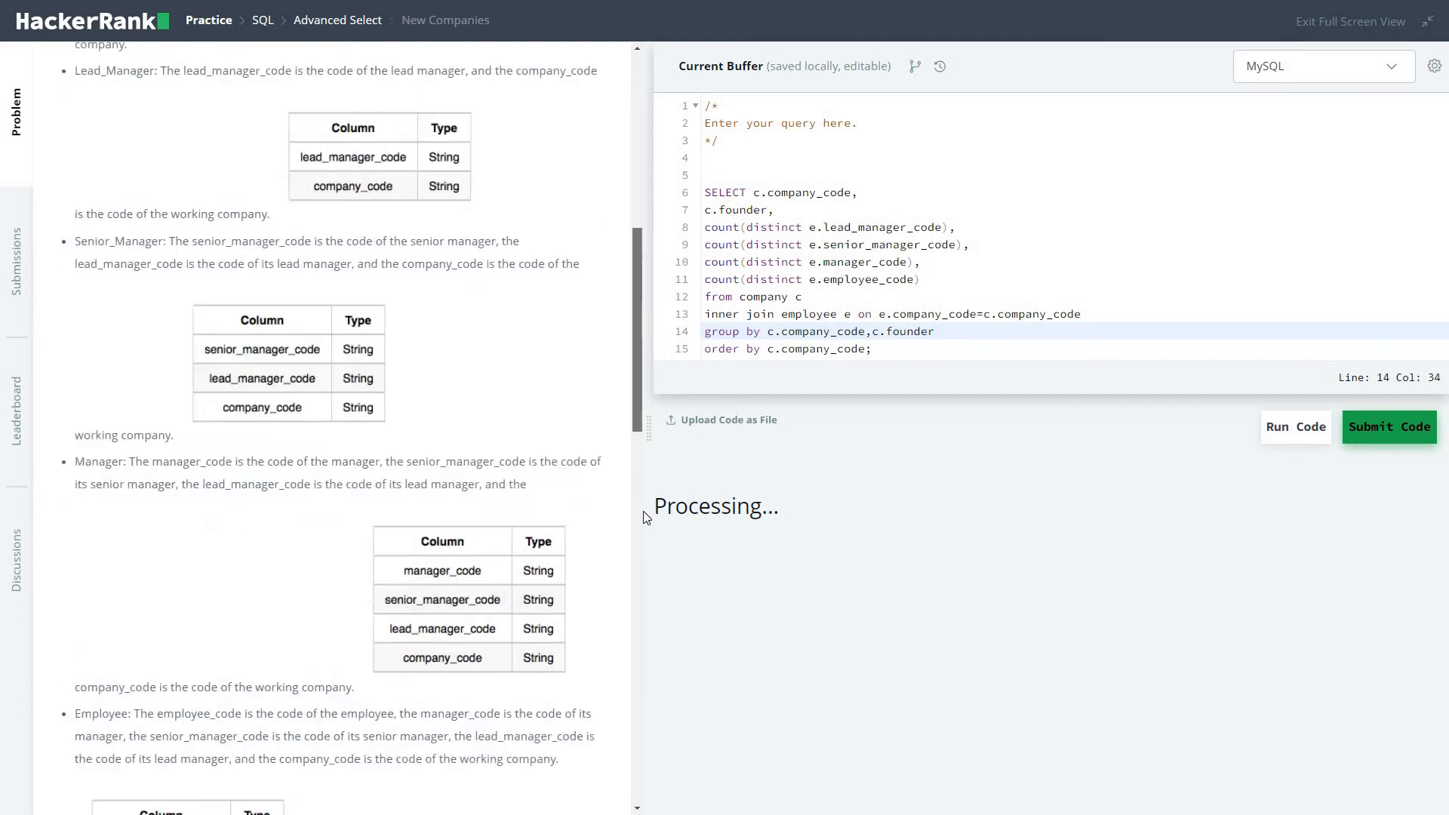
Submit the passing query against all test cases.
{"action": "scroll", "scroll_direction": "down", "scroll_amount": 3}
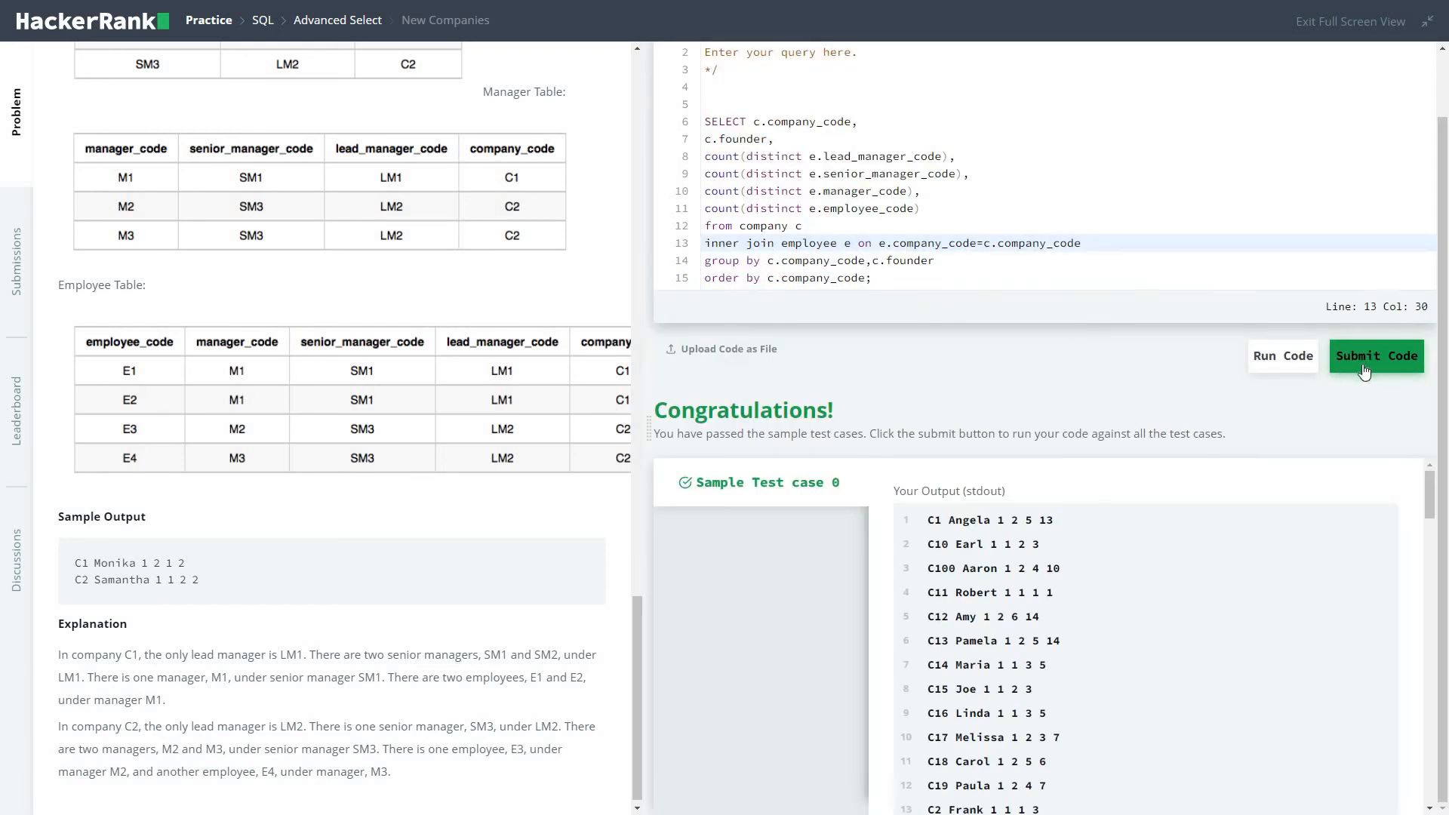
{"action": "left_click", "coordinate": [1377, 356]}
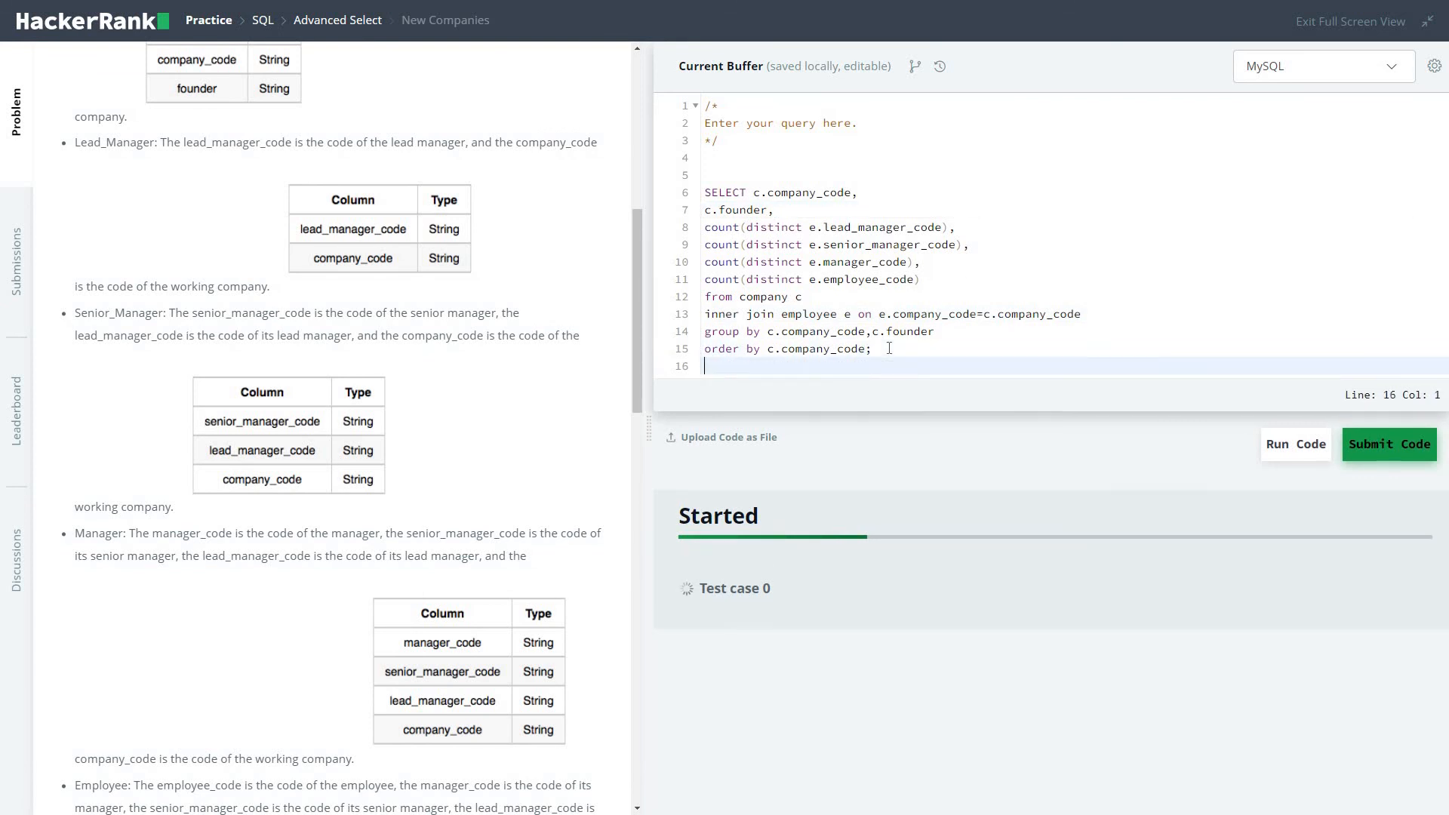
Add a blank line after the query while the submission evaluates.
{"action": "key", "text": "Enter"}
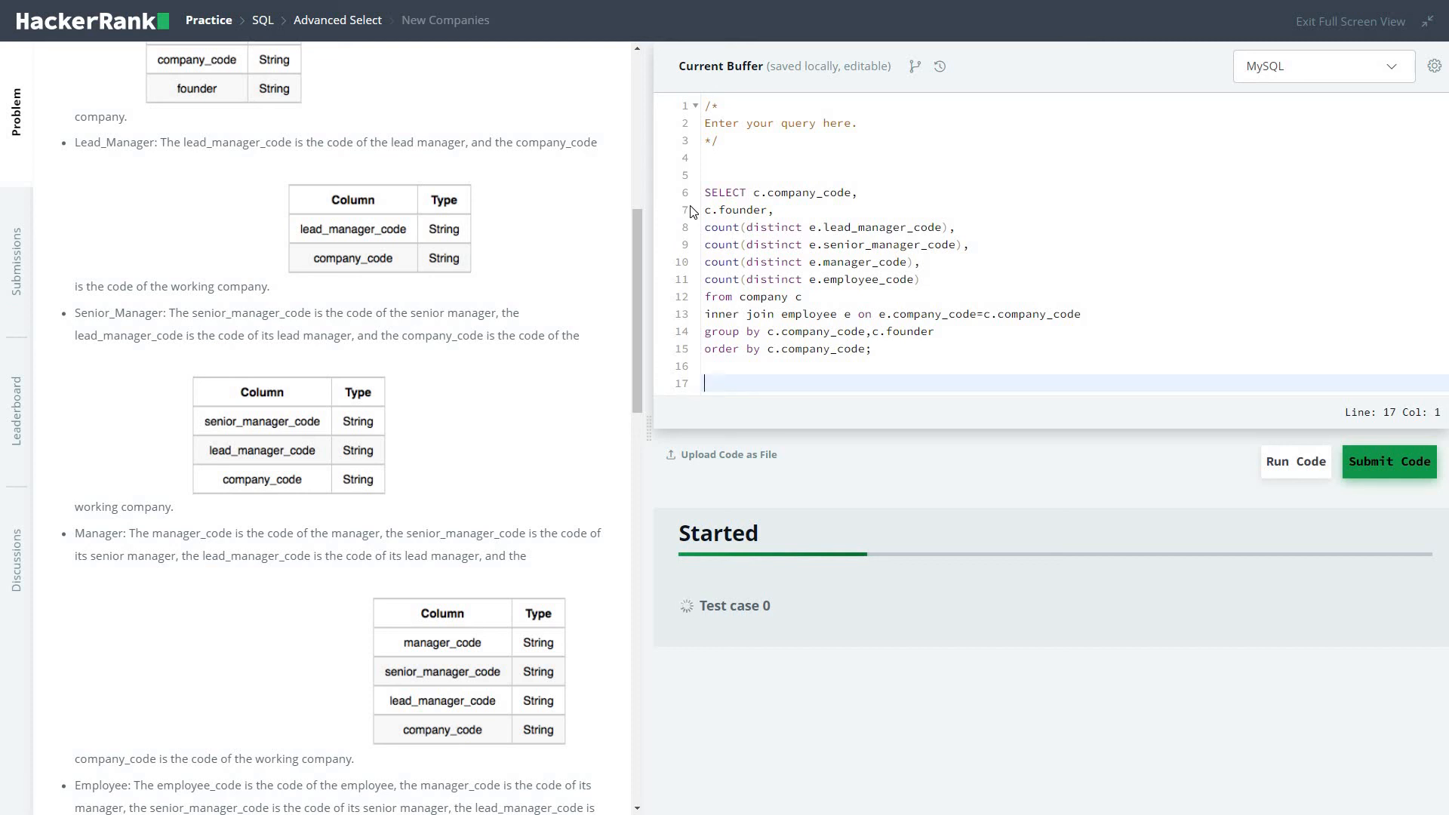
{"action": "mouse_move", "coordinate": [734, 459]}
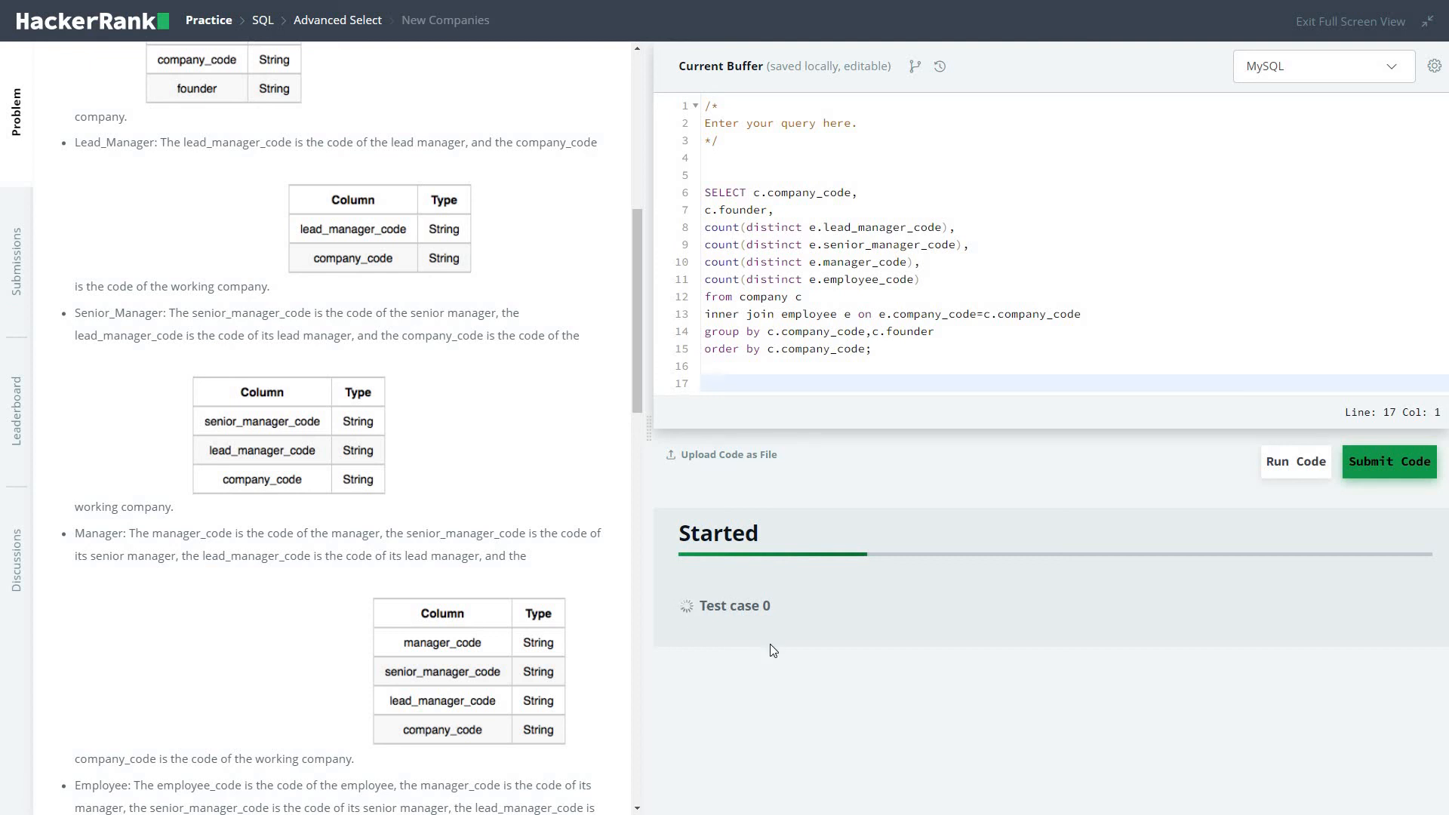
{"action": "mouse_move", "coordinate": [878, 565]}
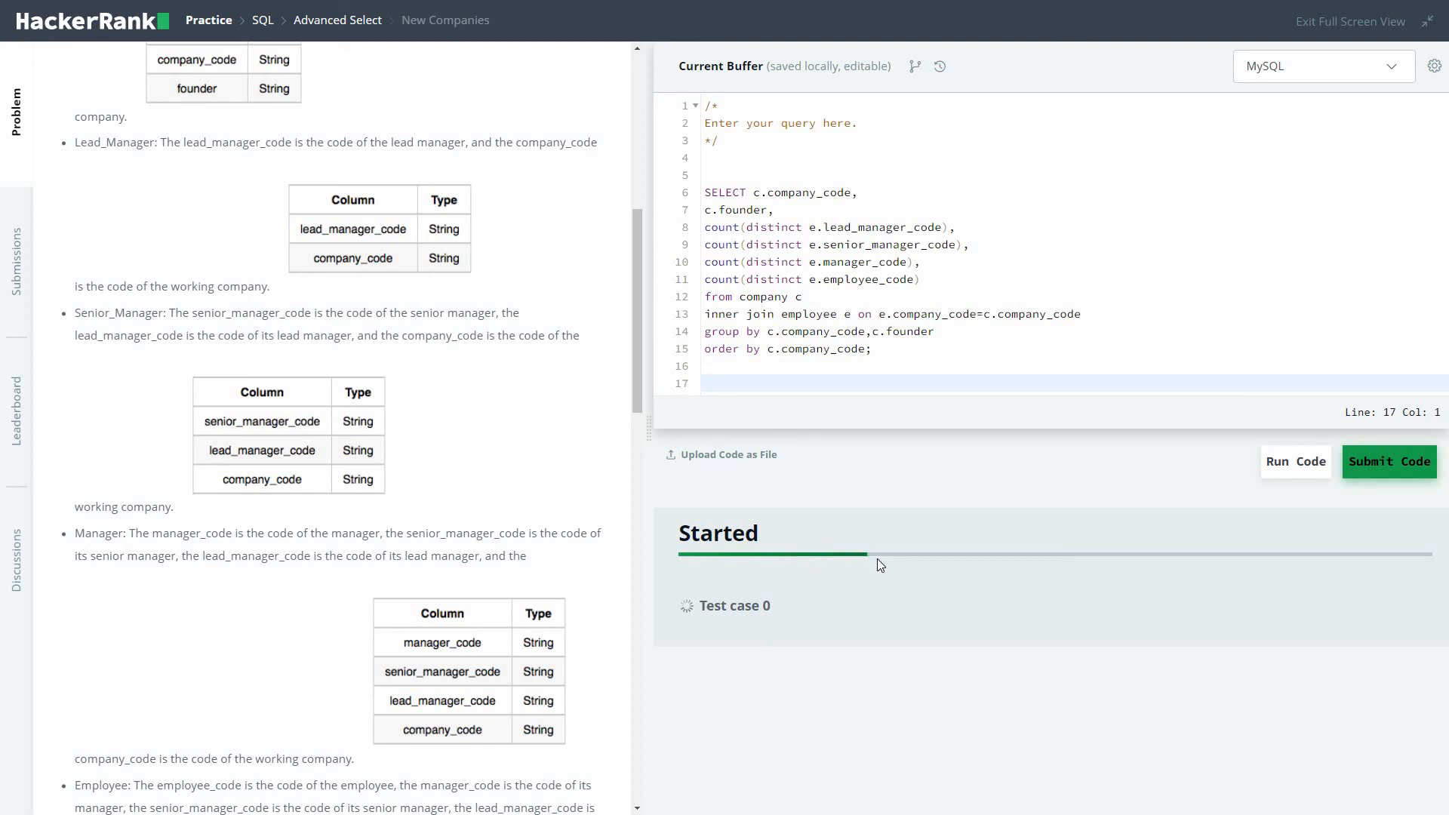
{"action": "mouse_move", "coordinate": [667, 332]}
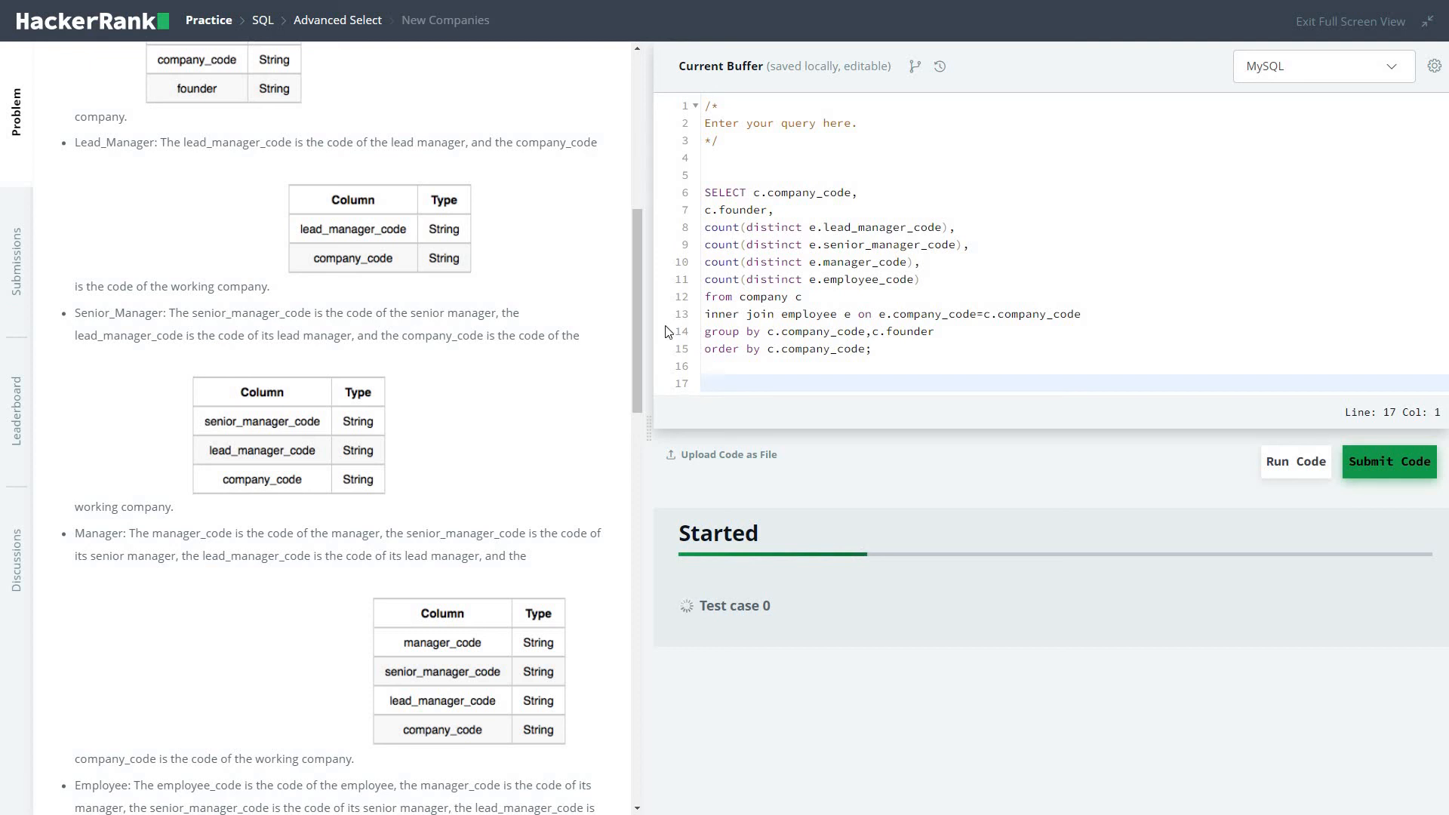
{"action": "scroll", "scroll_direction": "down", "scroll_amount": 3}
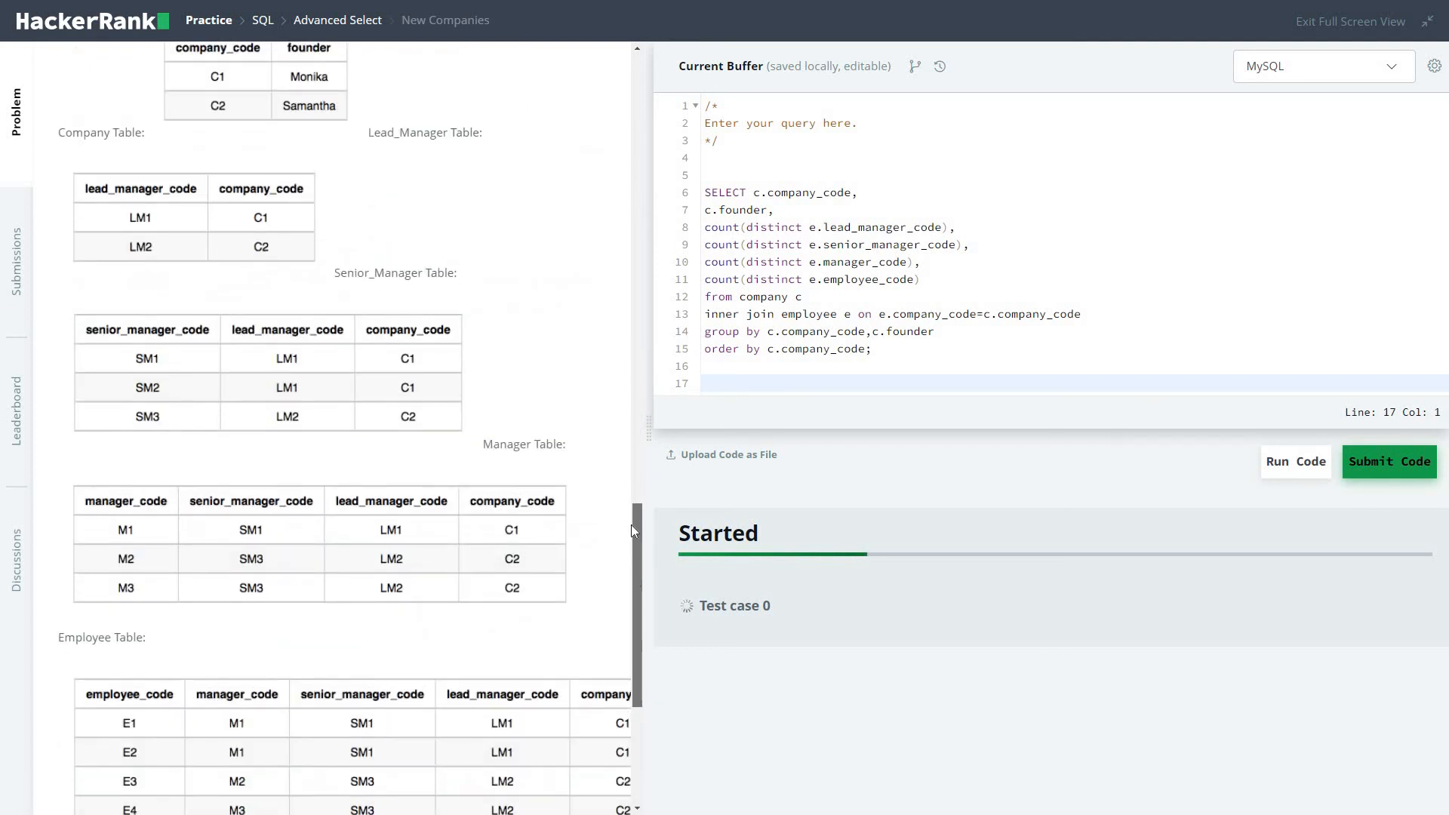
Review test case 0's Success message and expected output after the Congratulations banner.
{"action": "left_click", "coordinate": [1384, 462]}
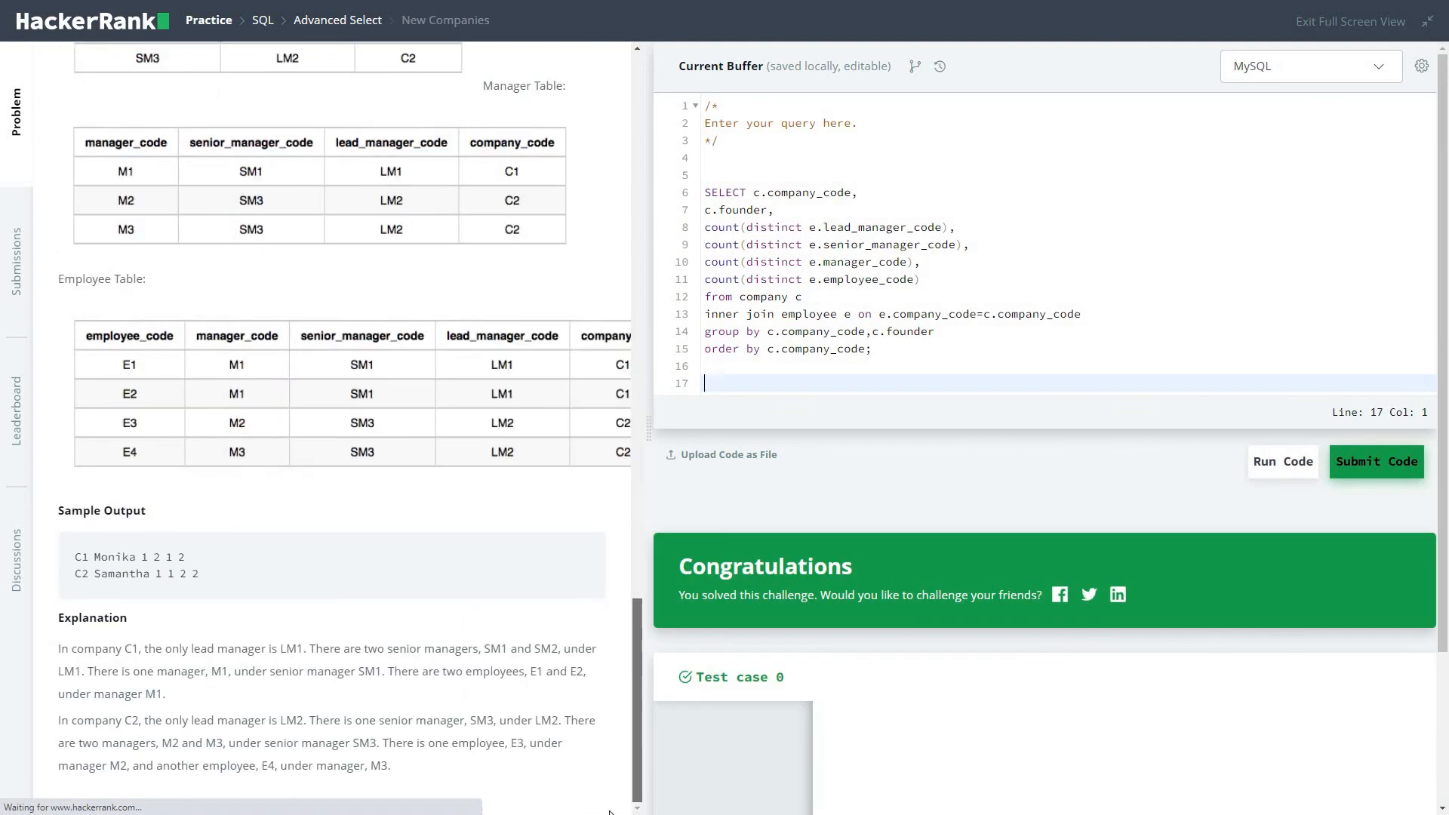
{"action": "scroll", "scroll_direction": "down", "scroll_amount": 3}
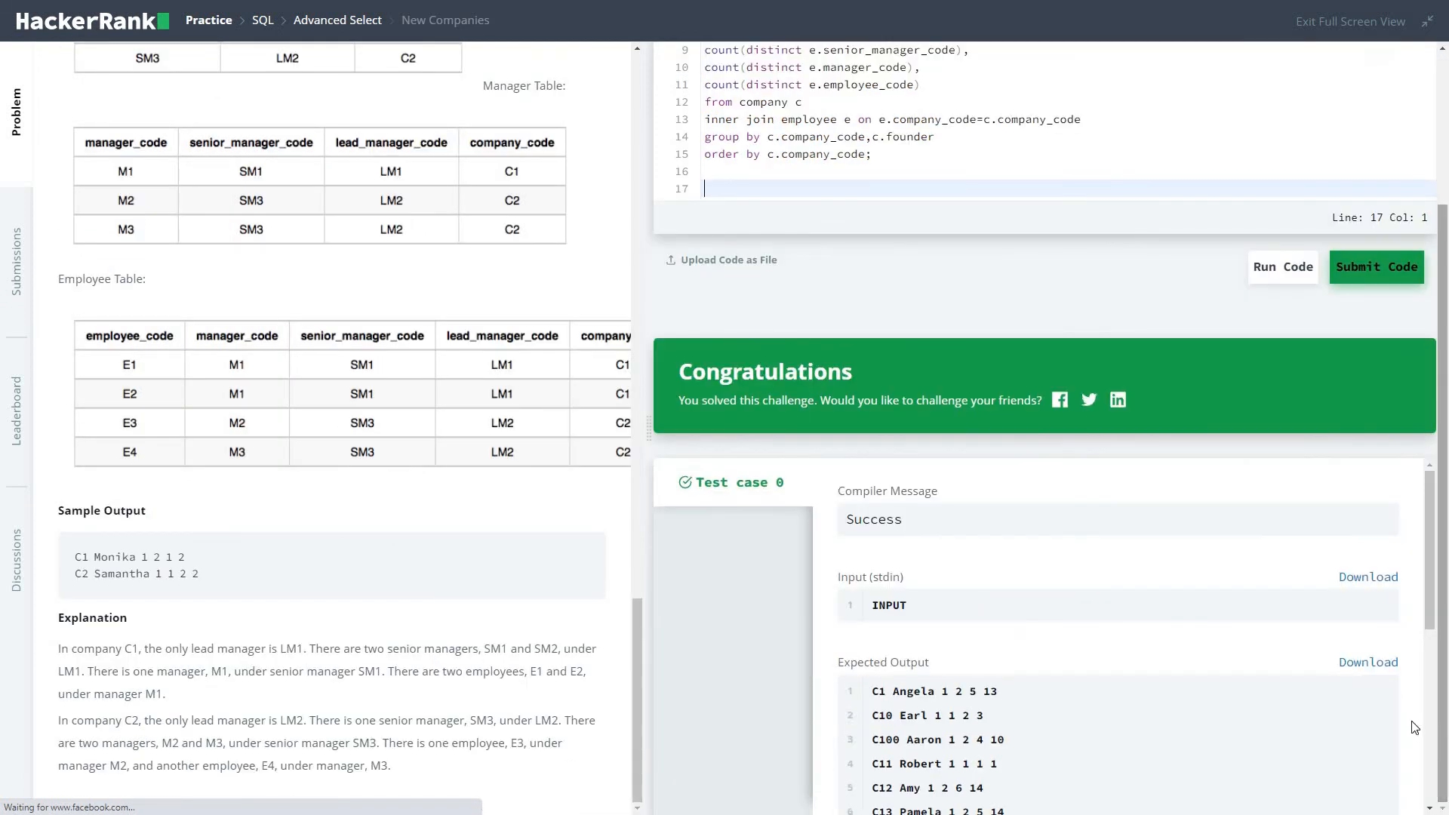
{"action": "scroll", "scroll_direction": "down", "scroll_amount": 3}
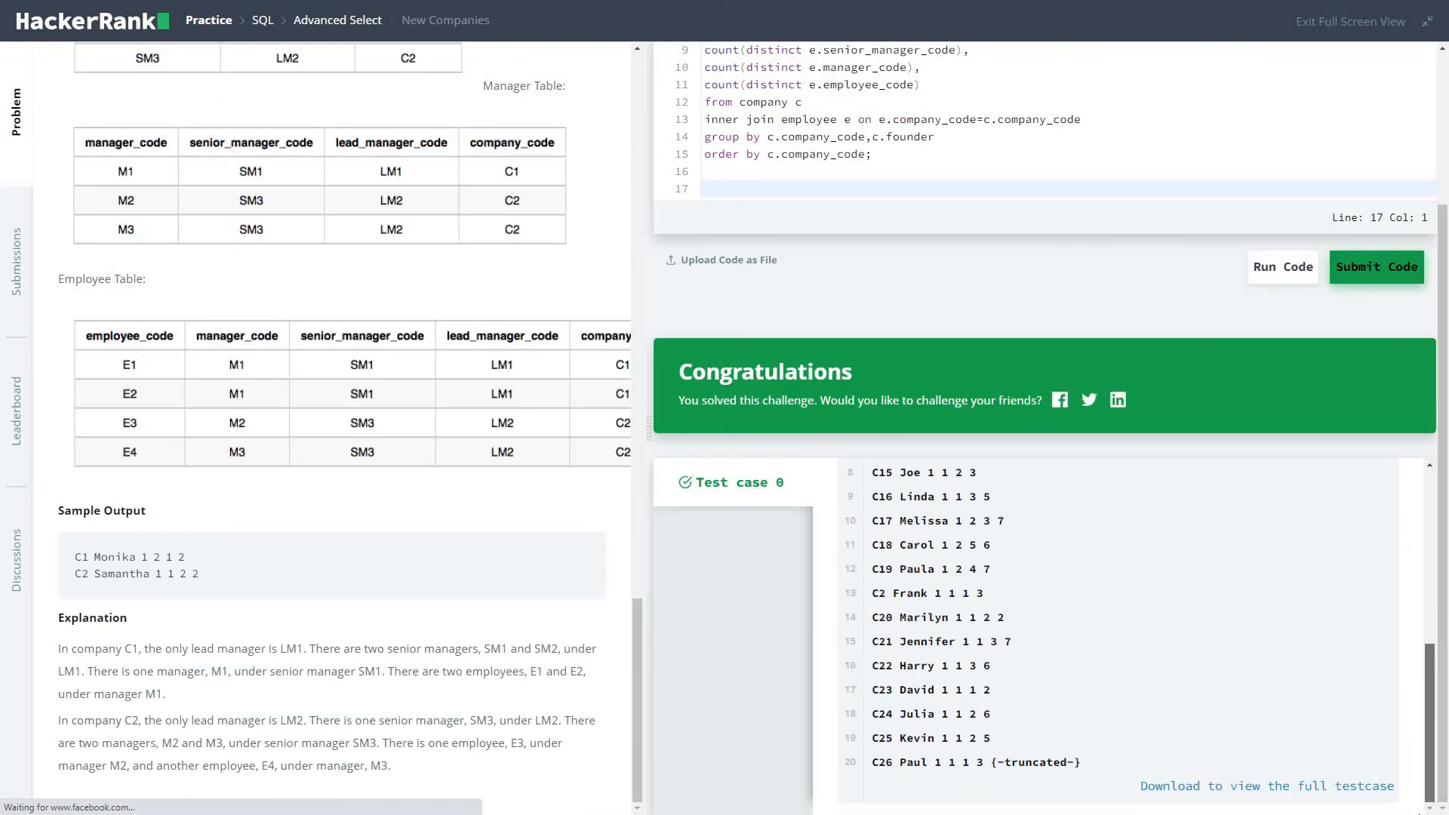